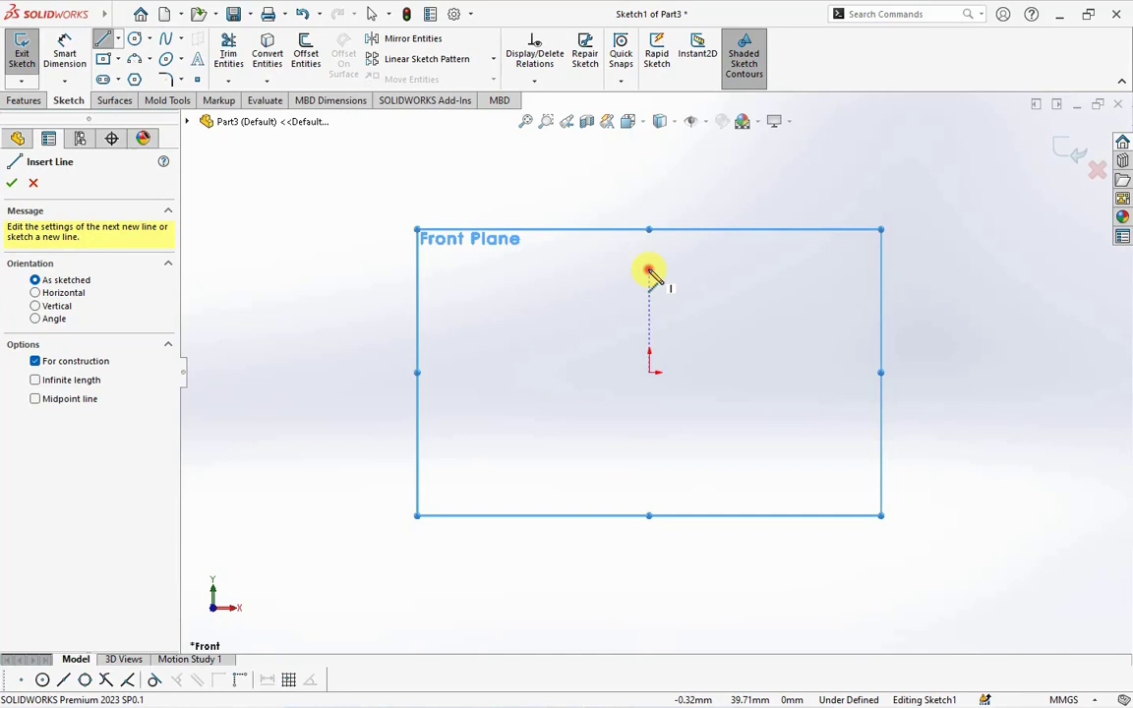
# Sketch the vertical and horizontal construction lines from the origin on the Front Plane
pyautogui.moveTo(649, 371); pyautogui.dragTo(1008, 379)
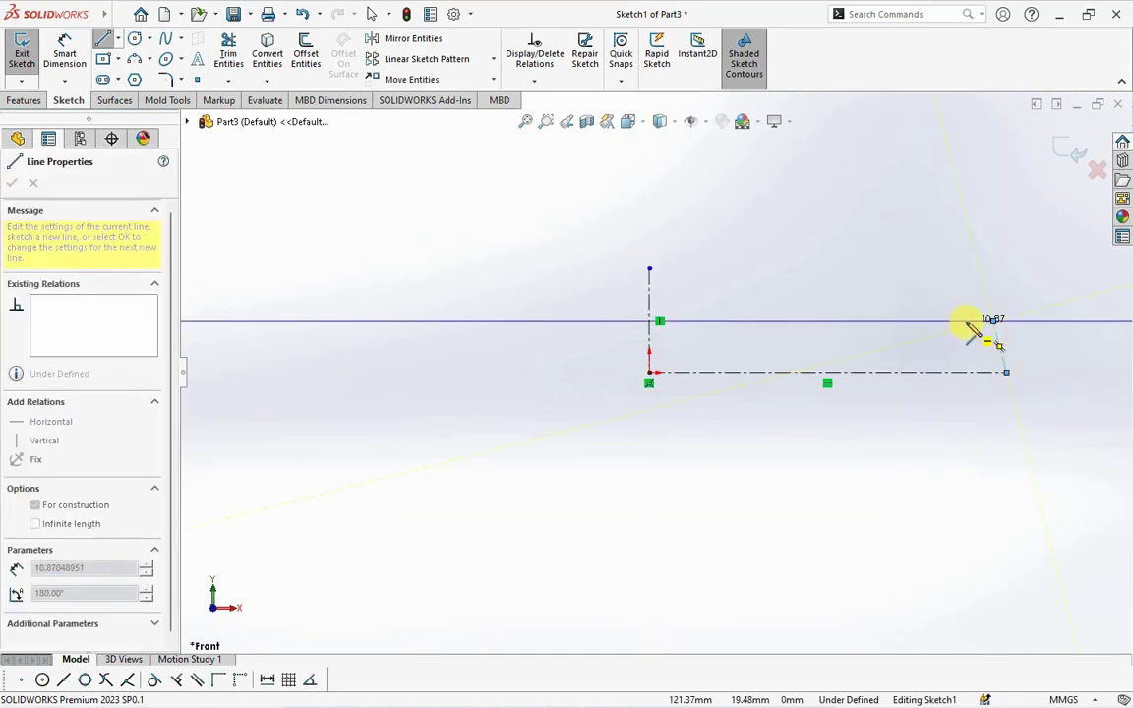
pyautogui.moveTo(974, 334); pyautogui.dragTo(1008, 378)
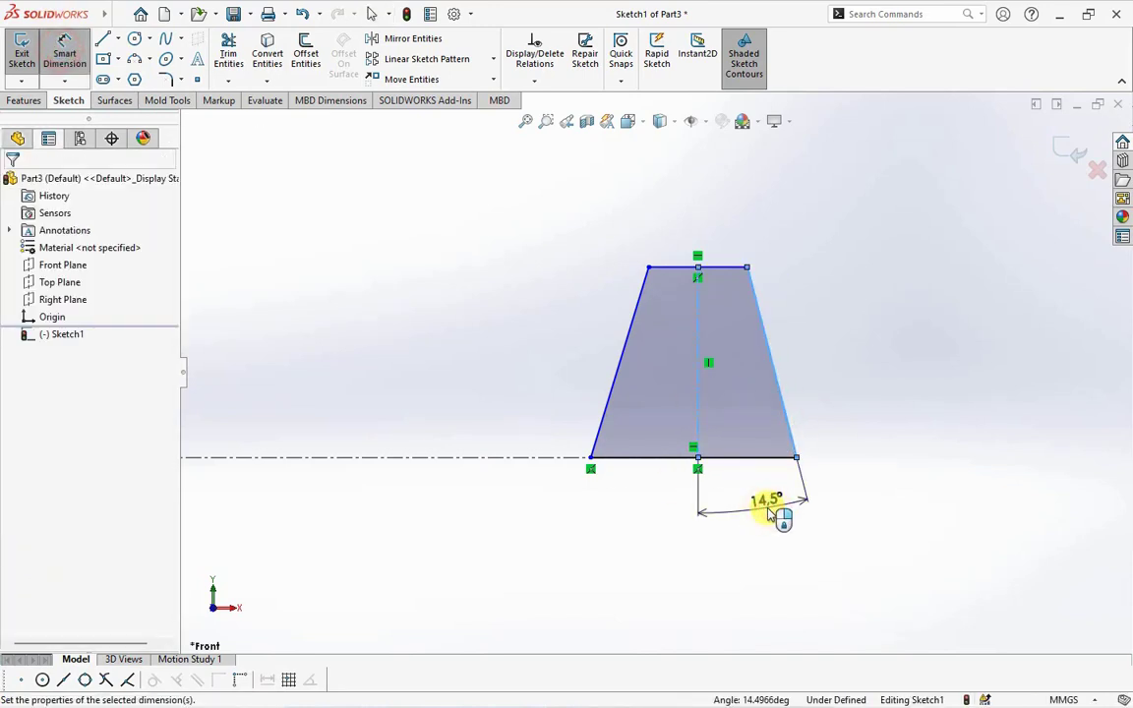
# Dimension the trapezoid profile with 15° and 11° sides and a 300 offset from the axis
pyautogui.doubleClick(766, 502)
pyautogui.write('15')
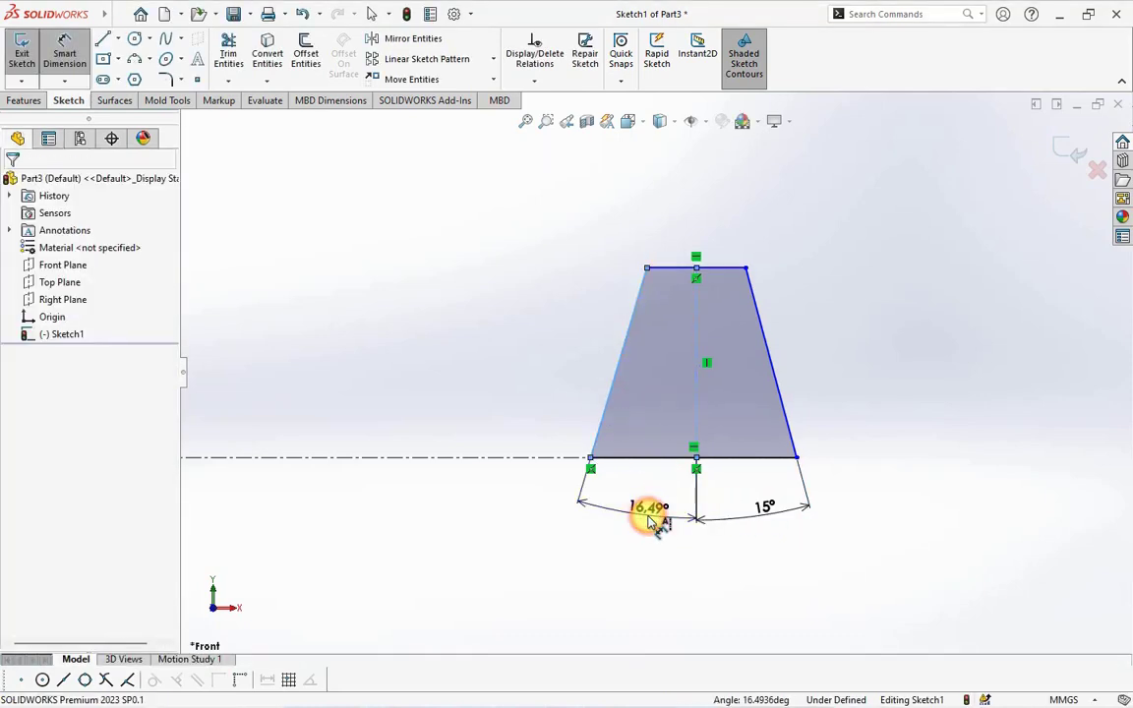
pyautogui.doubleClick(647, 509)
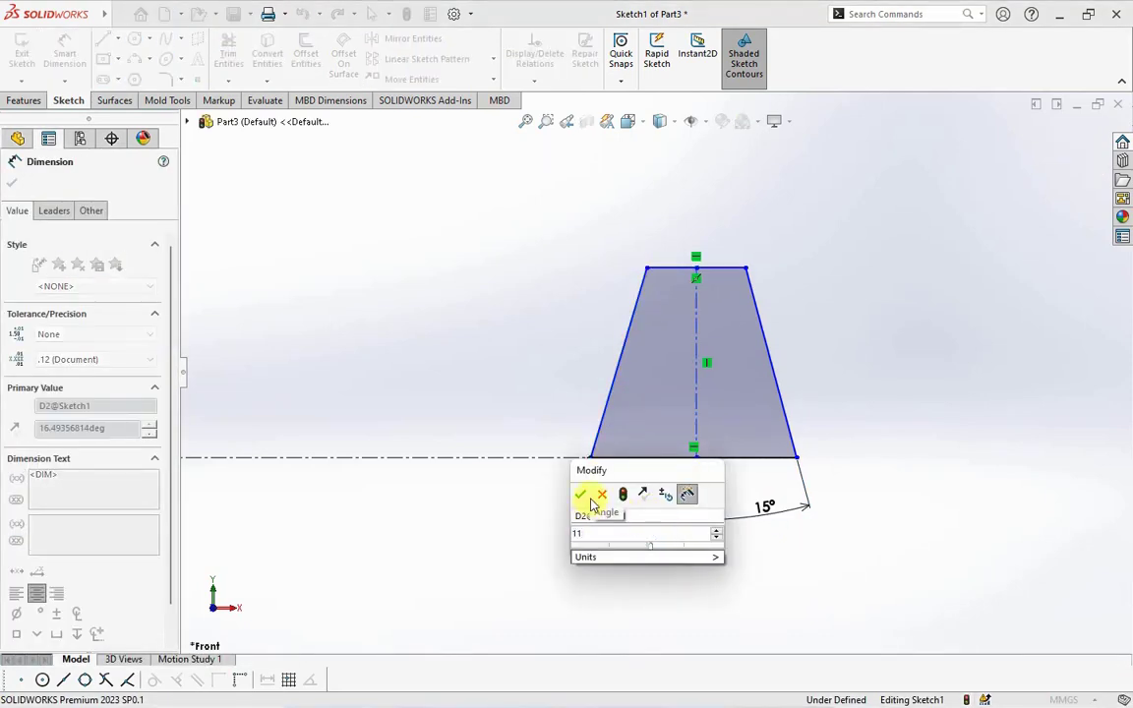
pyautogui.click(580, 495)
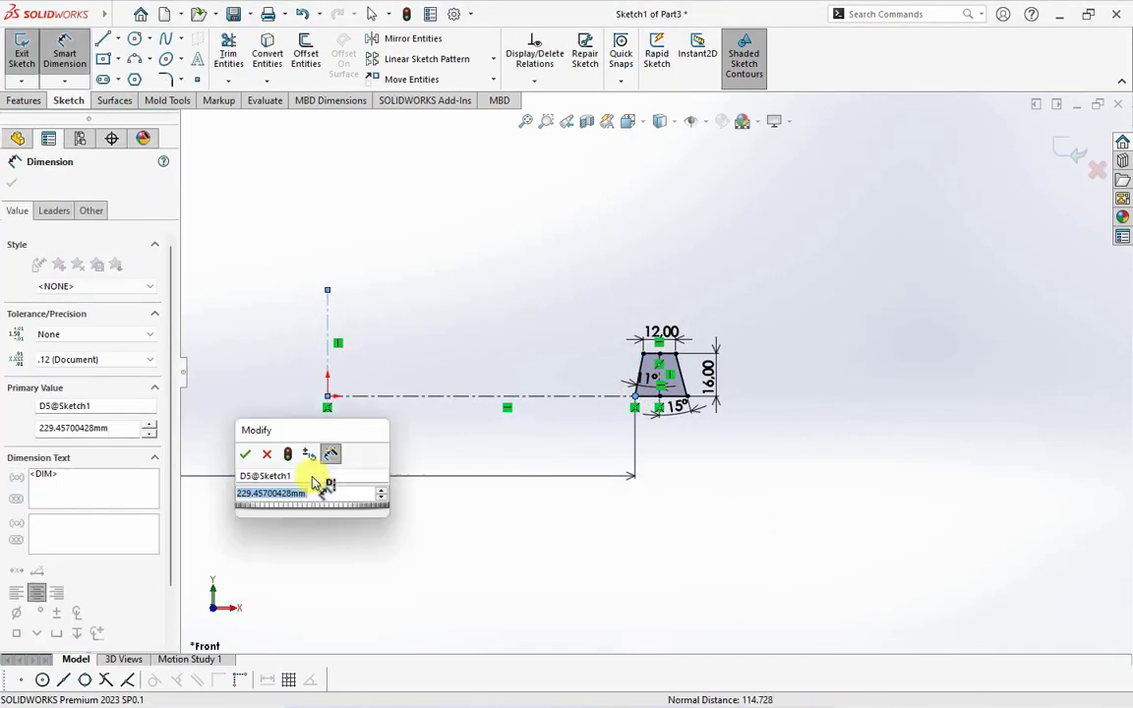
pyautogui.click(246, 454)
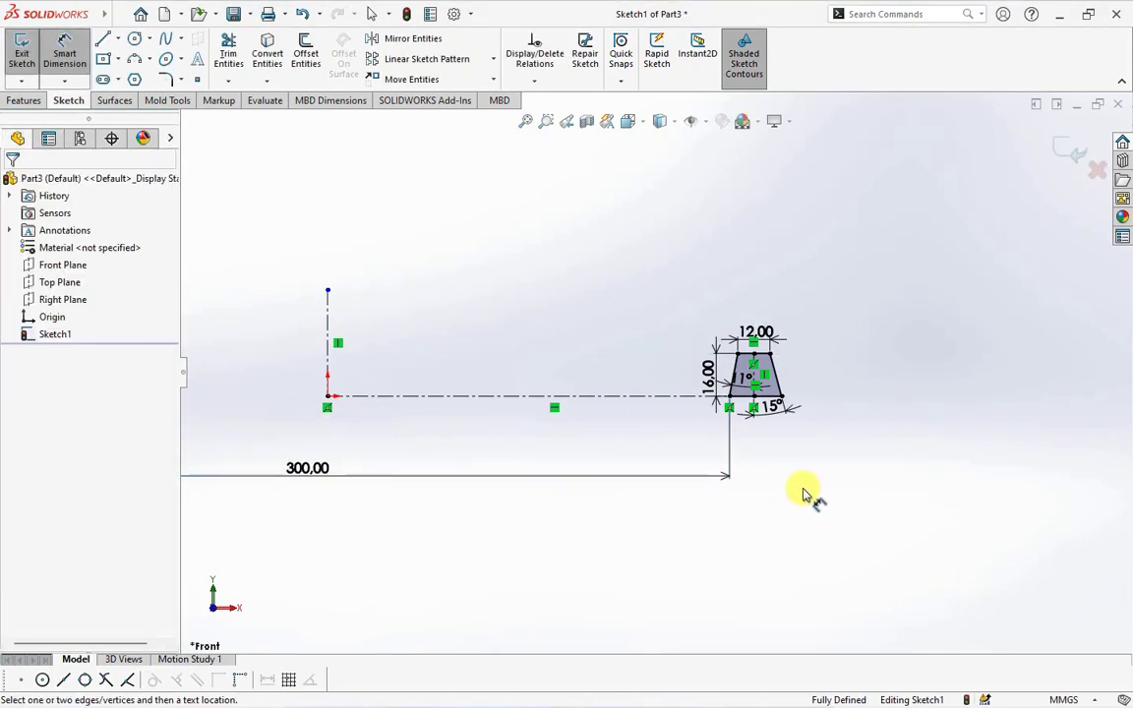
# Revolve the profile 36° mid-plane about the construction line to create Revolve1
pyautogui.click(24, 100)
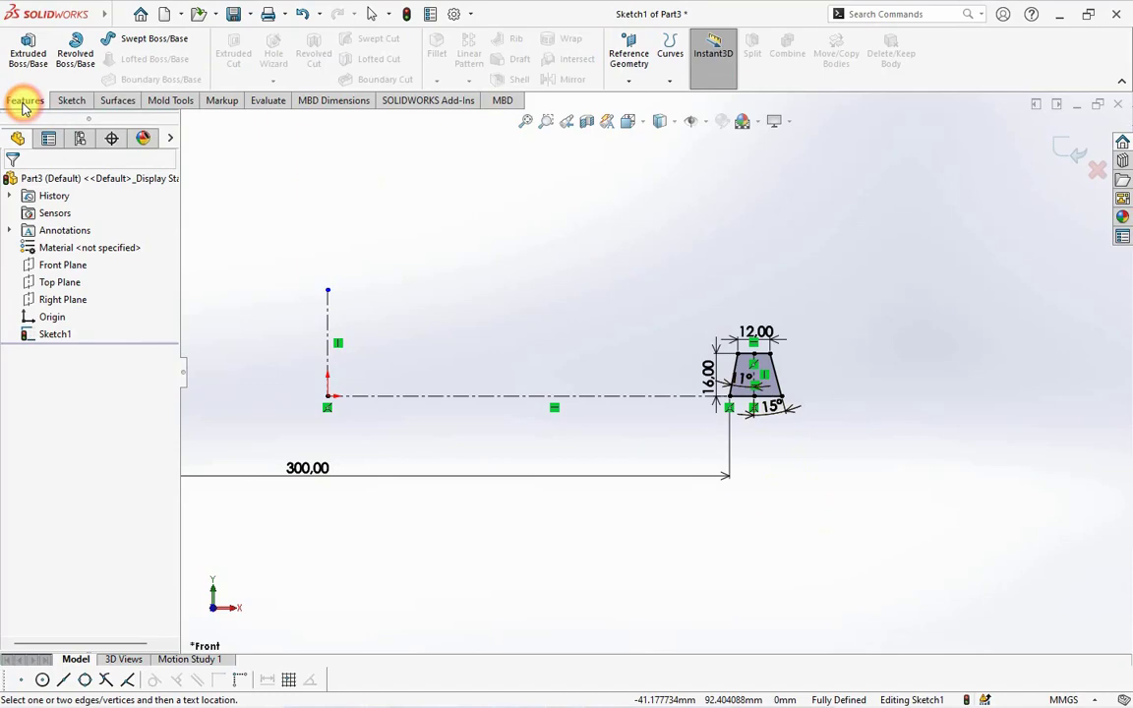
pyautogui.click(74, 54)
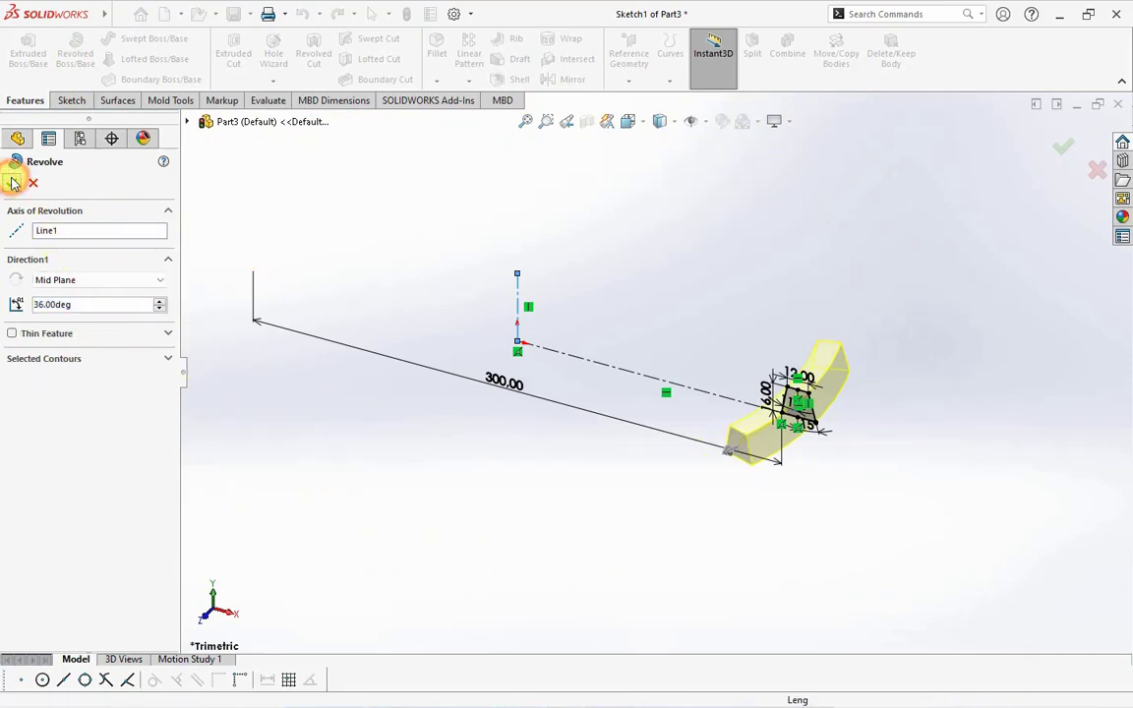
pyautogui.click(1063, 147)
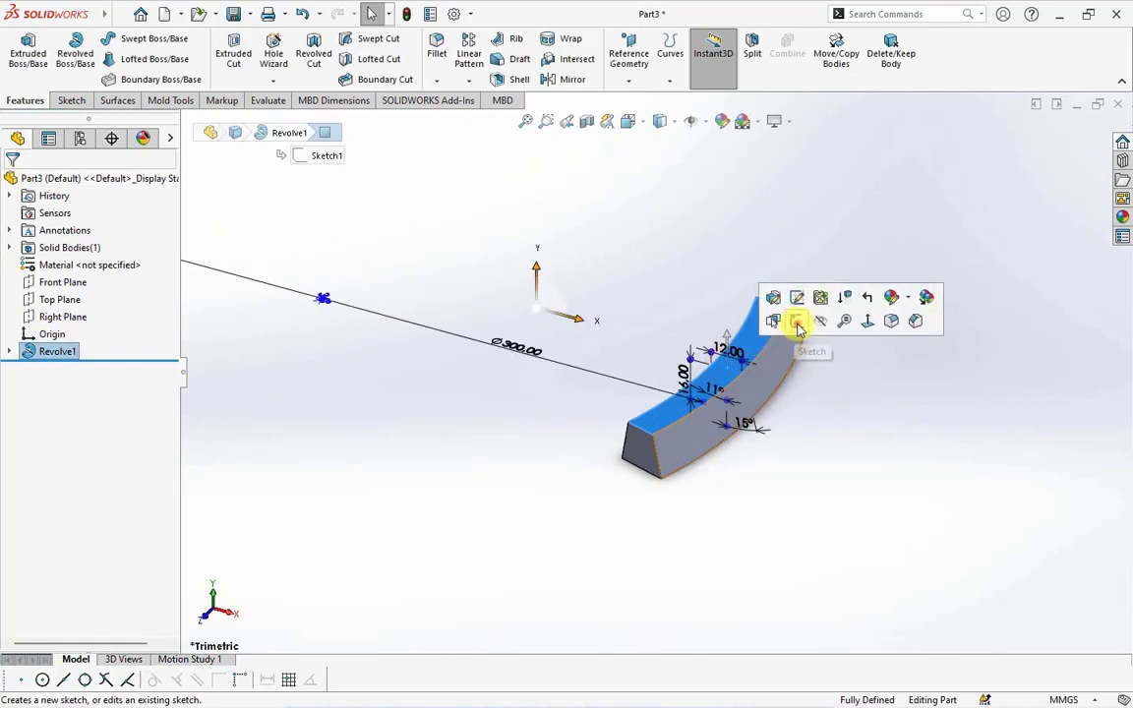
# Sketch the centre curve along the top face of Revolve1 as Sketch2
pyautogui.click(797, 322)
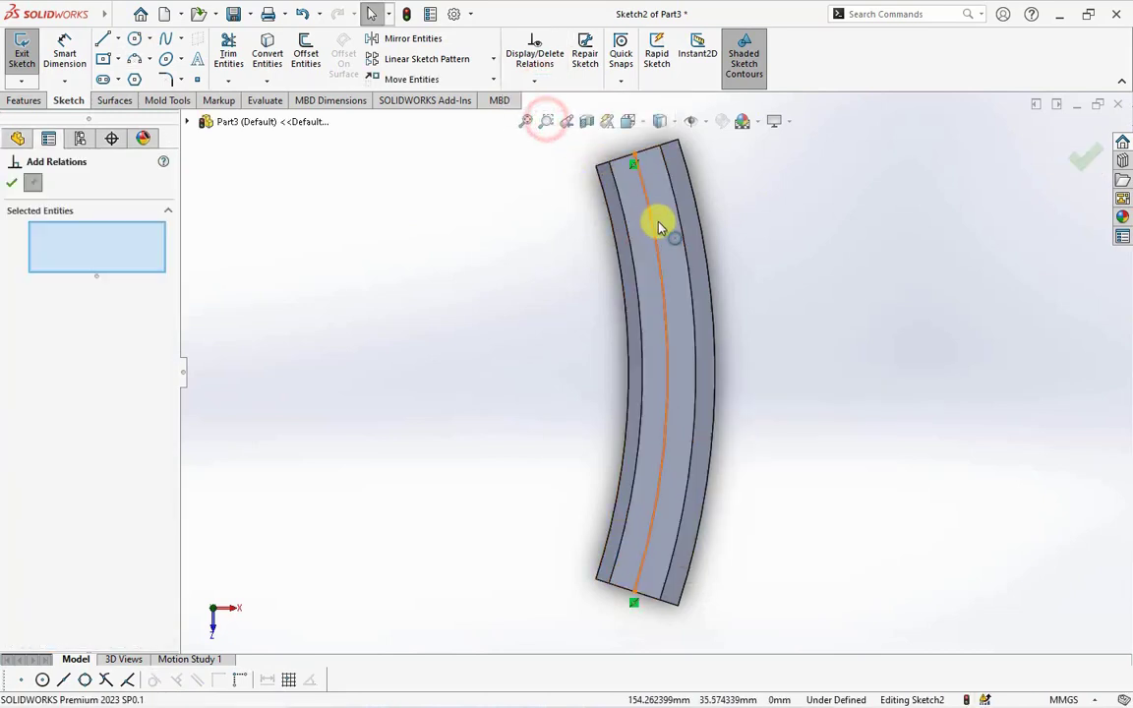
pyautogui.click(657, 222)
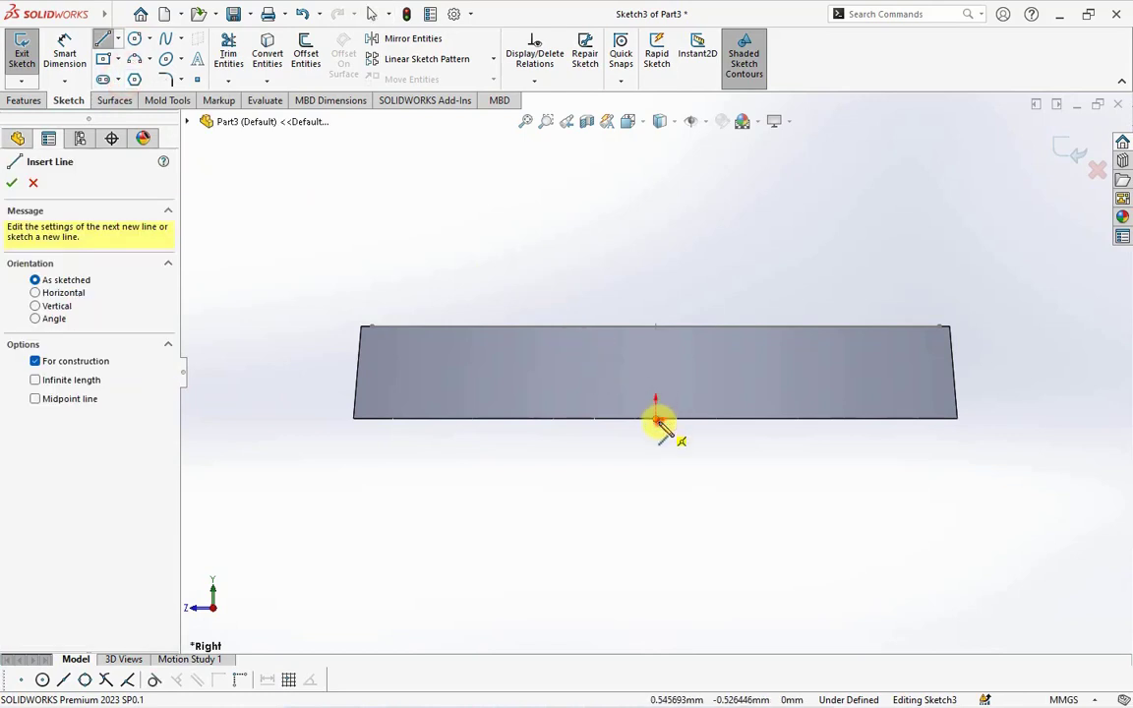
# On the Right Plane, sketch a centerline and three tangent arcs ending coincident with Sketch2's endpoints
pyautogui.moveTo(656, 420); pyautogui.dragTo(656, 167)
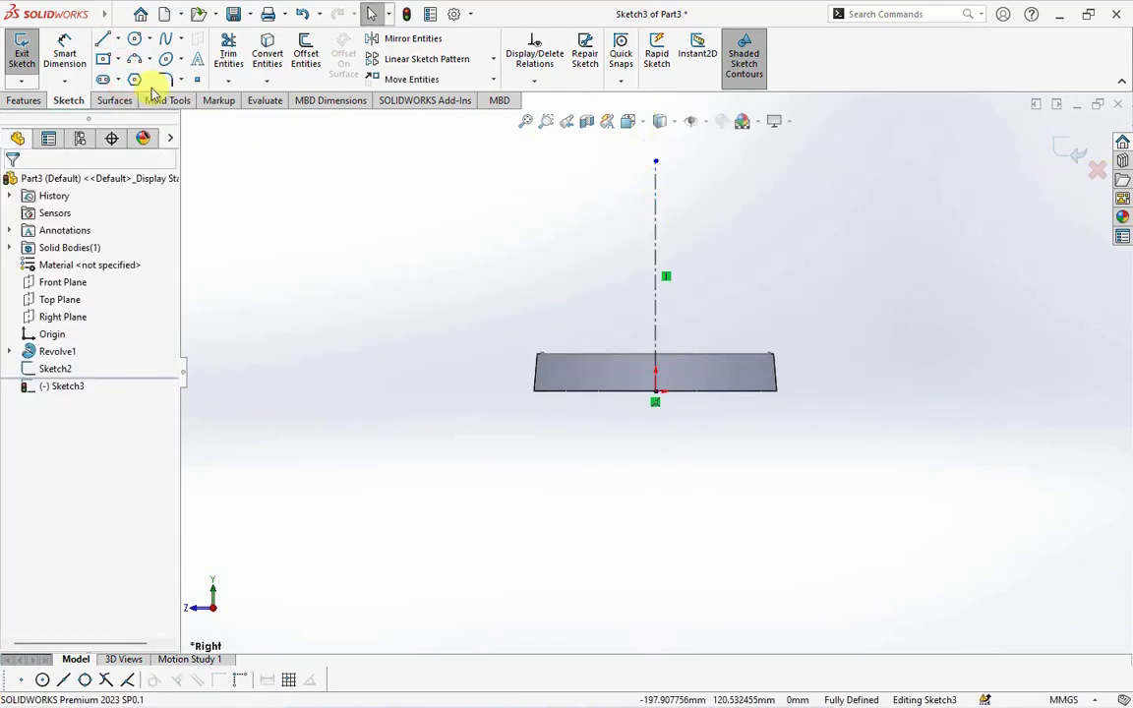
pyautogui.click(135, 58)
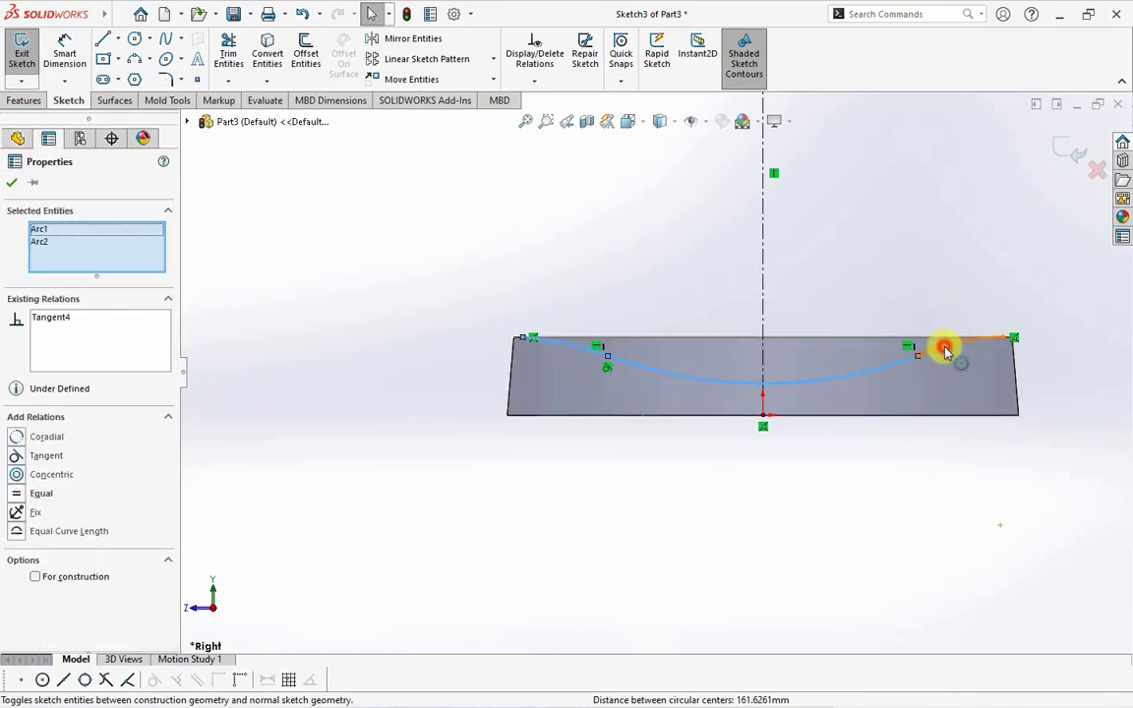
pyautogui.click(944, 350)
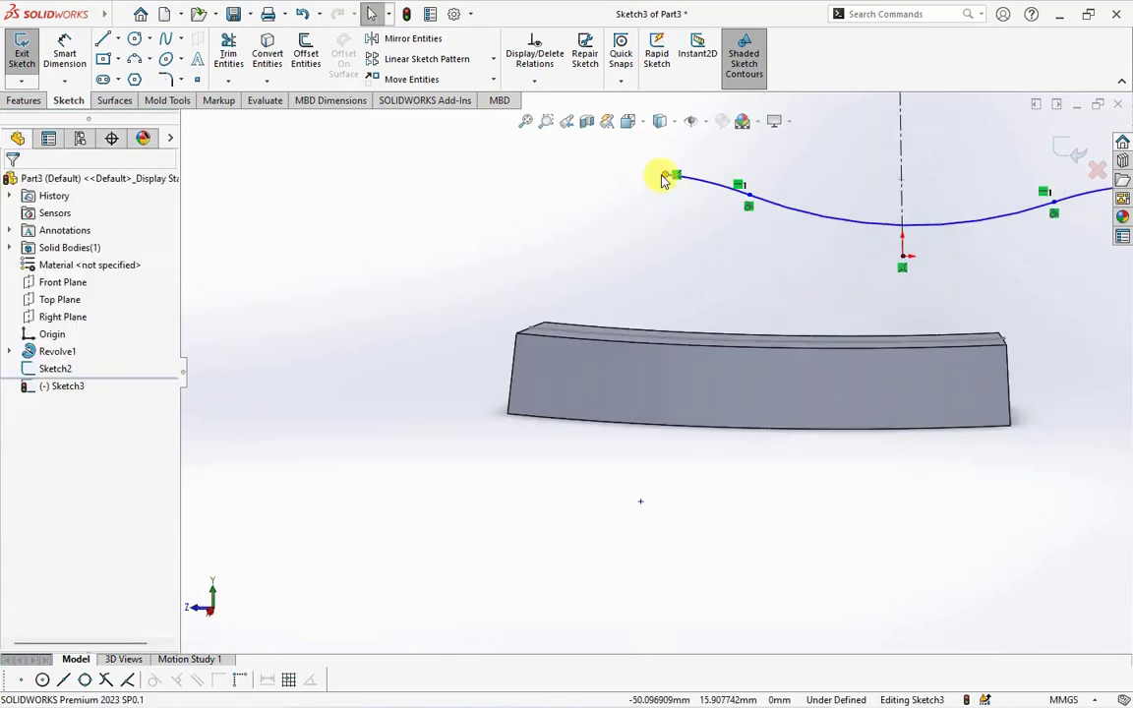
pyautogui.click(674, 175)
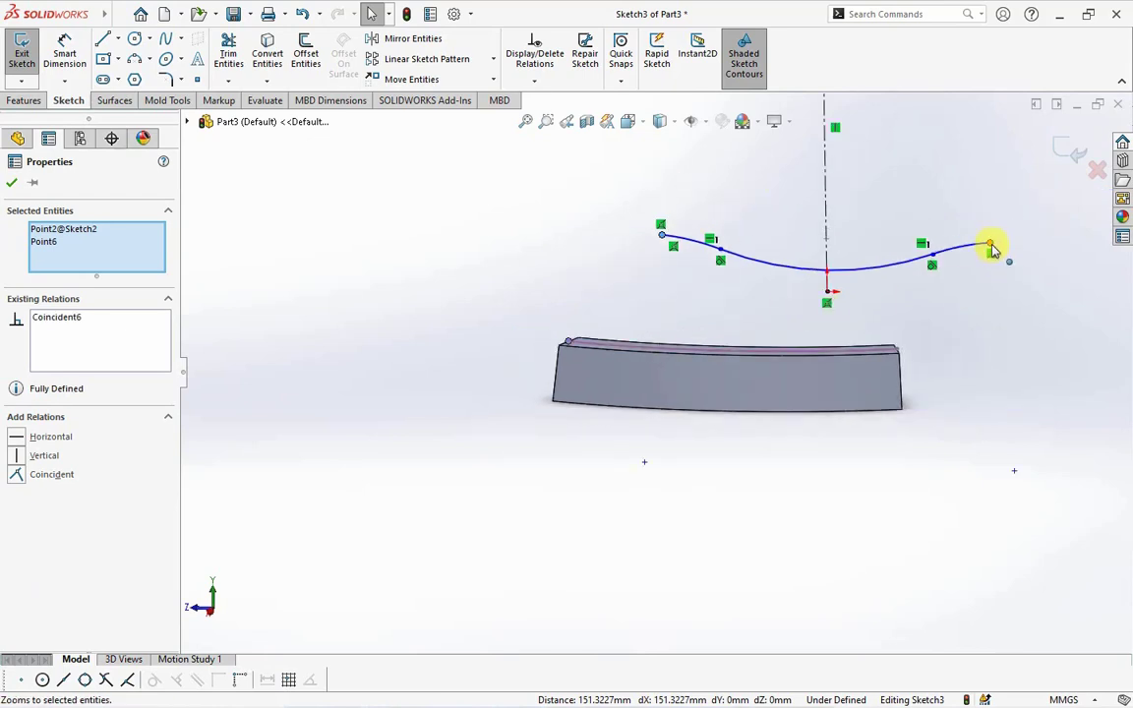
pyautogui.click(991, 246)
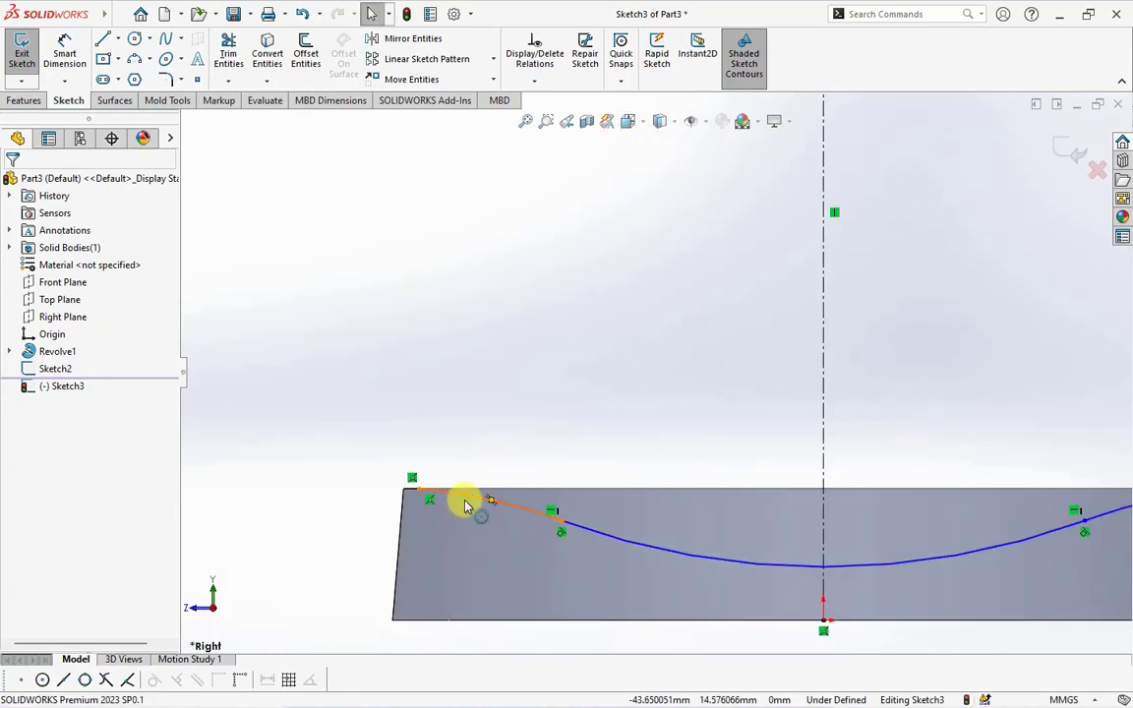
# Make the three arcs equal and dimension the wave's dip depth to 4 mm
pyautogui.click(452, 489)
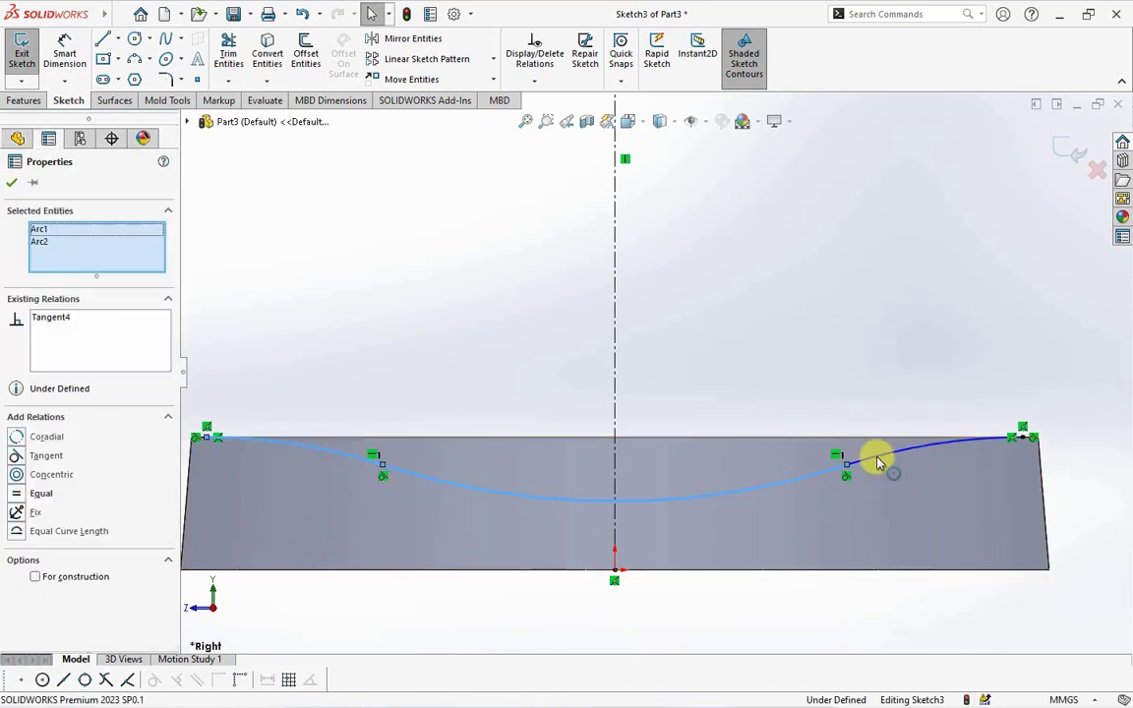
pyautogui.click(970, 385)
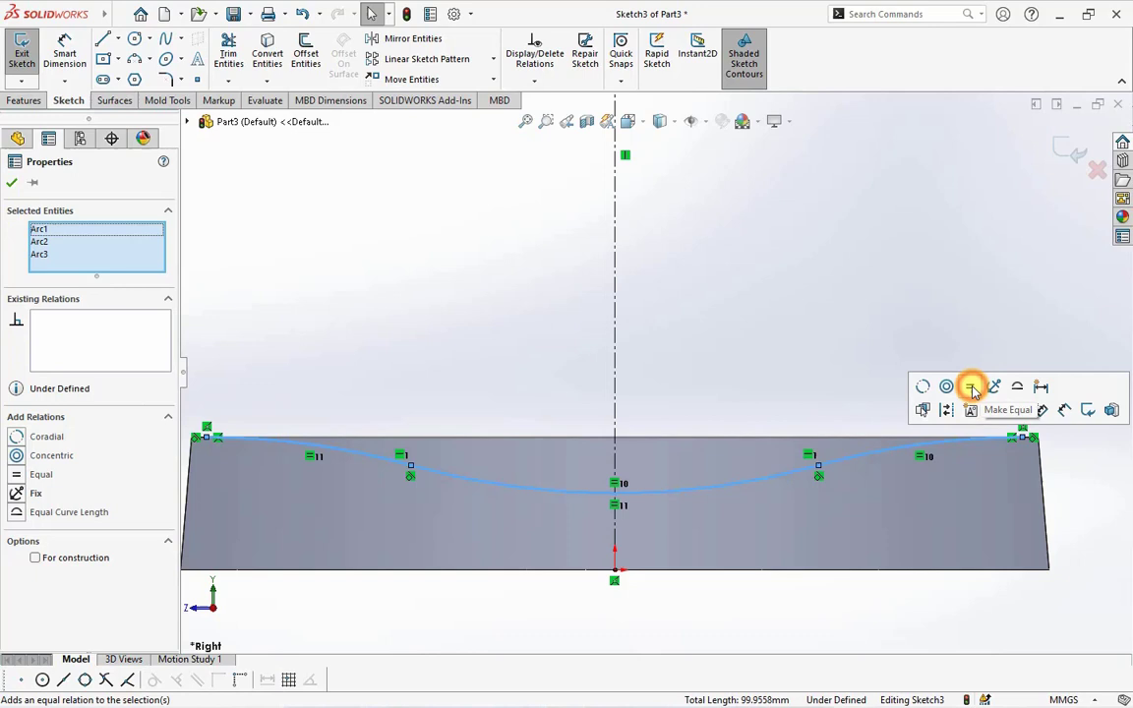
pyautogui.click(970, 385)
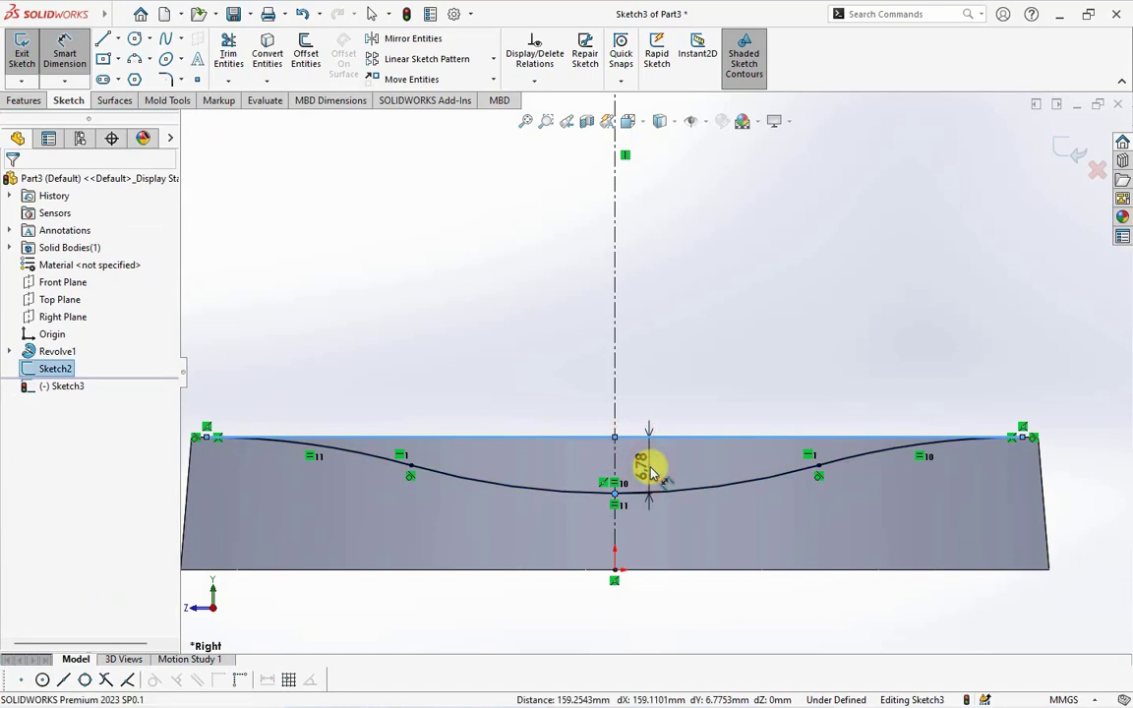
pyautogui.click(649, 477)
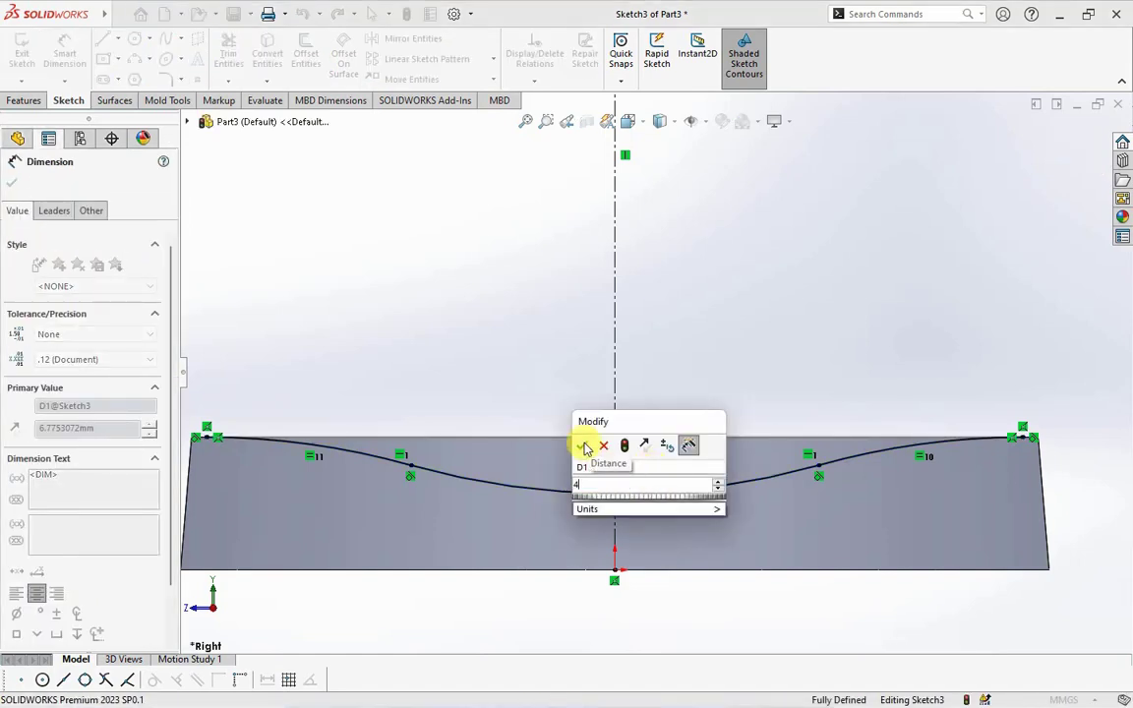
pyautogui.click(583, 445)
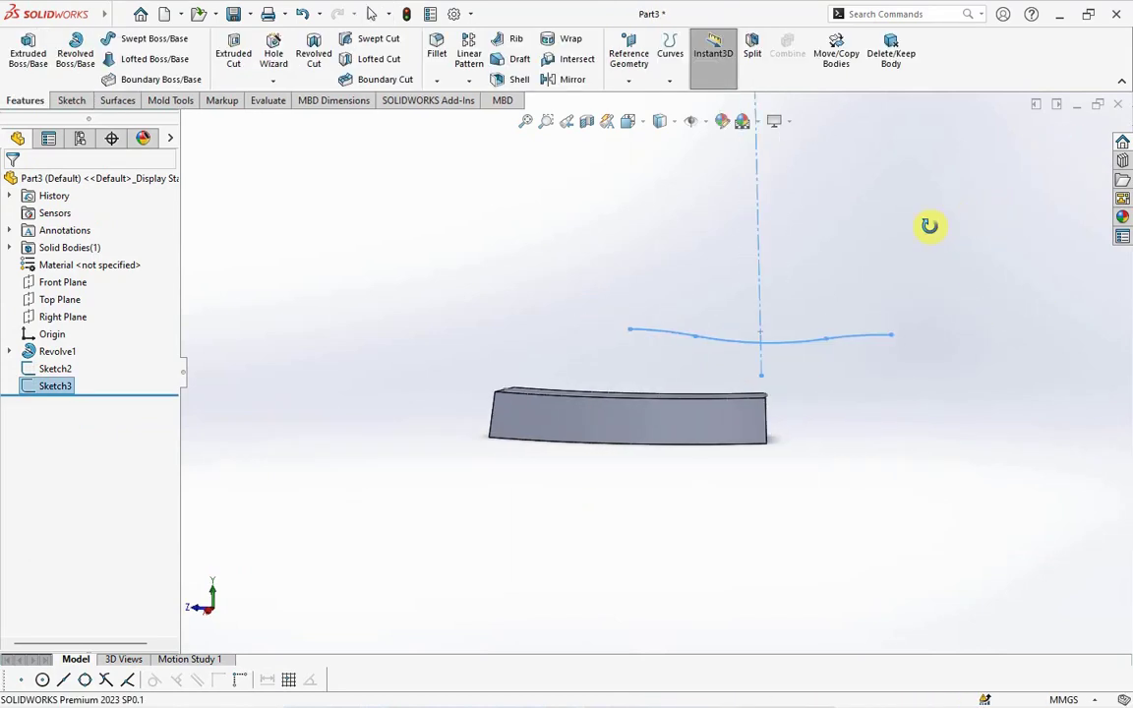
# Project Sketch3 onto Sketch2 (sketch on sketch) to create the wavy 3D Curve1
pyautogui.click(670, 53)
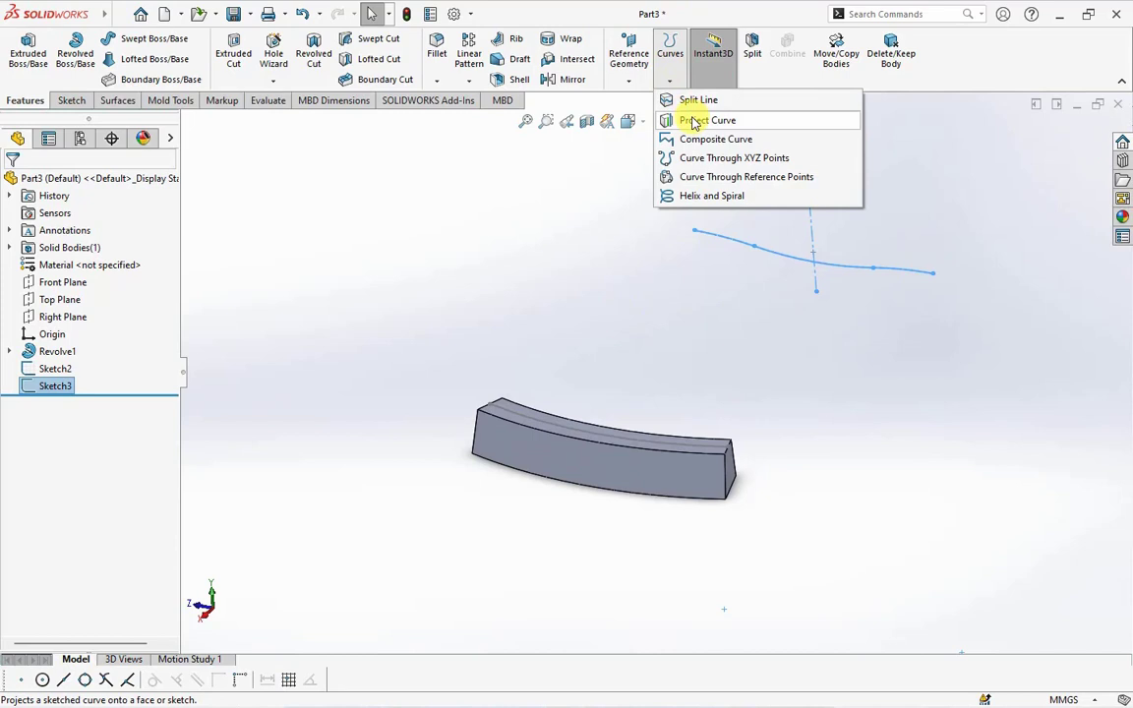
pyautogui.click(708, 120)
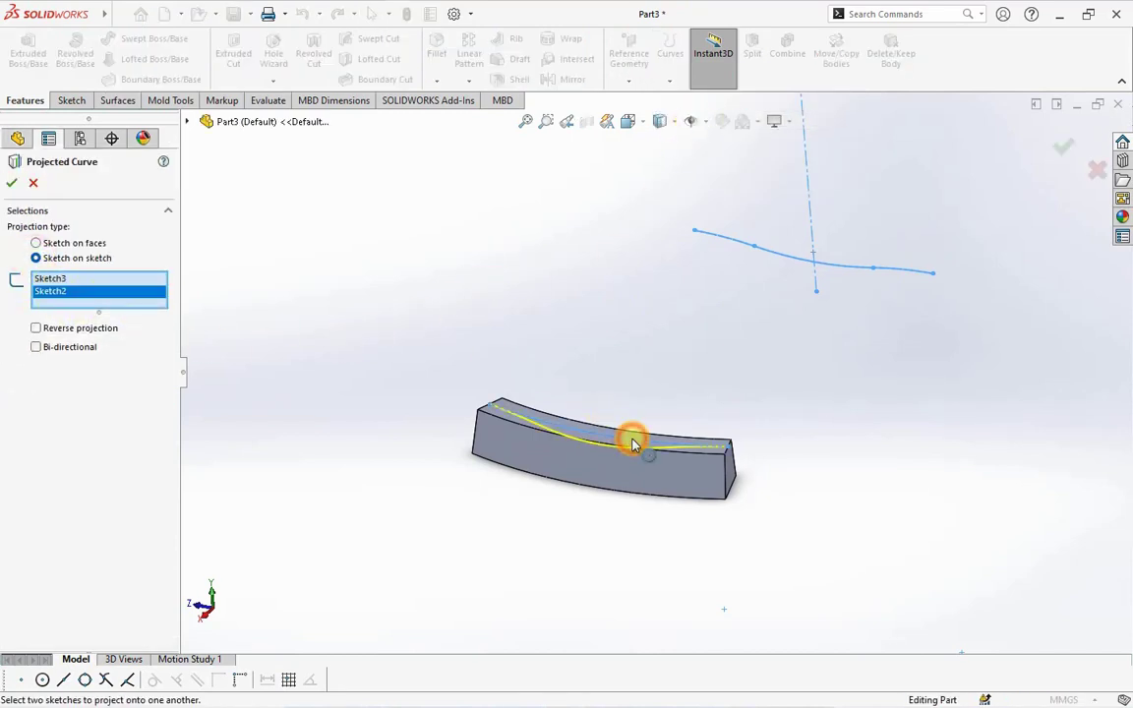
pyautogui.click(12, 182)
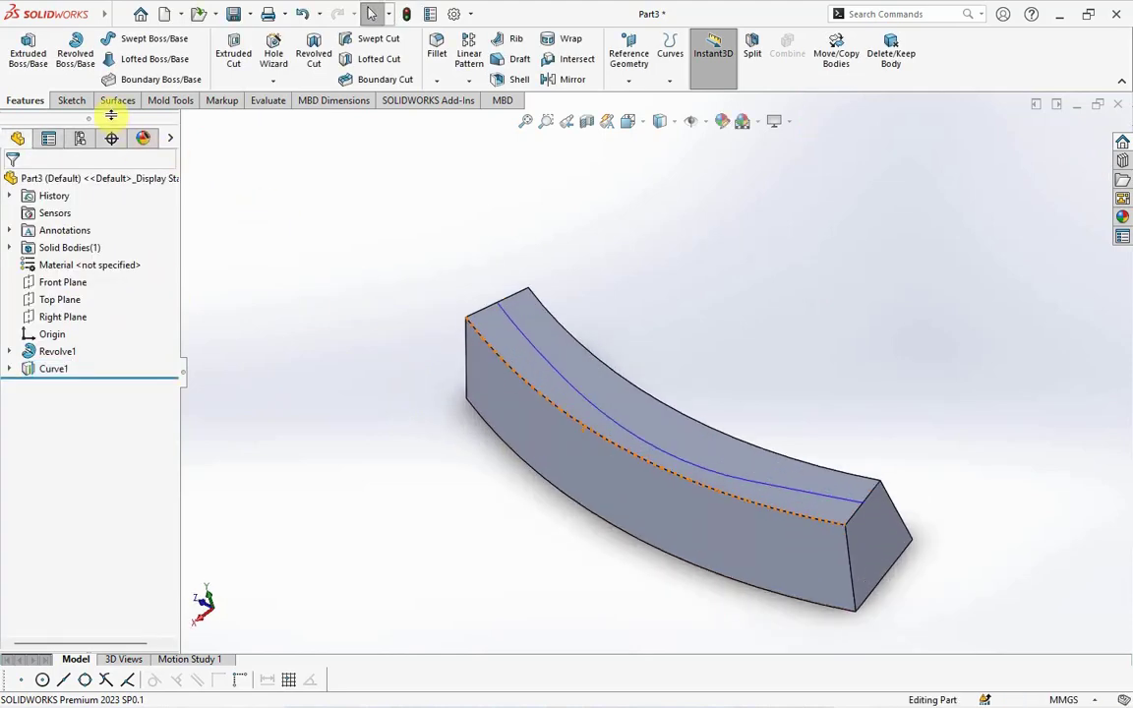
# Loft a narrow surface strip between the top-face edges along the wavy curve
pyautogui.click(116, 99)
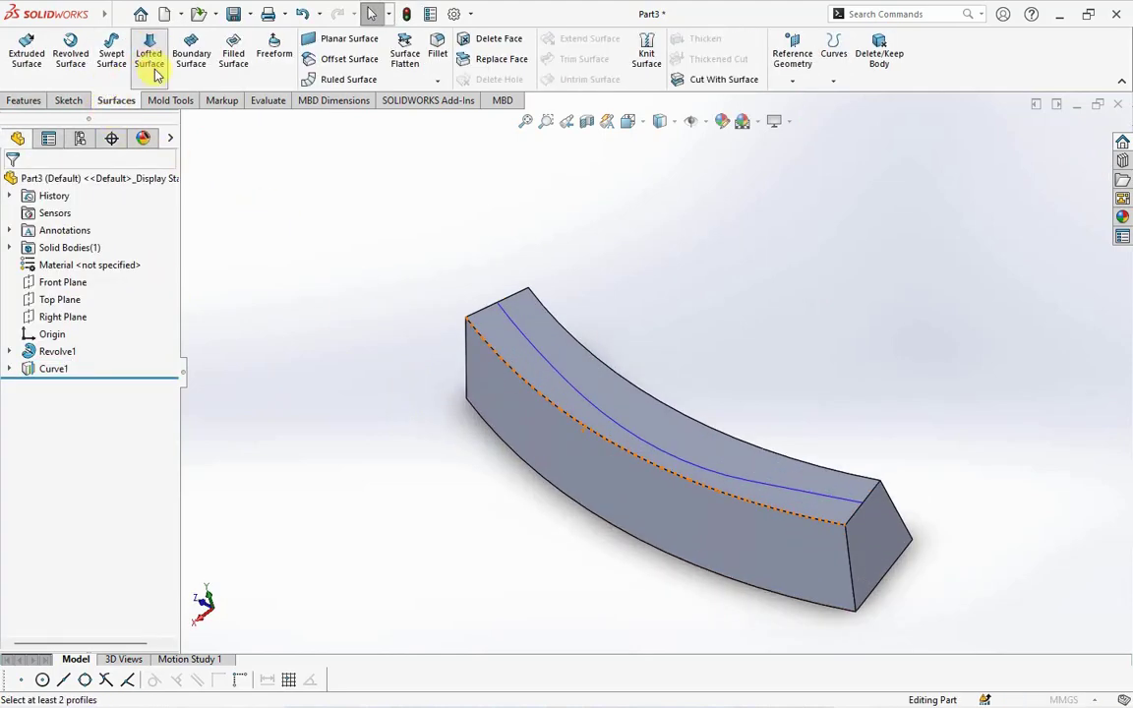
pyautogui.click(150, 53)
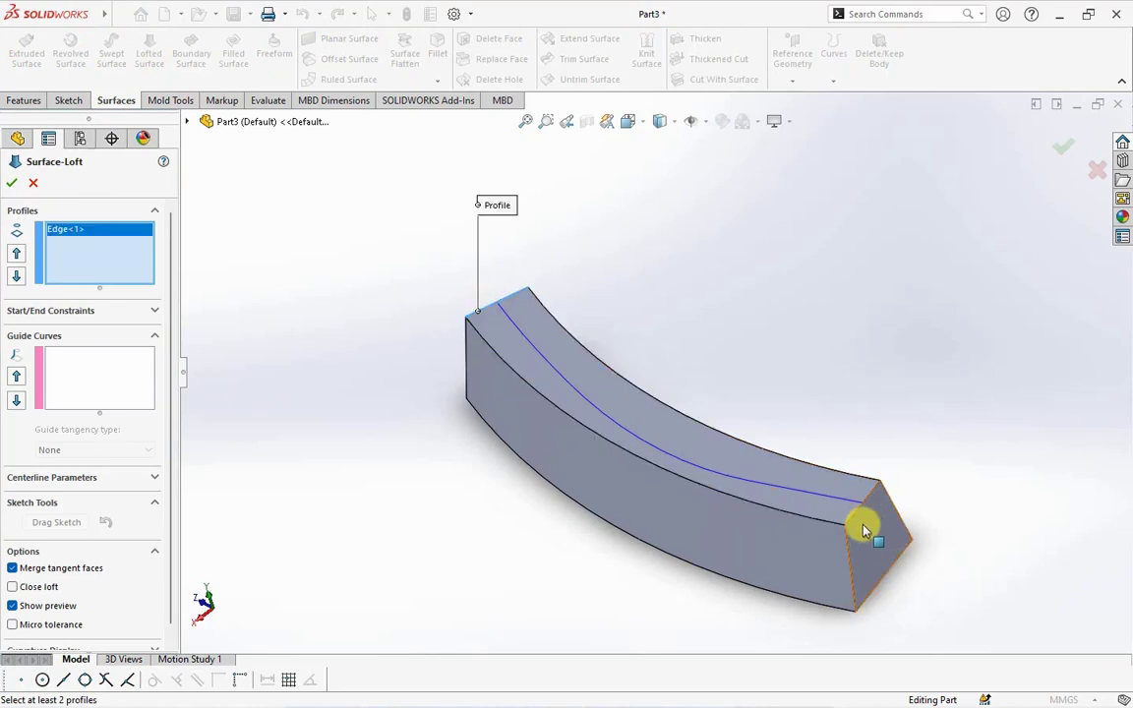
pyautogui.click(860, 526)
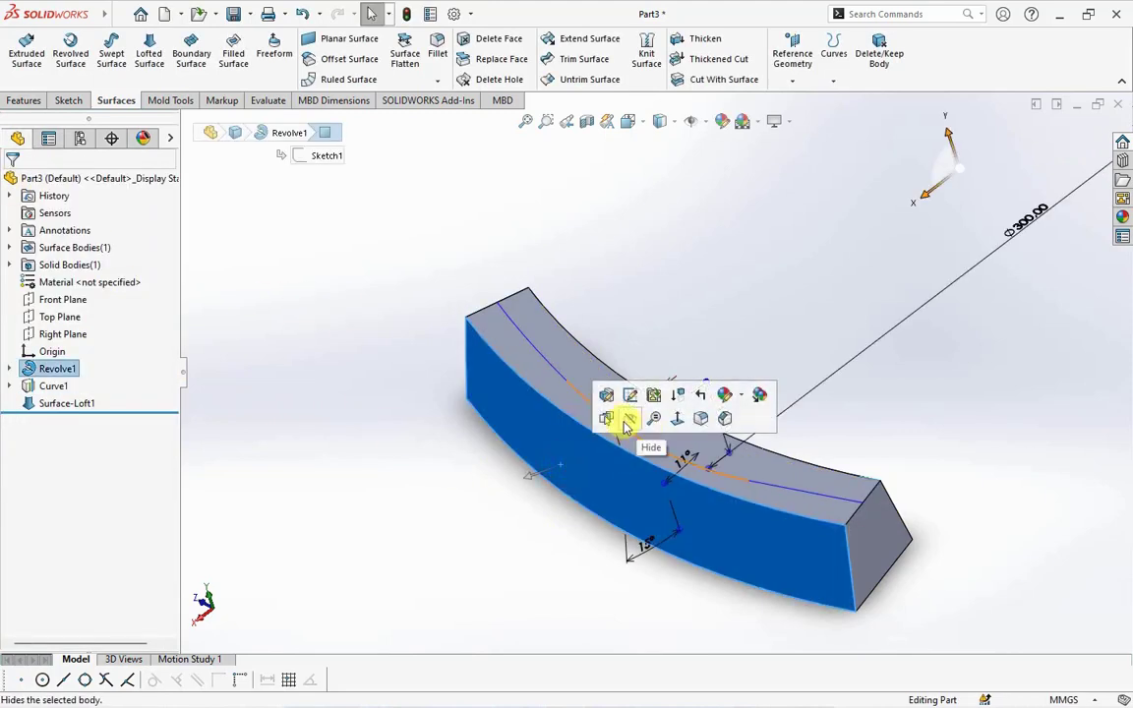
pyautogui.click(606, 419)
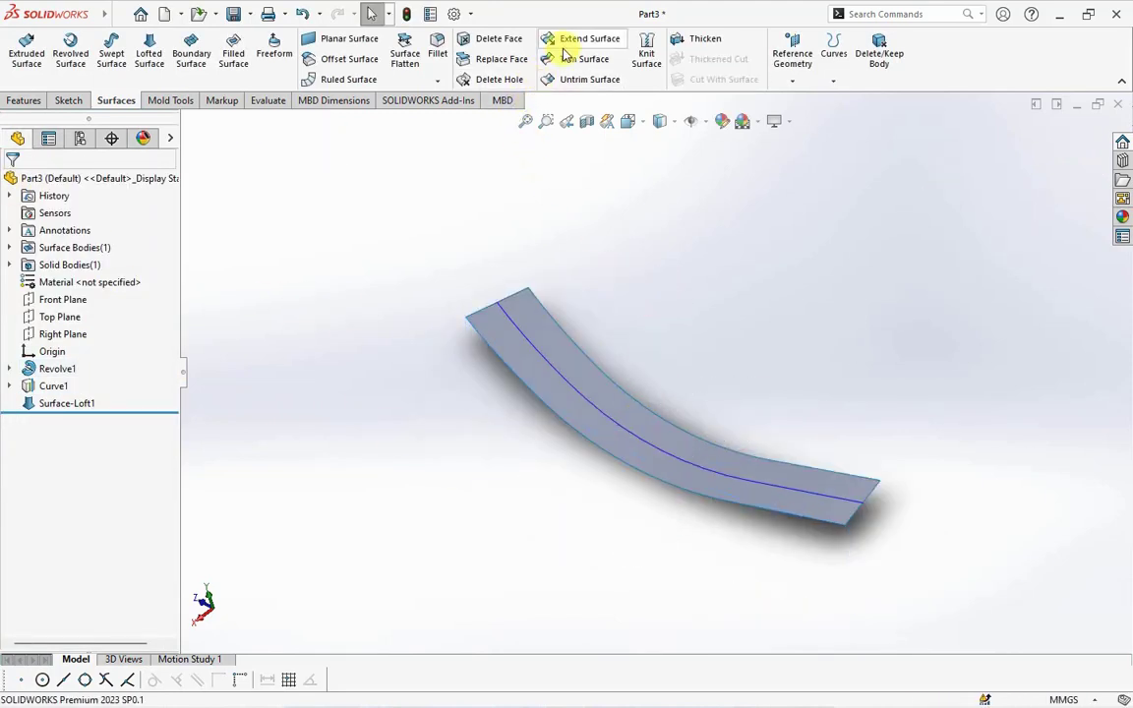
# Extend the lofted strip by 3 mm on every edge as the same surface
pyautogui.click(584, 39)
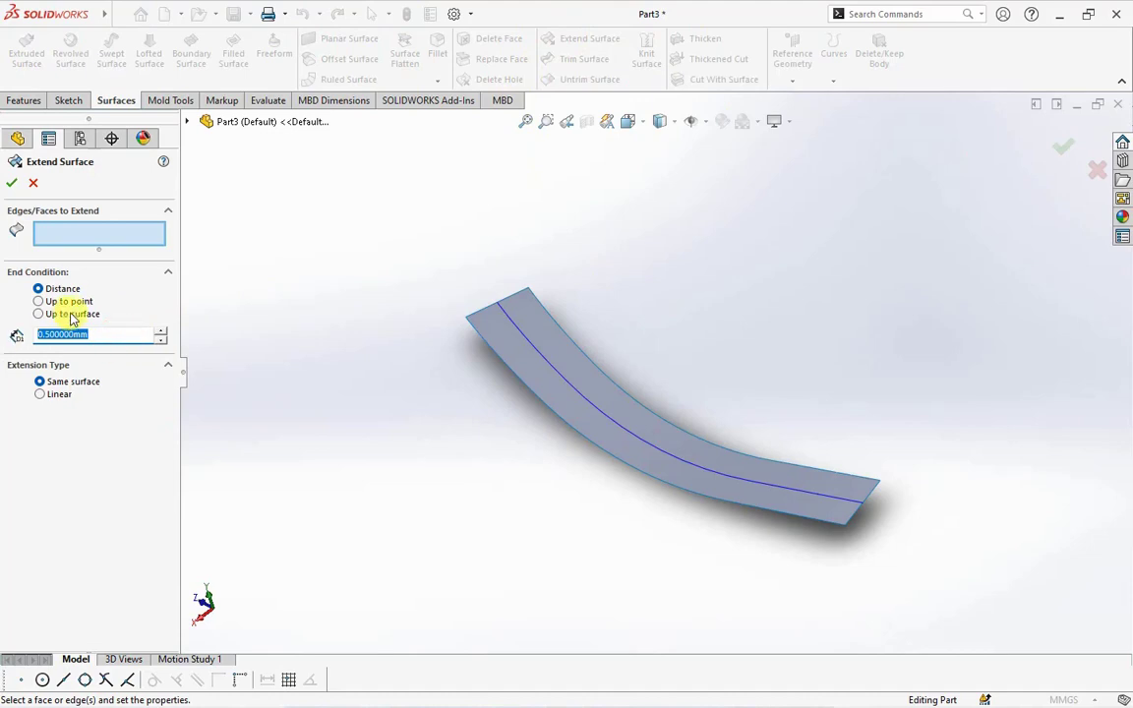
pyautogui.click(605, 399)
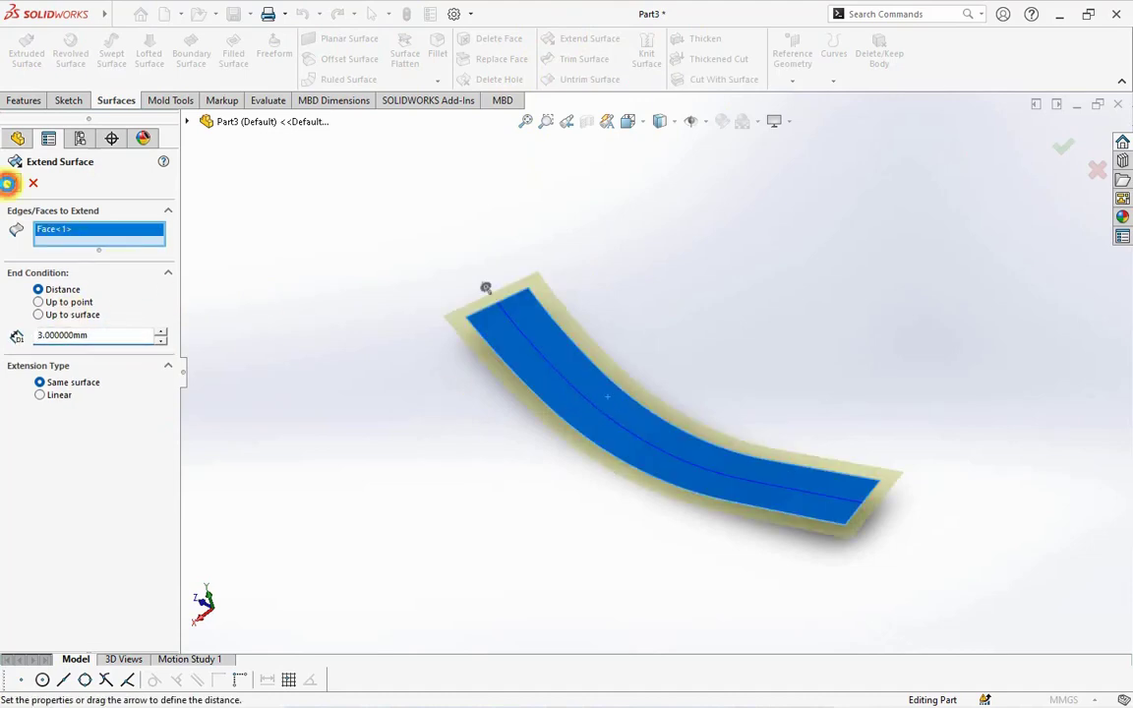
pyautogui.click(1063, 146)
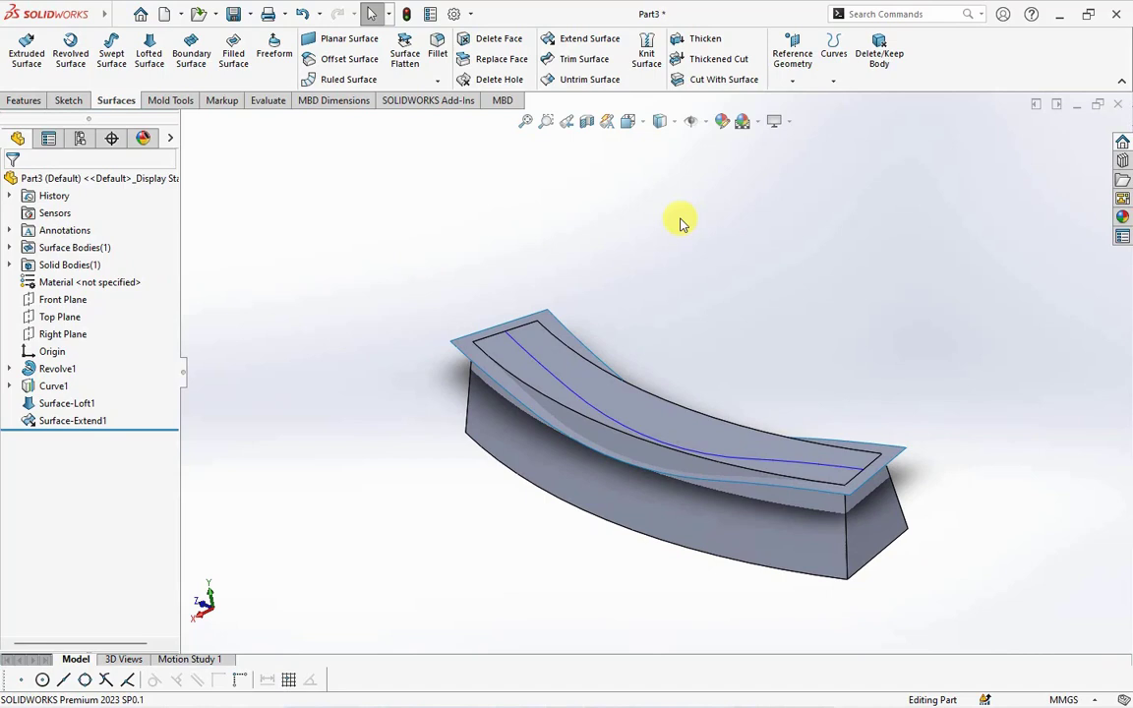
# Cut the solid with the thickened Surface-Extend1, leaving a small curved block
pyautogui.click(718, 58)
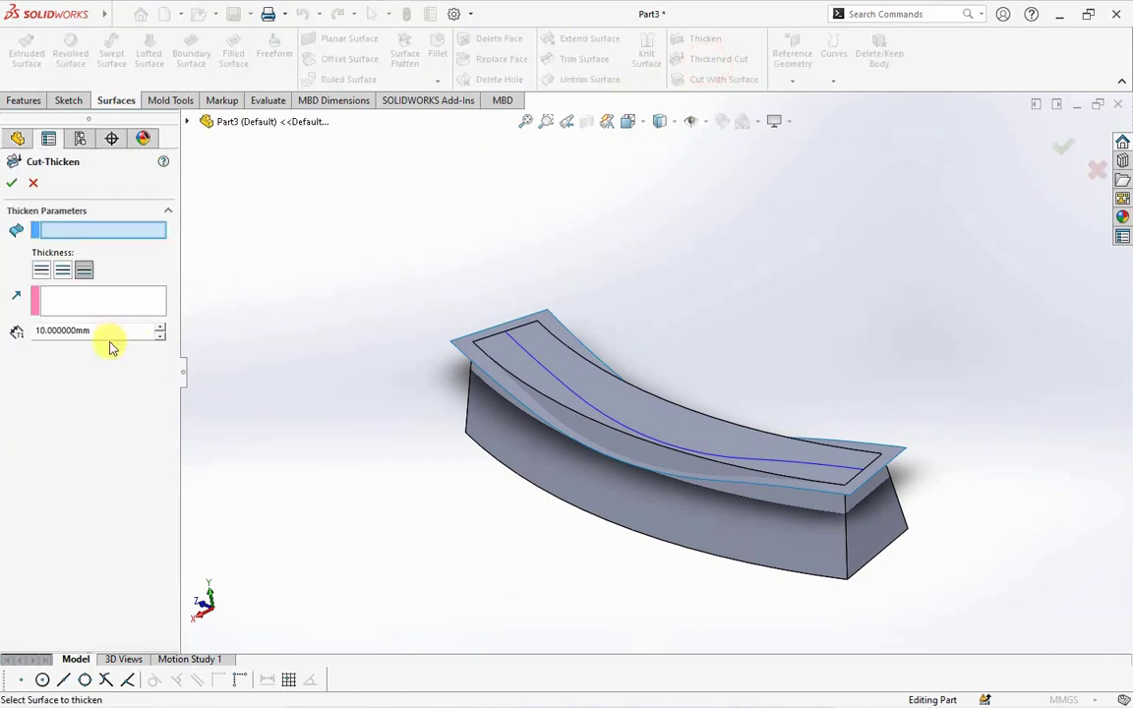
pyautogui.click(470, 346)
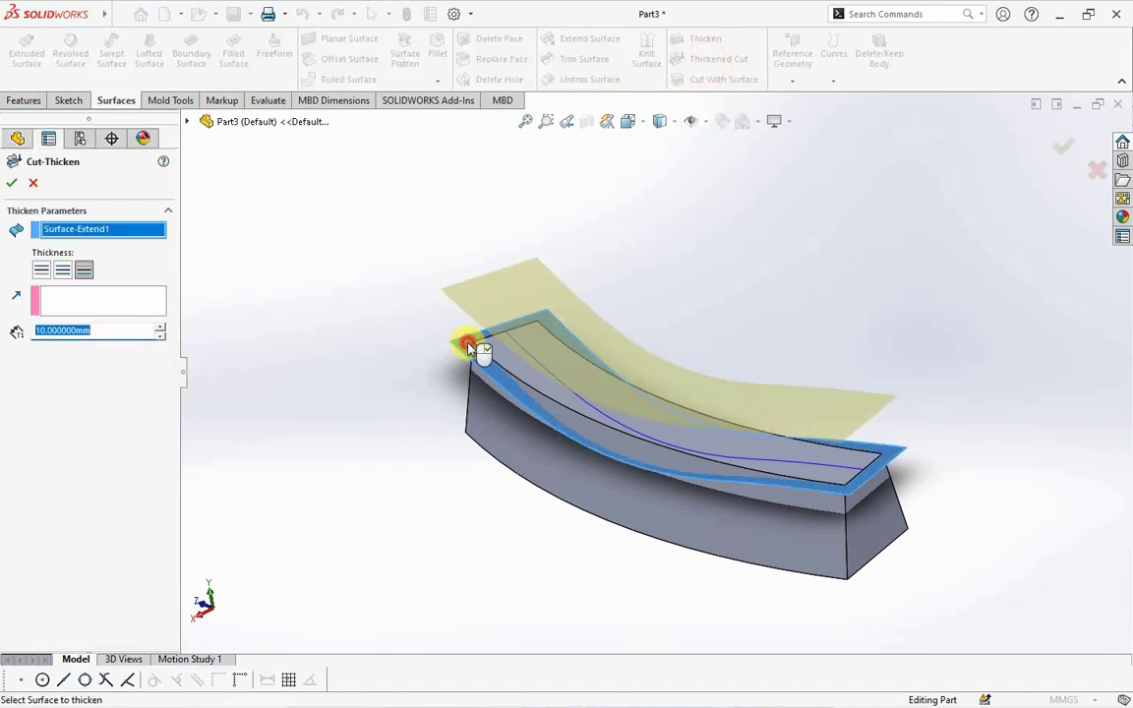
pyautogui.click(11, 183)
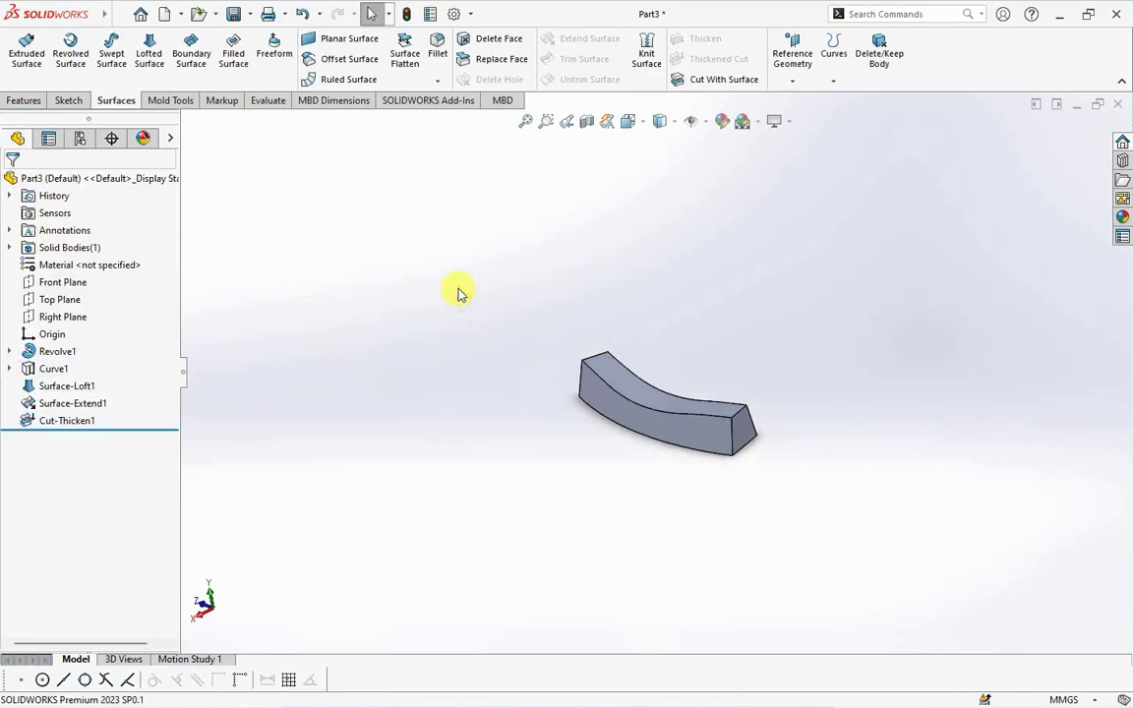
pyautogui.click(63, 282)
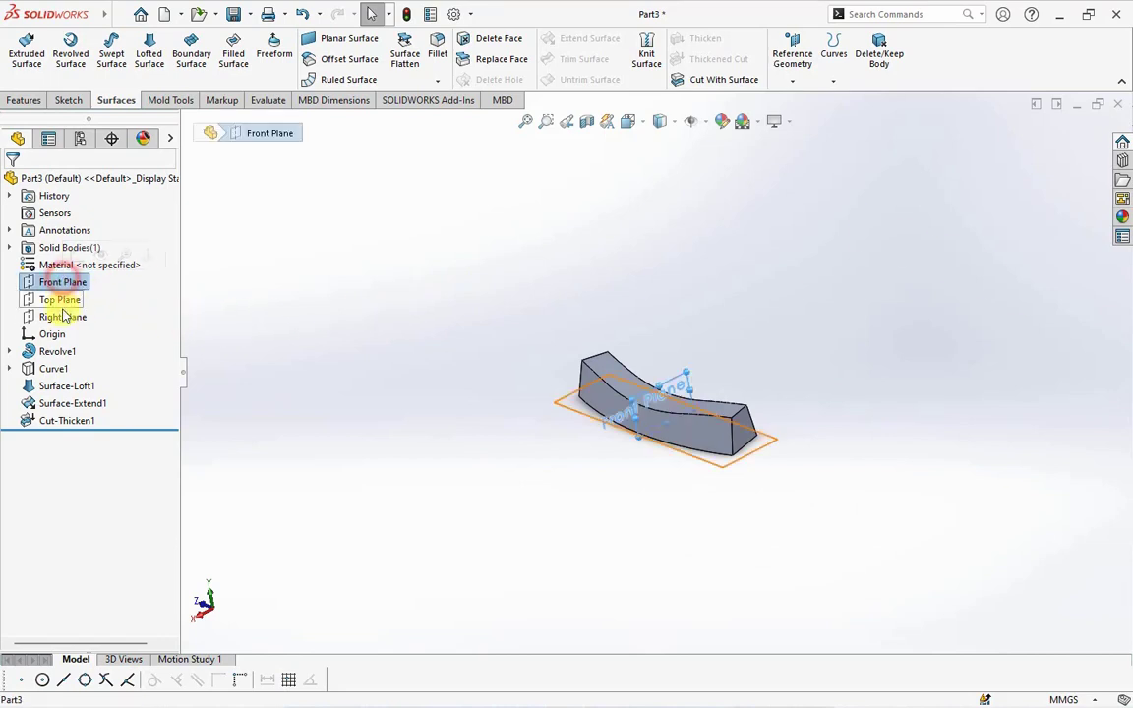
# Create Axis1 at the intersection of the Front and Right planes and select it
pyautogui.click(62, 315)
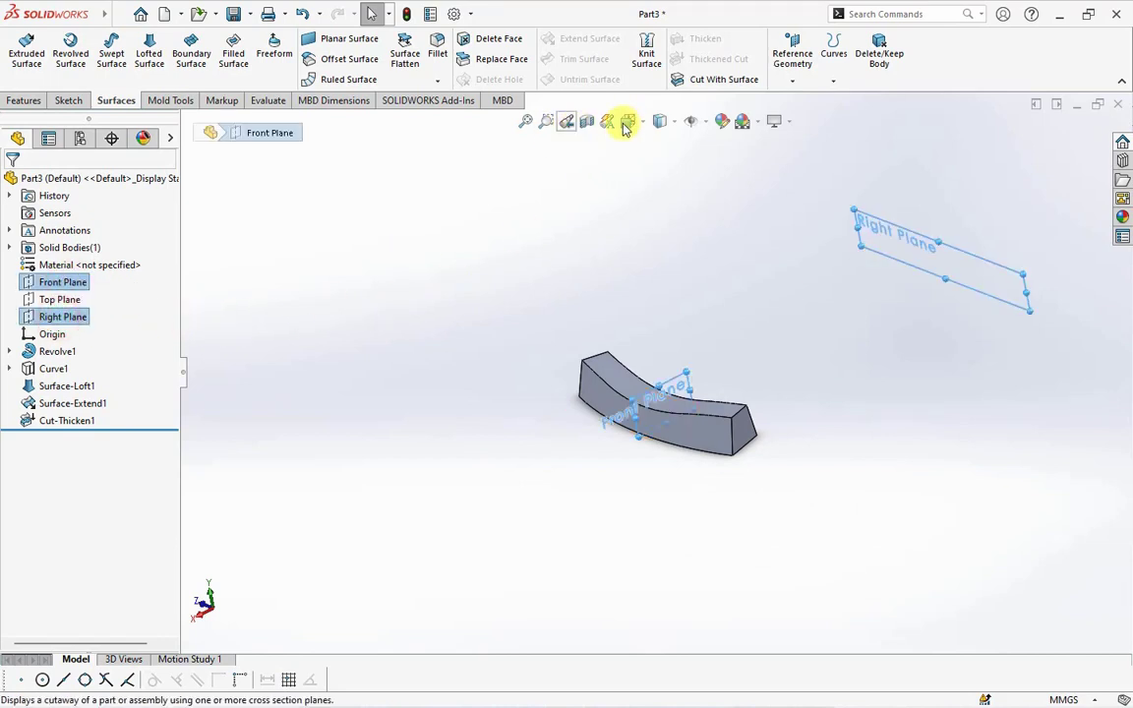
pyautogui.click(628, 121)
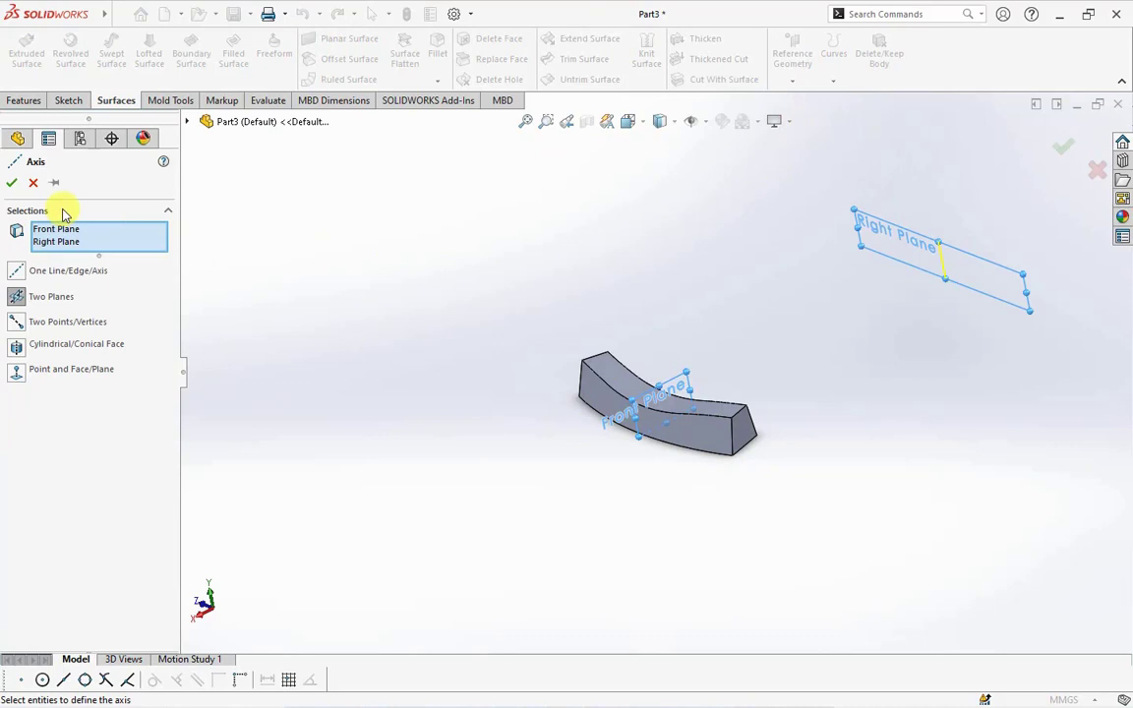
pyautogui.click(12, 183)
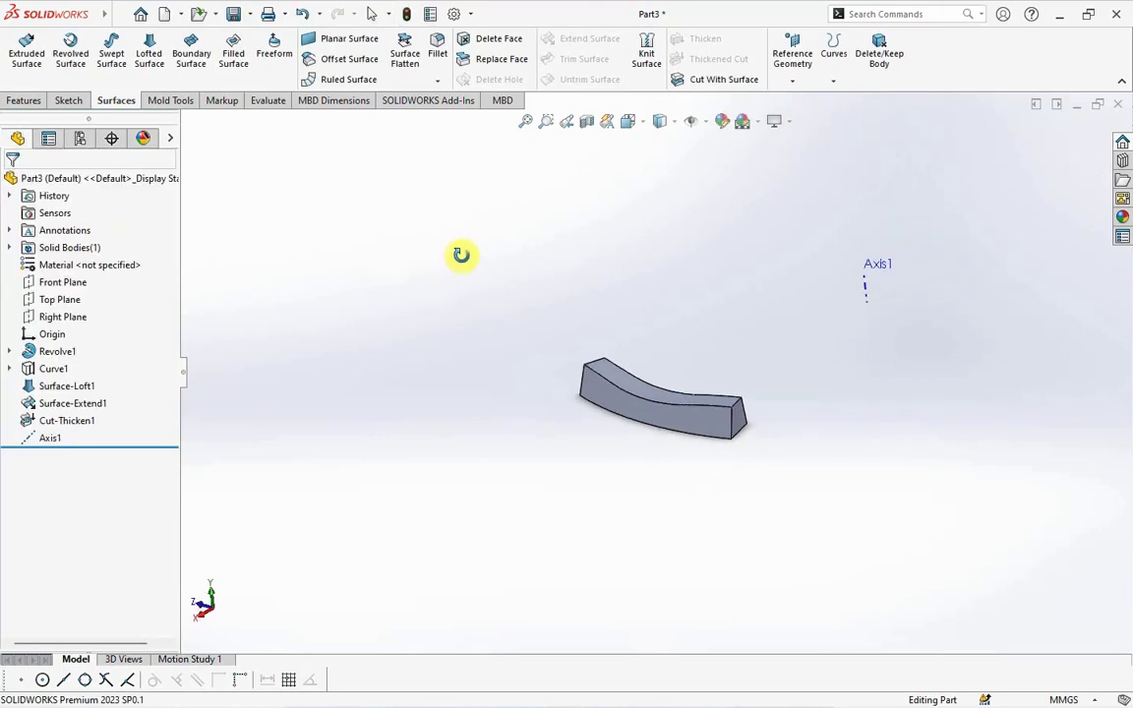
pyautogui.click(50, 437)
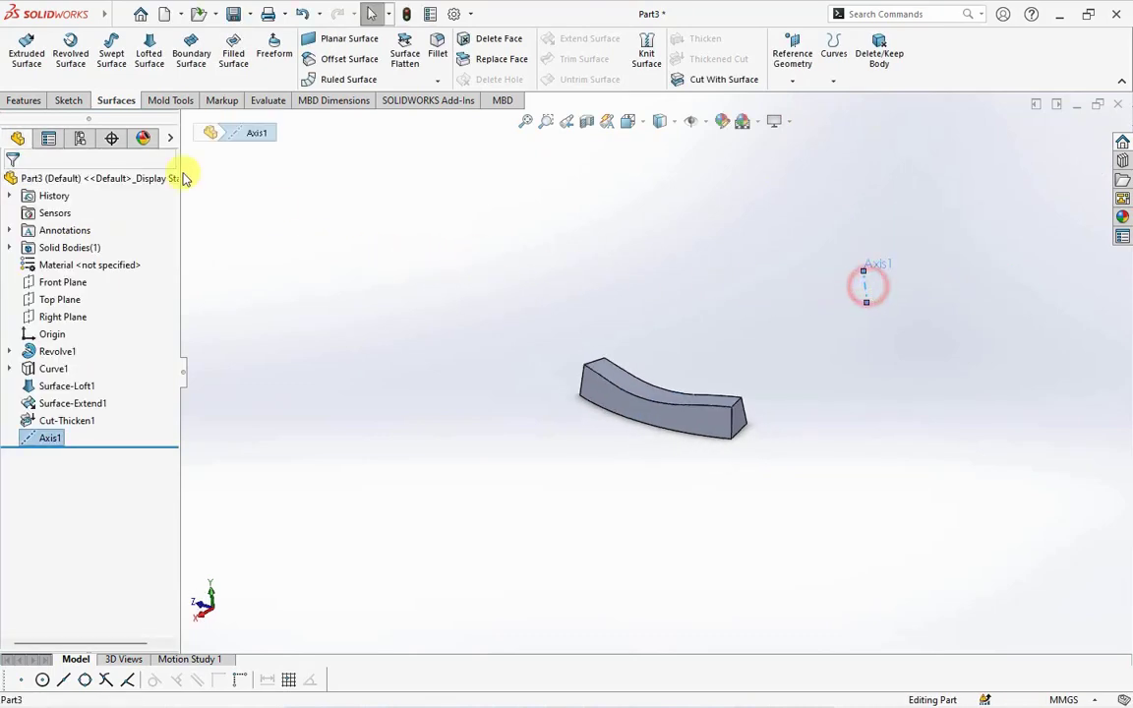
pyautogui.click(25, 99)
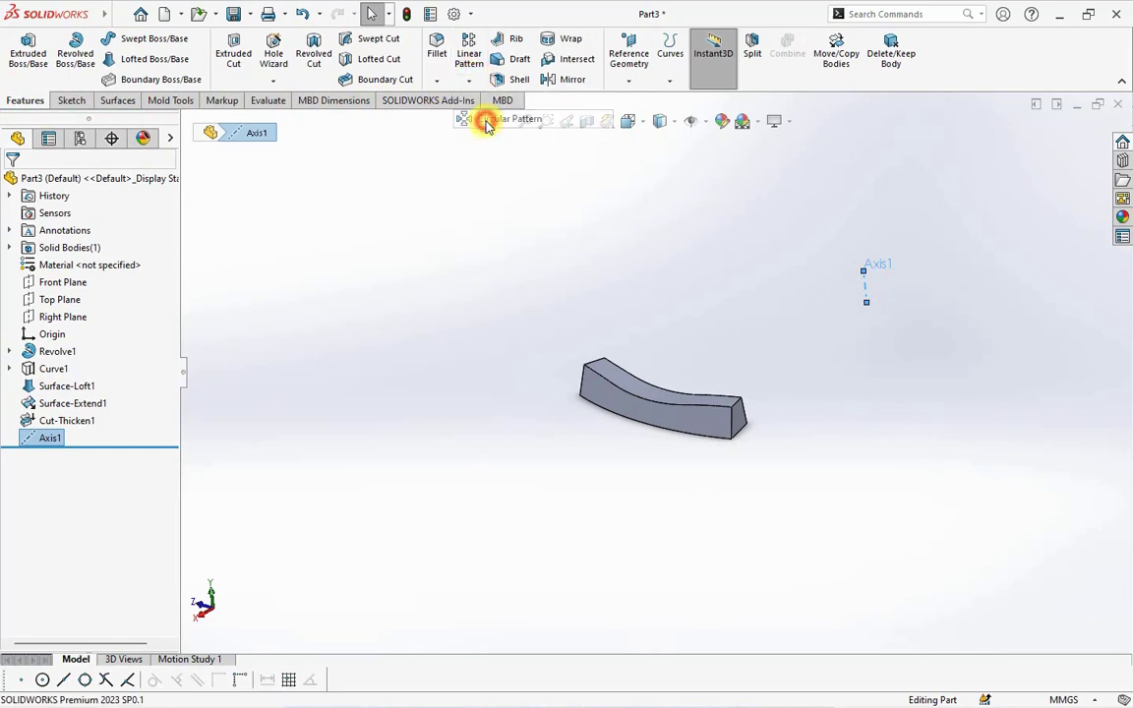
# Pattern the curved block 10 times around Axis1 and combine all bodies into one solid
pyautogui.click(485, 120)
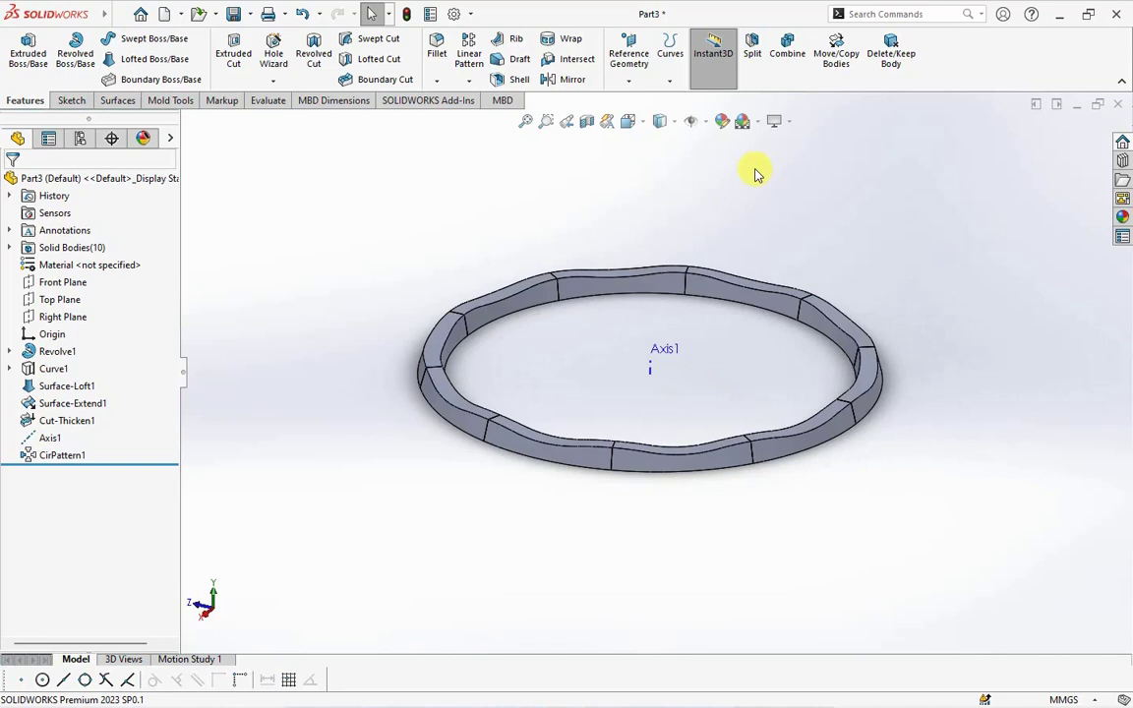
pyautogui.click(786, 52)
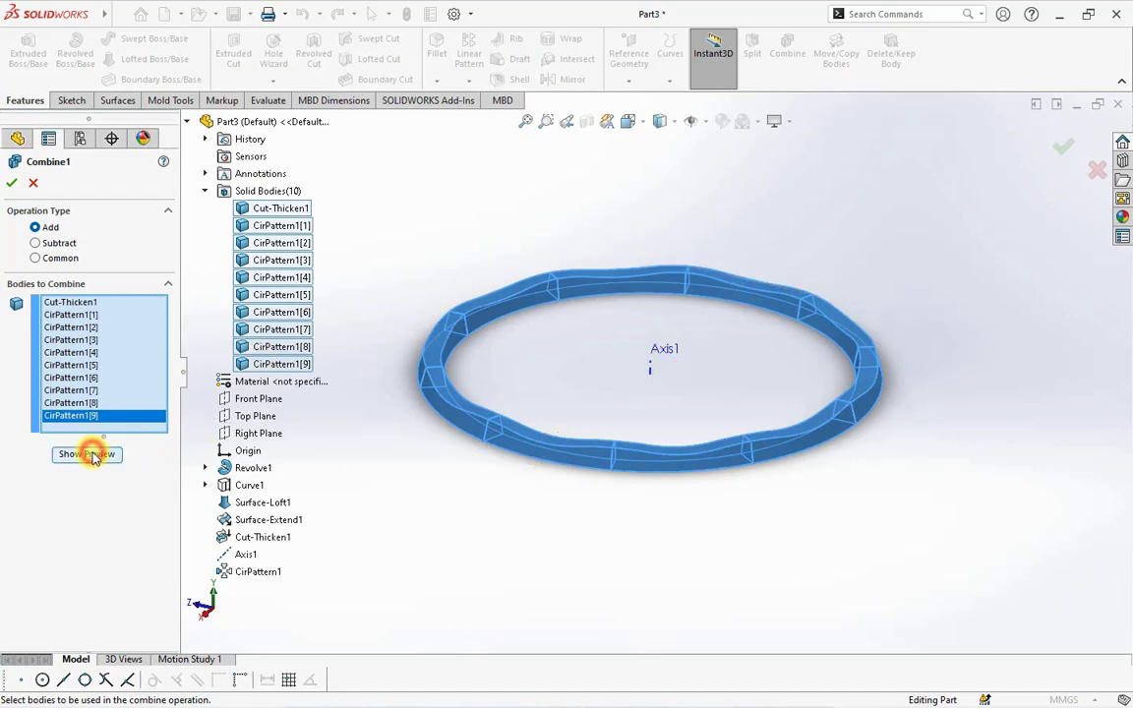
pyautogui.click(1063, 146)
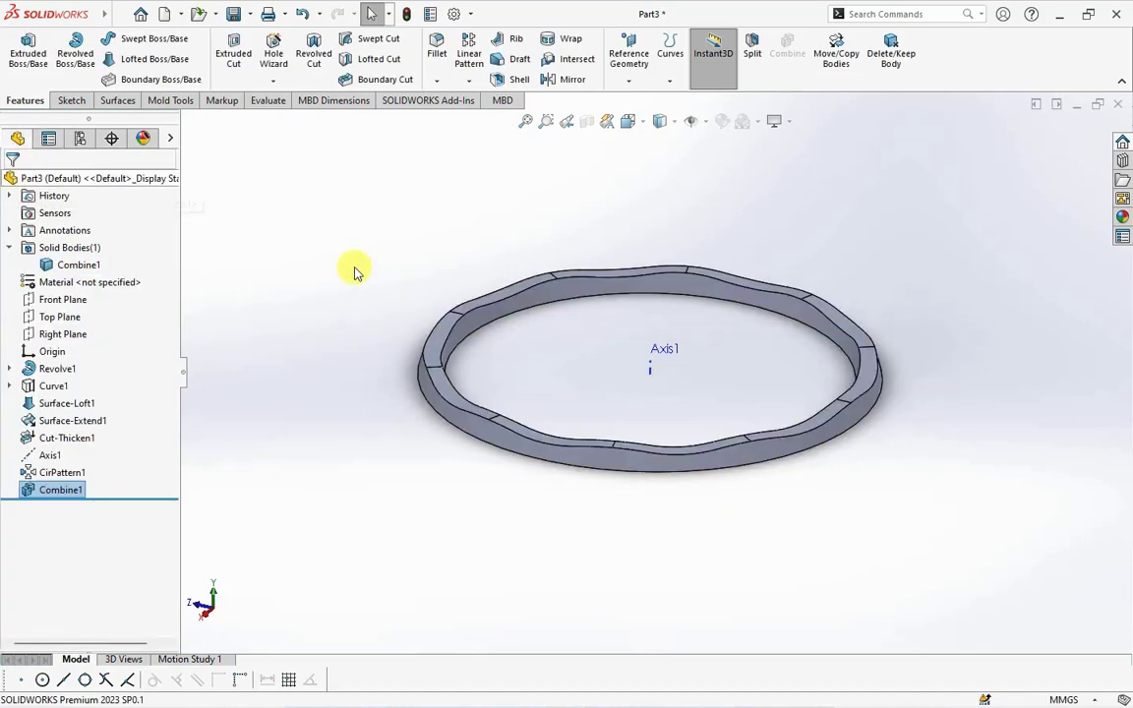
pyautogui.click(436, 53)
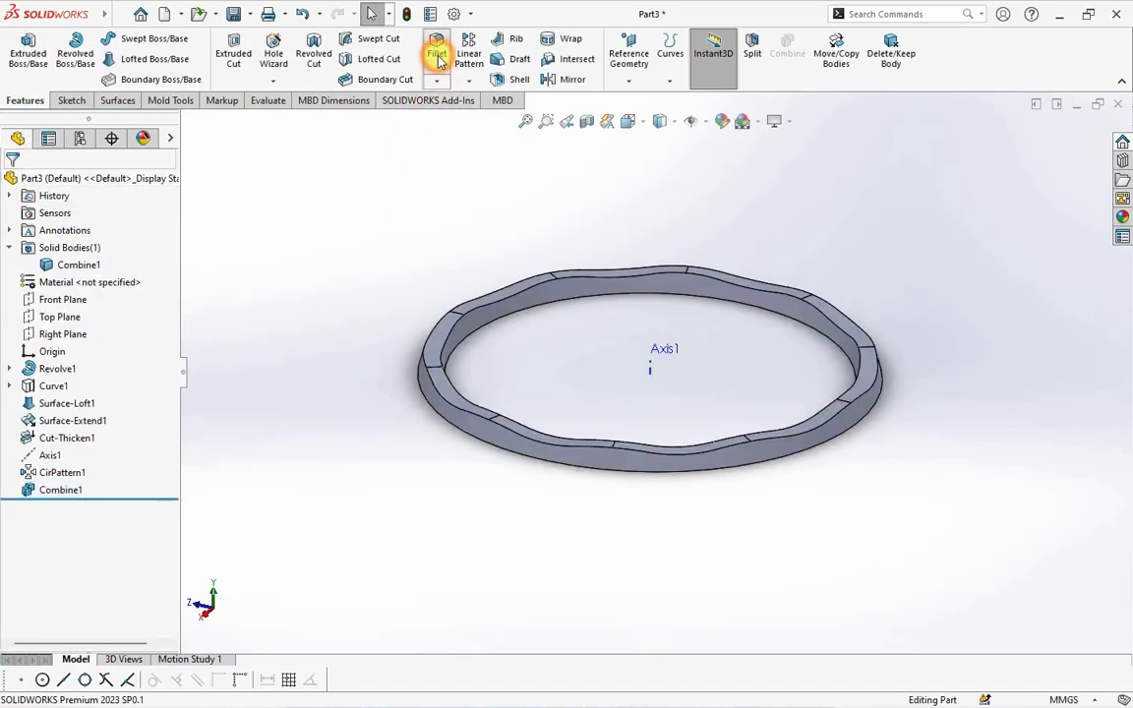
# Add a full round fillet over the wavy ring's faces, then begin shelling the ring
pyautogui.click(437, 53)
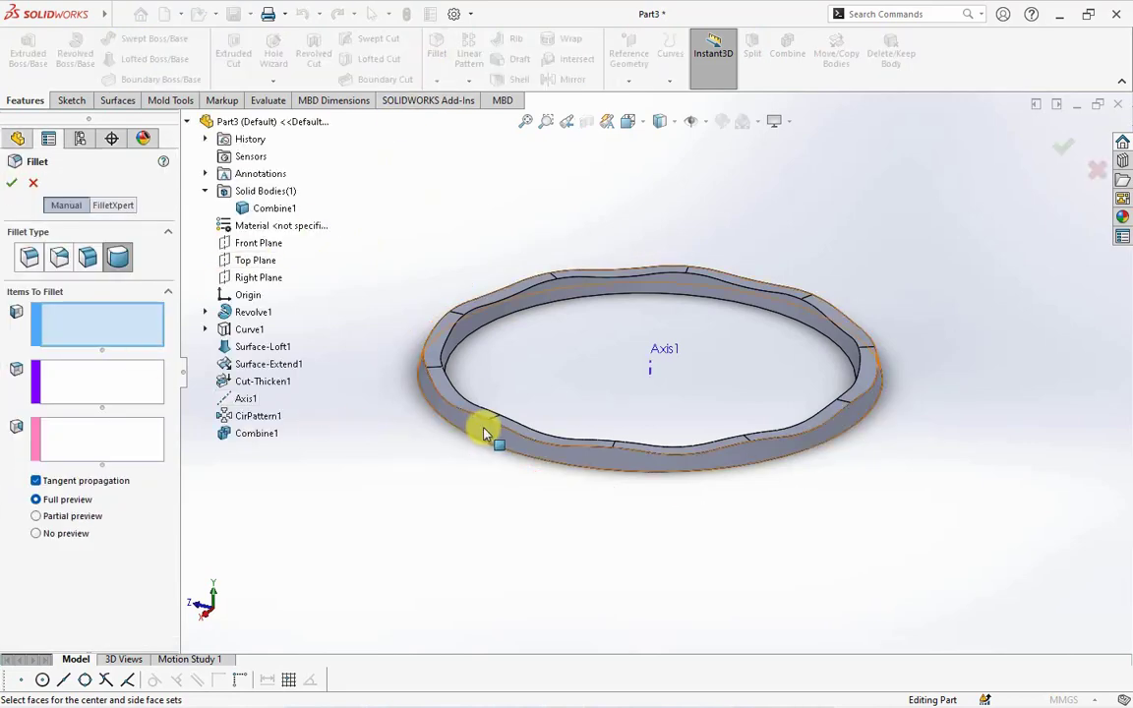
pyautogui.click(482, 432)
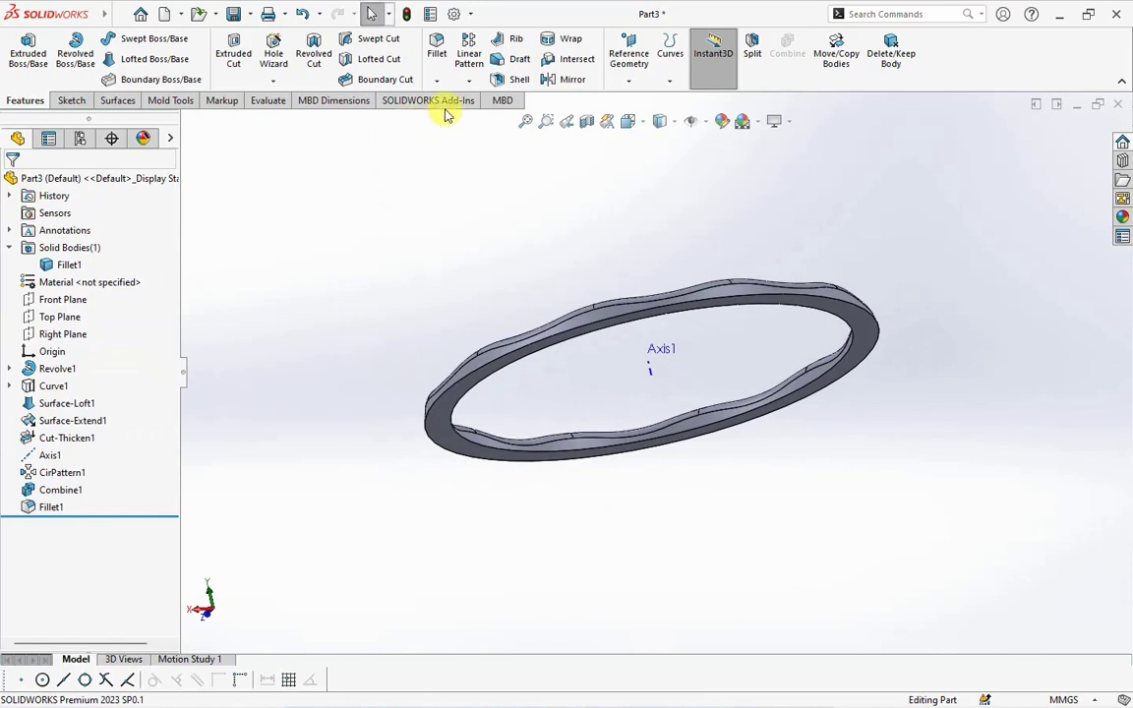
pyautogui.click(519, 78)
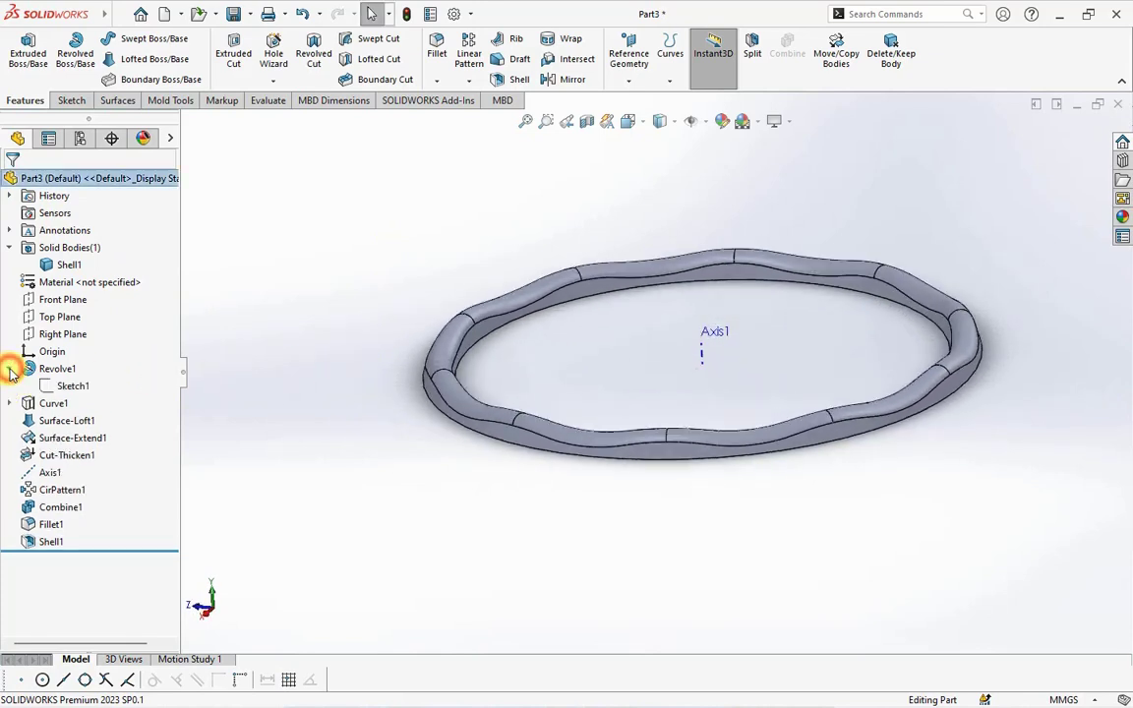
# Start a Front Plane sketch with hidden edges shown and begin the line tool
pyautogui.click(72, 385)
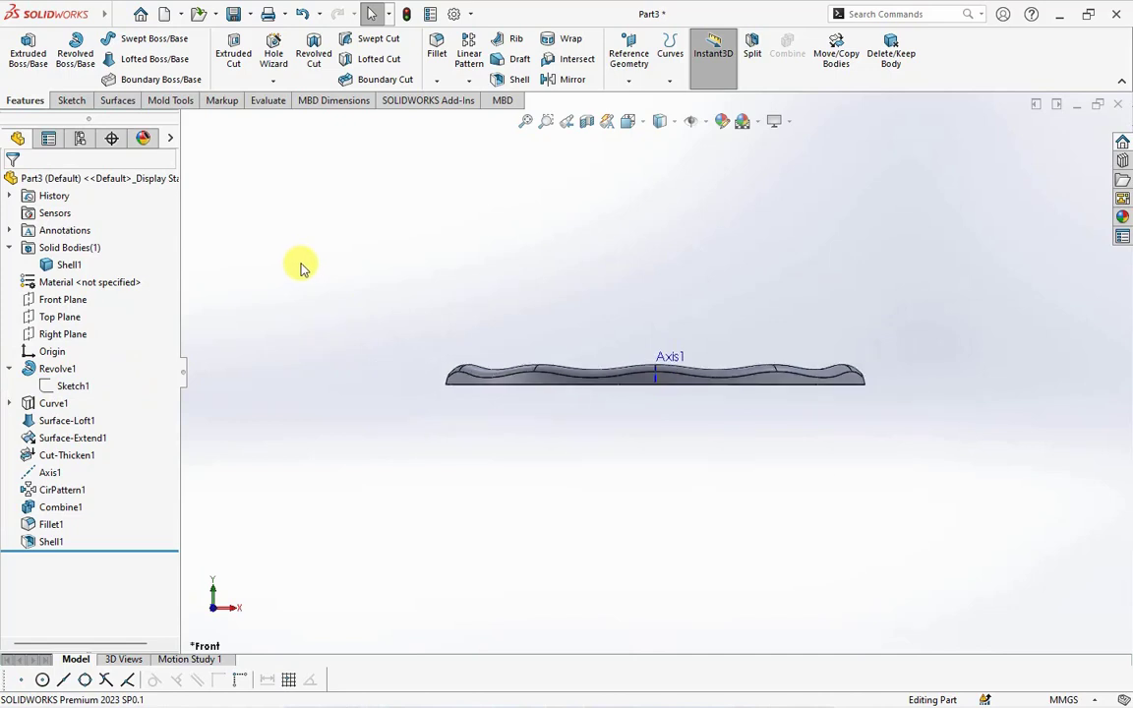
pyautogui.click(63, 299)
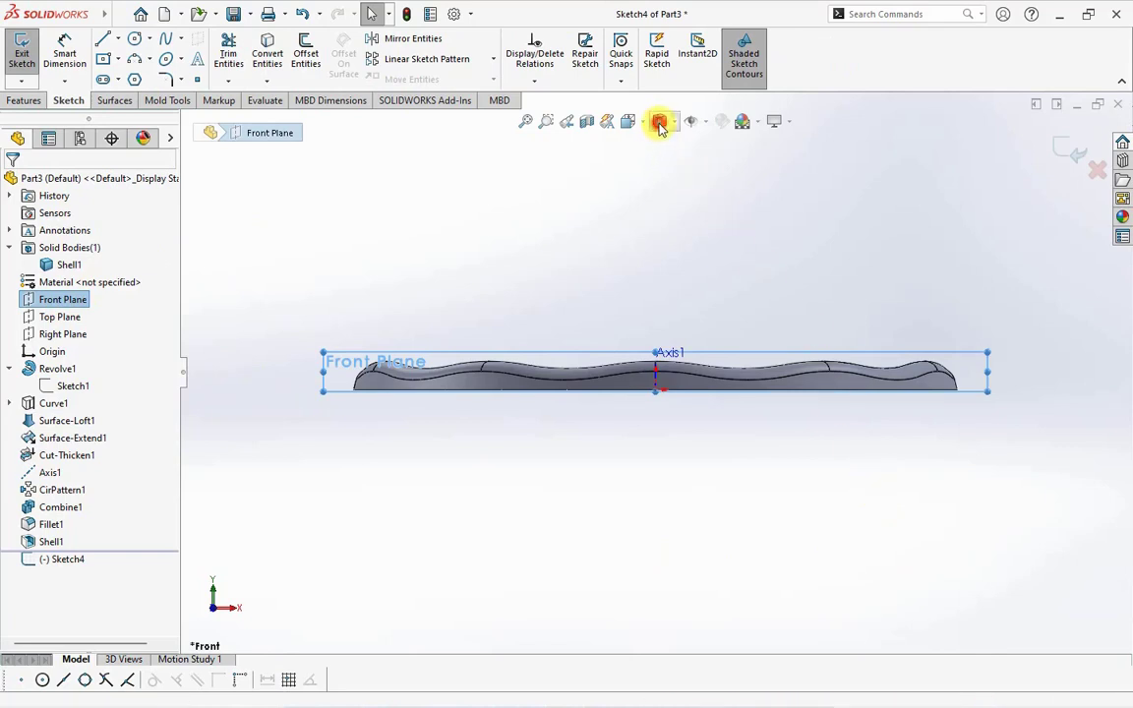
pyautogui.click(661, 121)
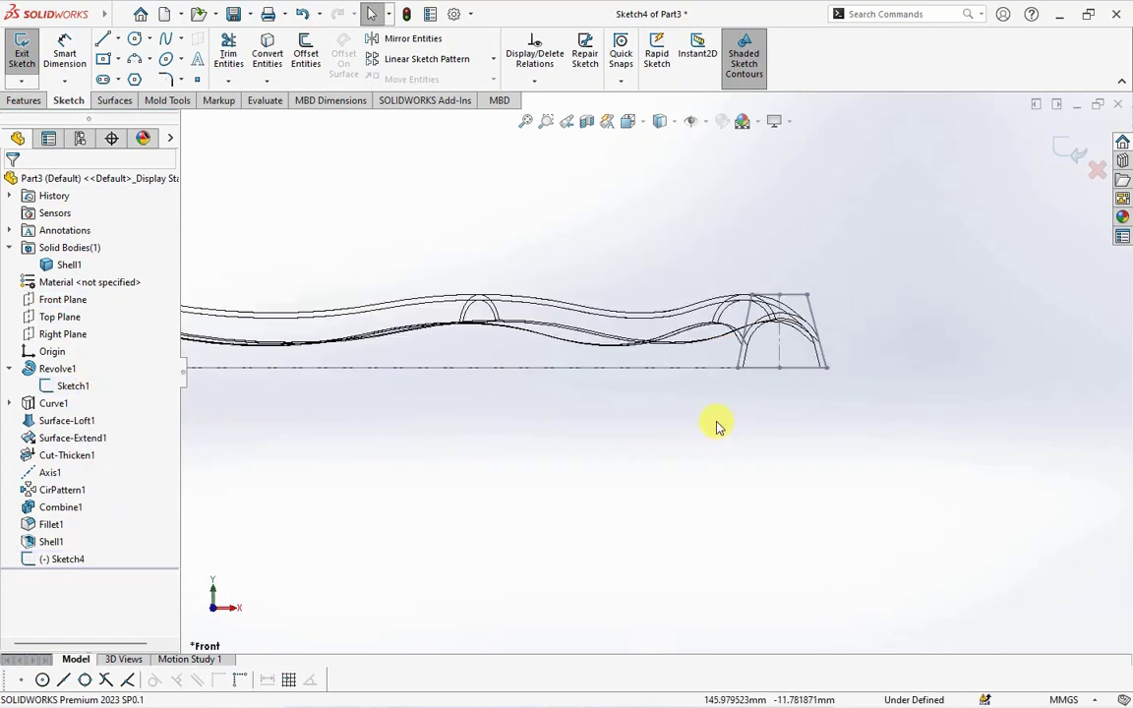
pyautogui.click(105, 38)
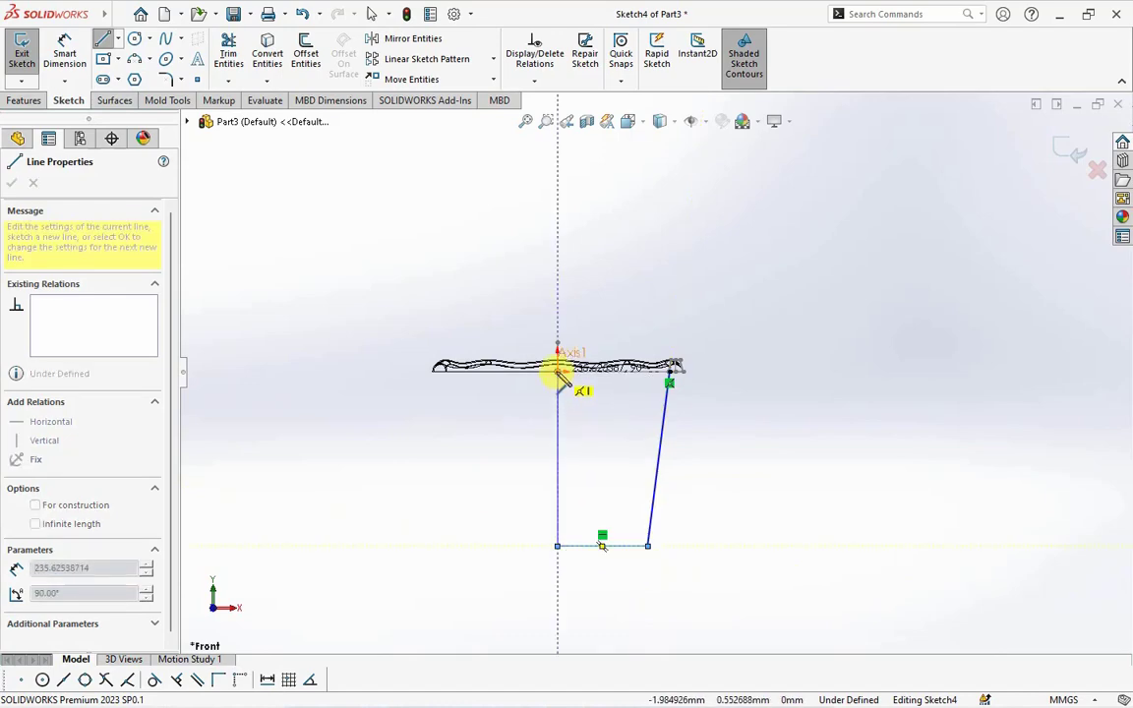
# Finish the tapered wall profile, dimension it 250 mm tall, and start a revolve
pyautogui.rightClick(669, 381)
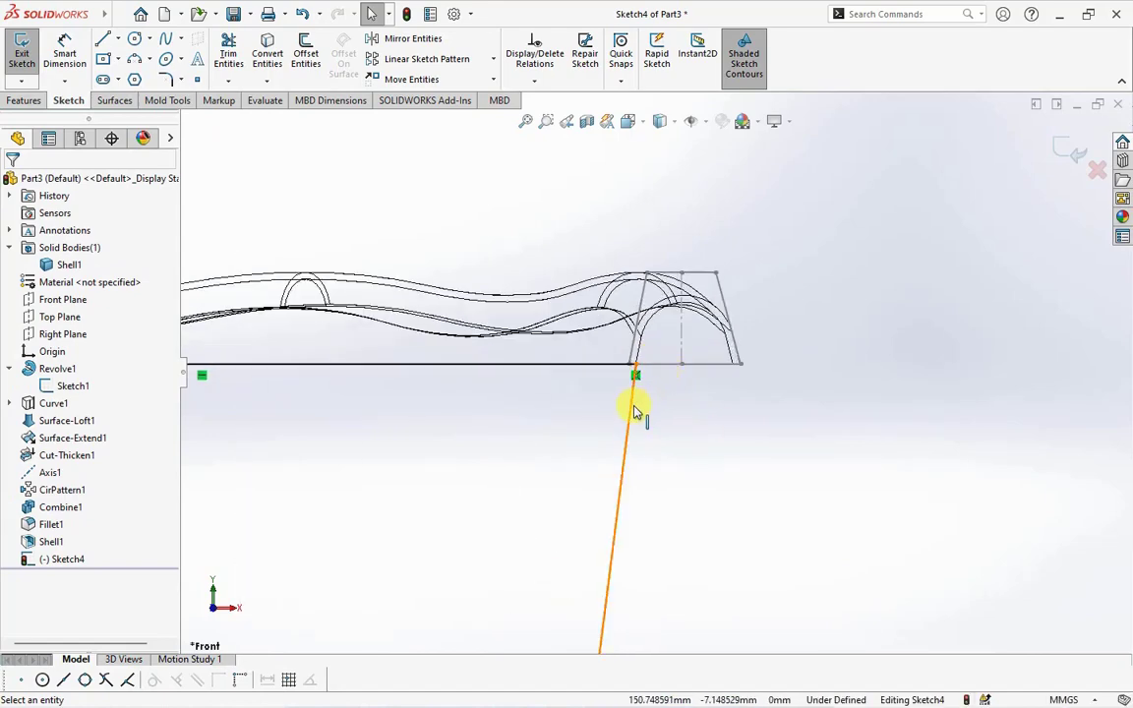
pyautogui.click(635, 364)
pyautogui.write('250')
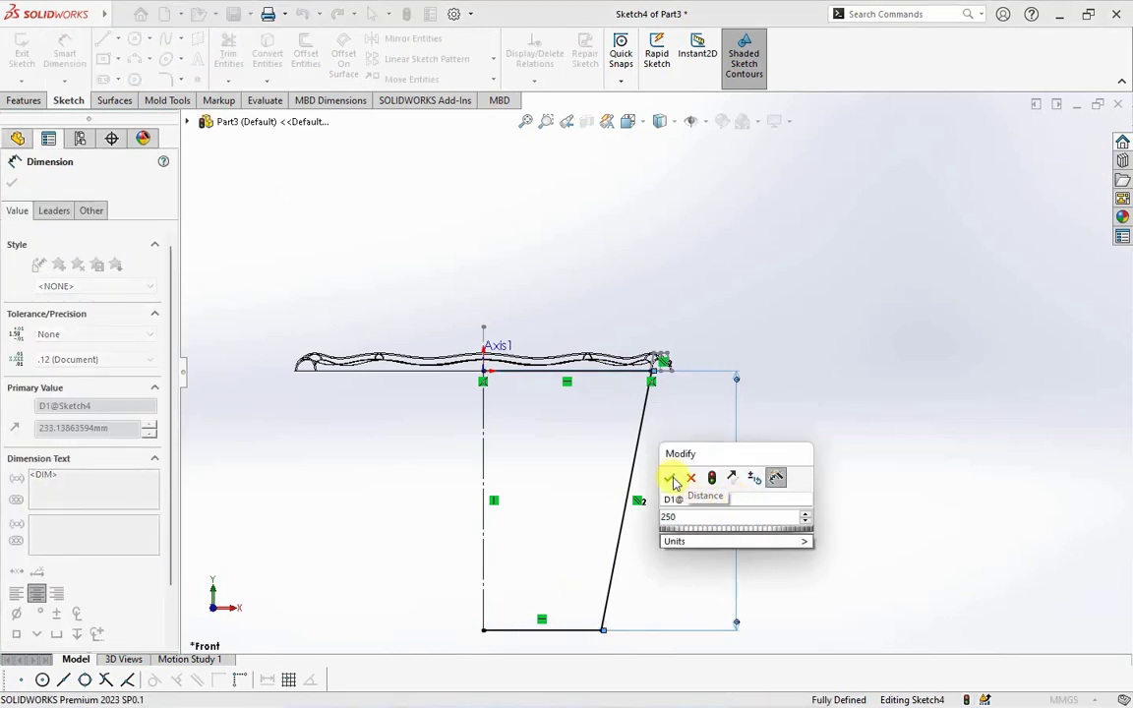
pyautogui.click(670, 477)
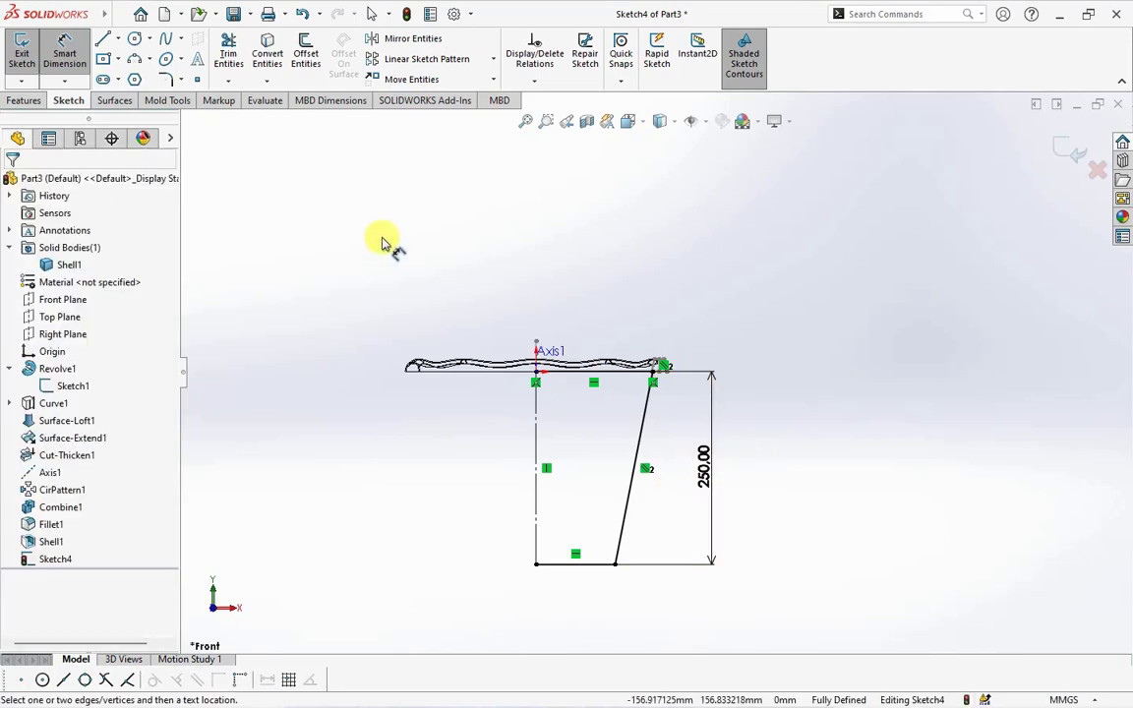
pyautogui.click(166, 81)
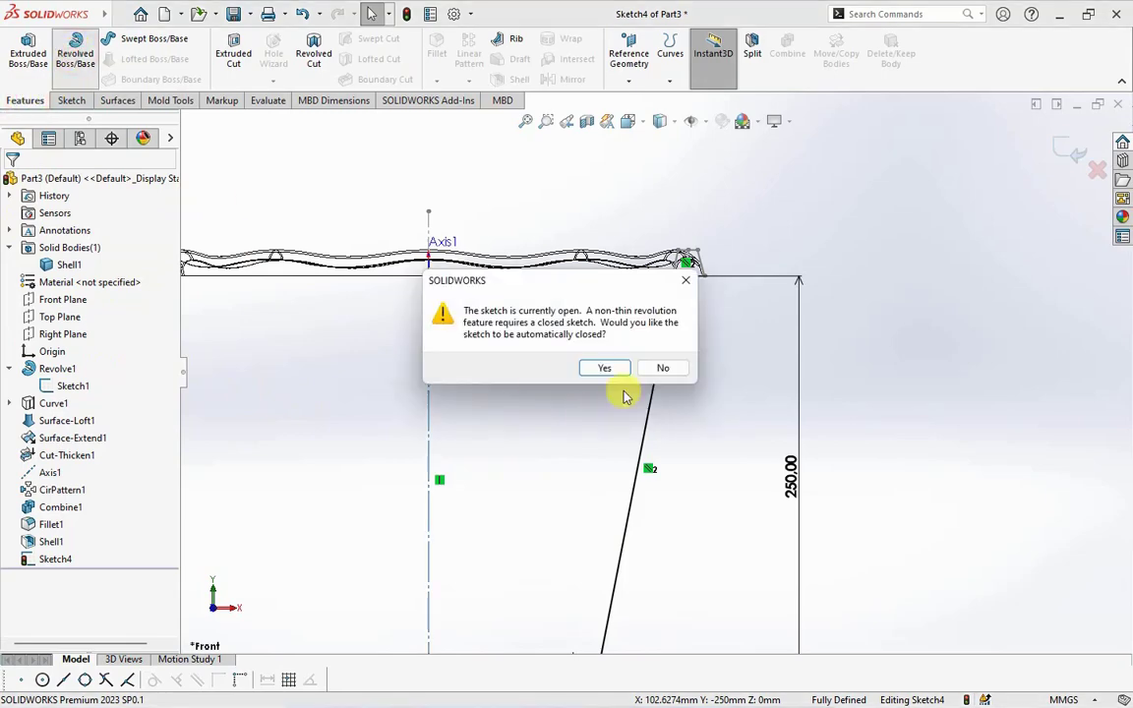
# Revolve the tapered profile 360° into a solid body and hide the shelled Shell1 body
pyautogui.click(603, 367)
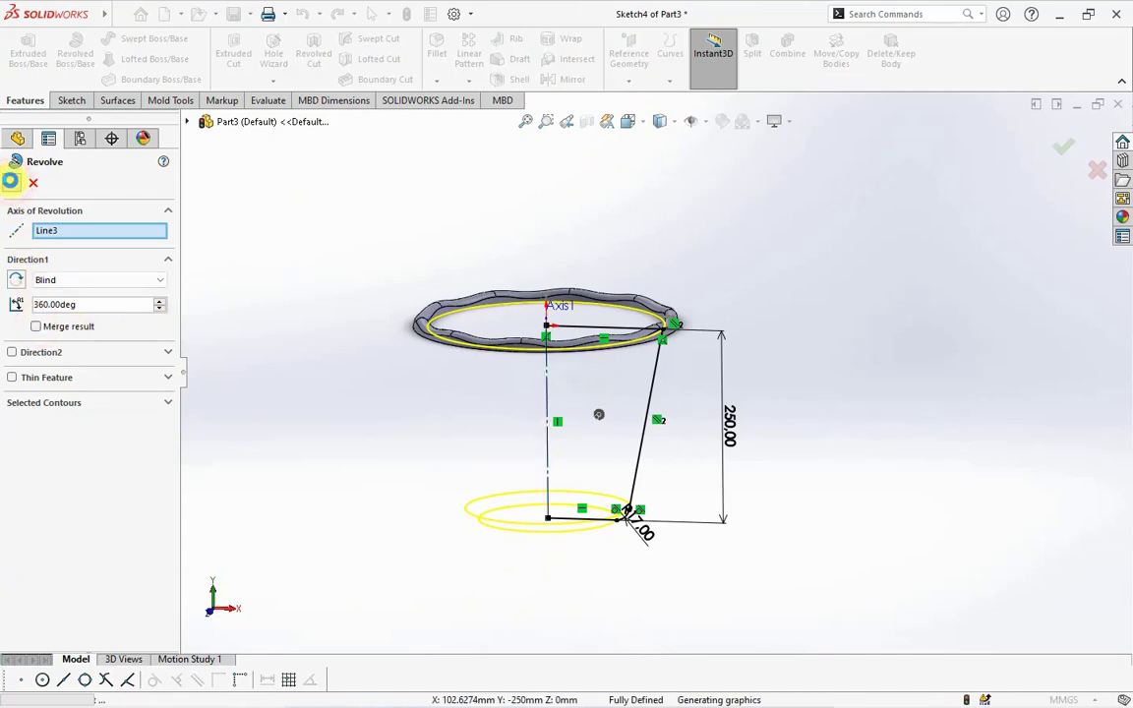
pyautogui.click(1063, 147)
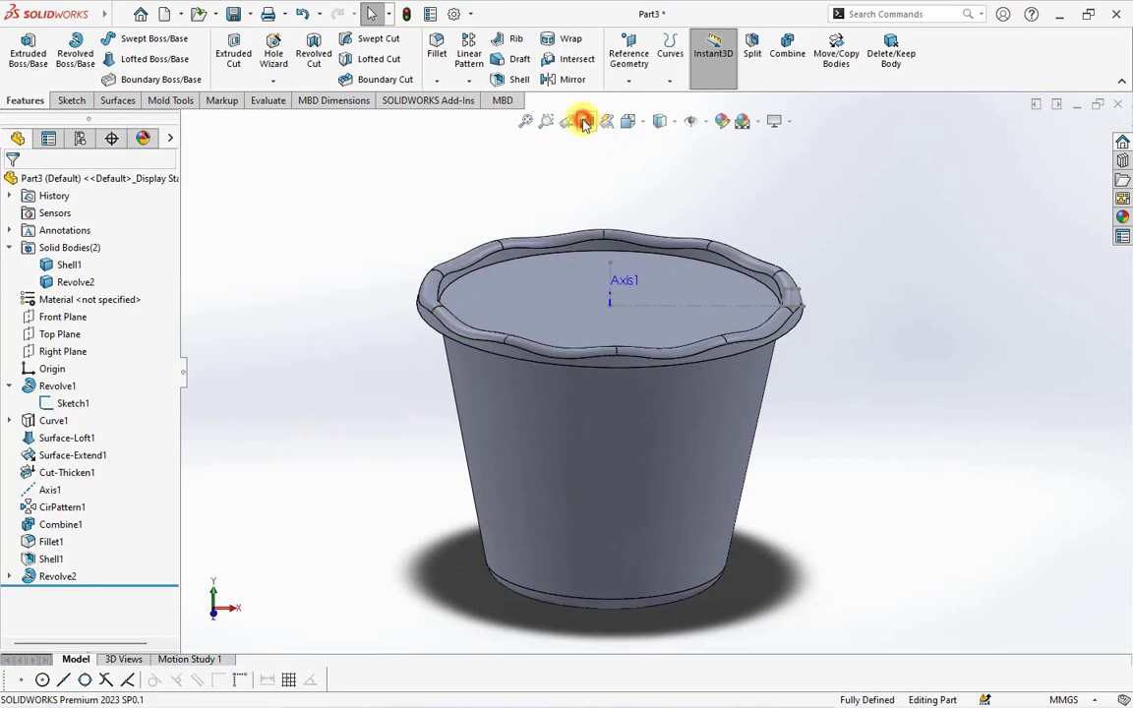
pyautogui.click(566, 121)
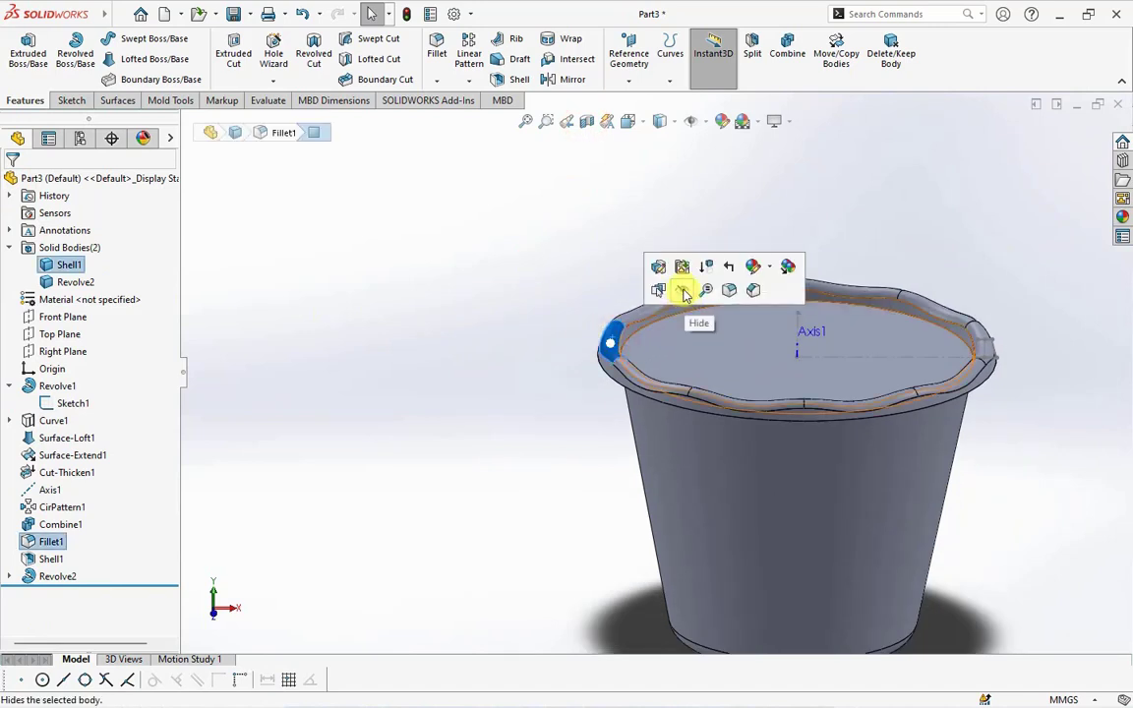
pyautogui.click(683, 289)
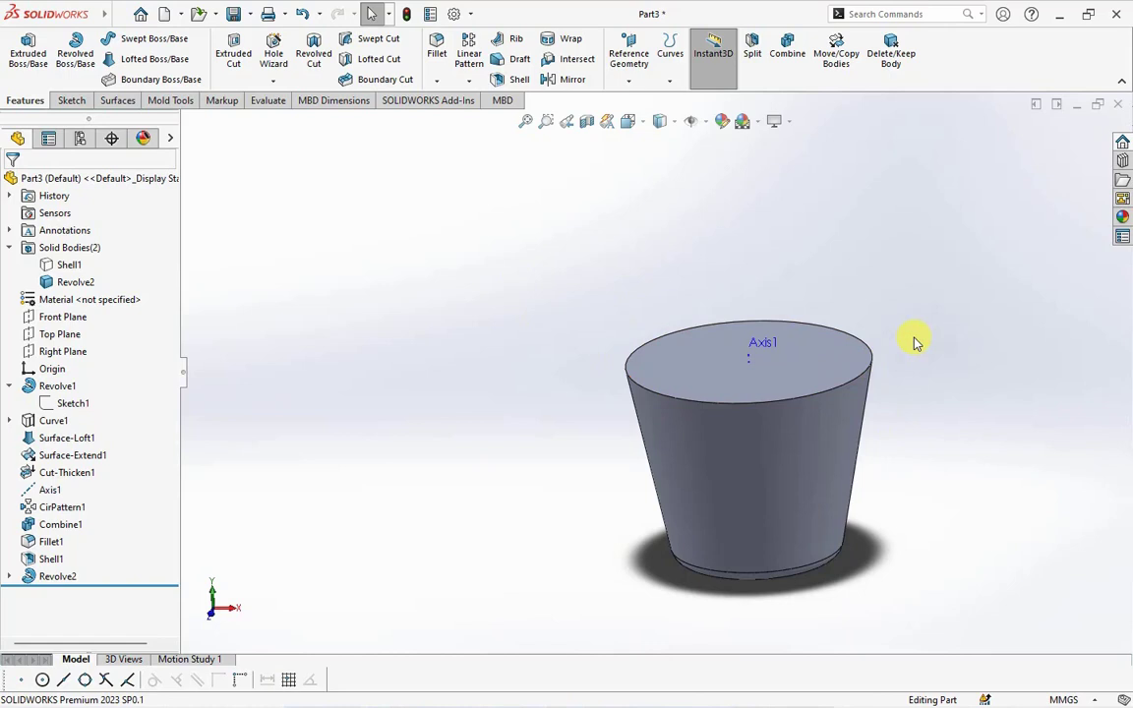
pyautogui.click(629, 54)
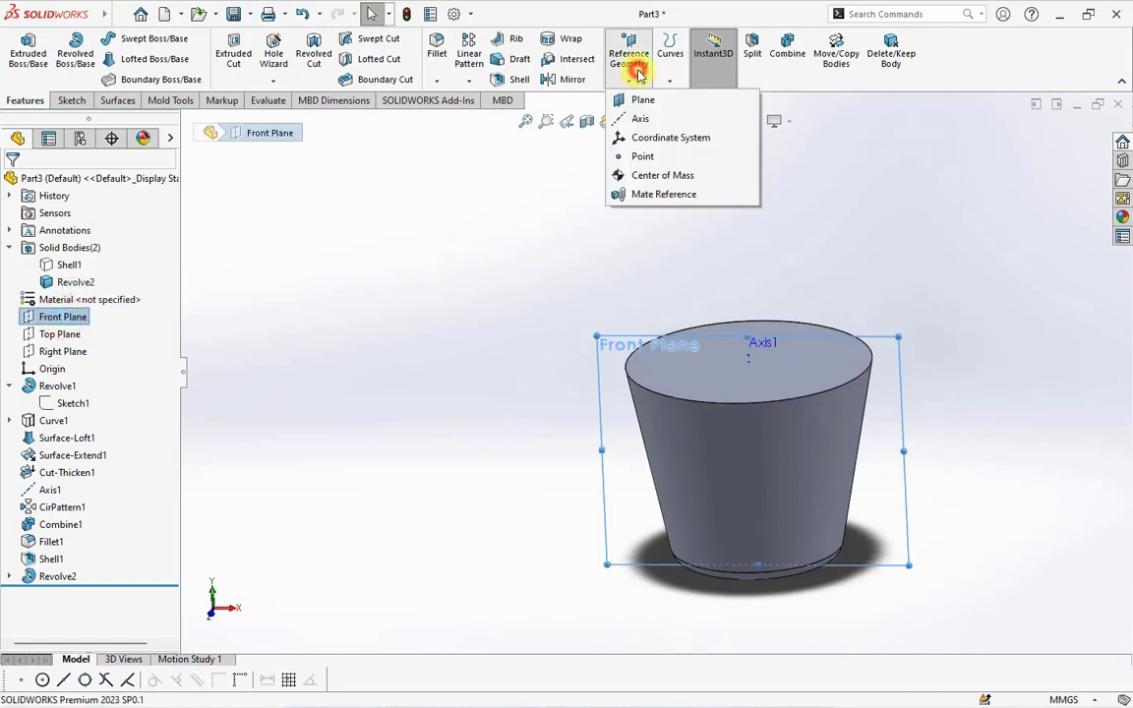
# Create Plane1 from the Front Plane and offset the top edge 70 mm into a sketch on it
pyautogui.click(642, 99)
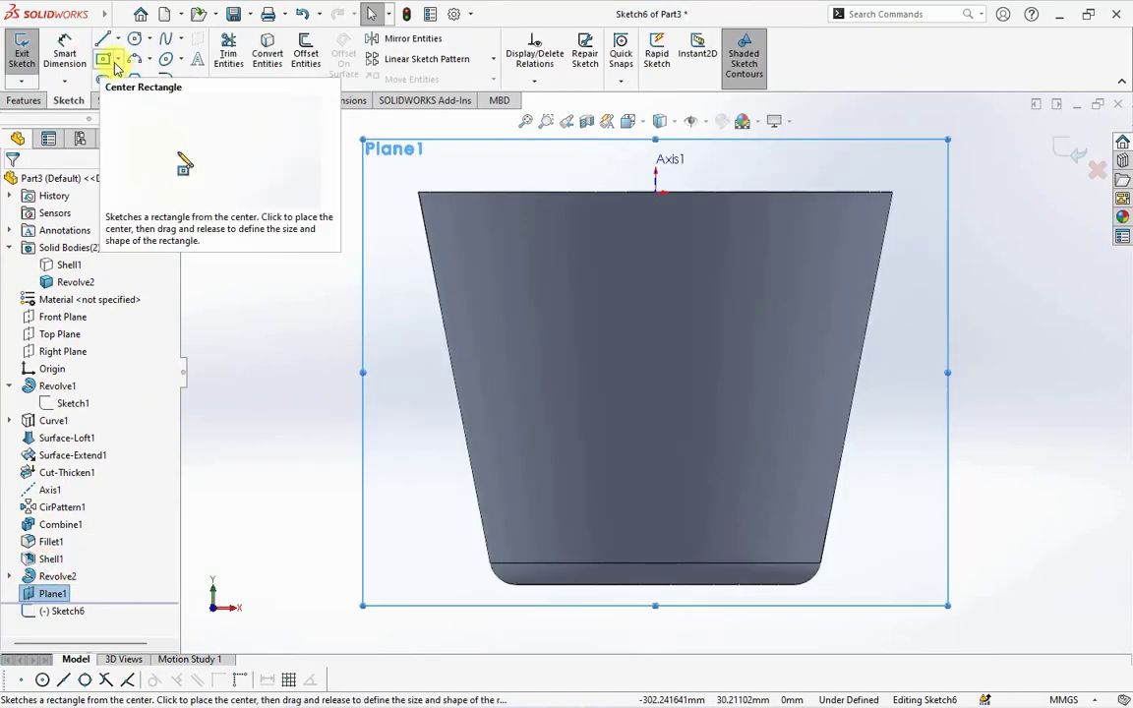
pyautogui.click(305, 54)
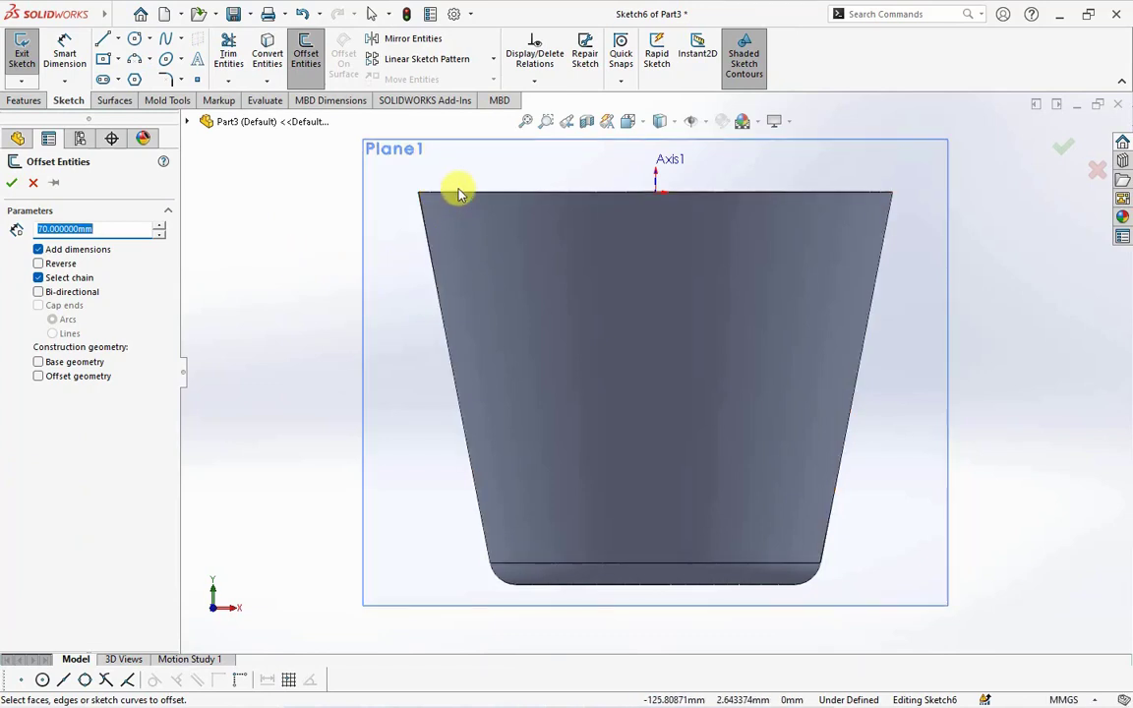
pyautogui.click(457, 191)
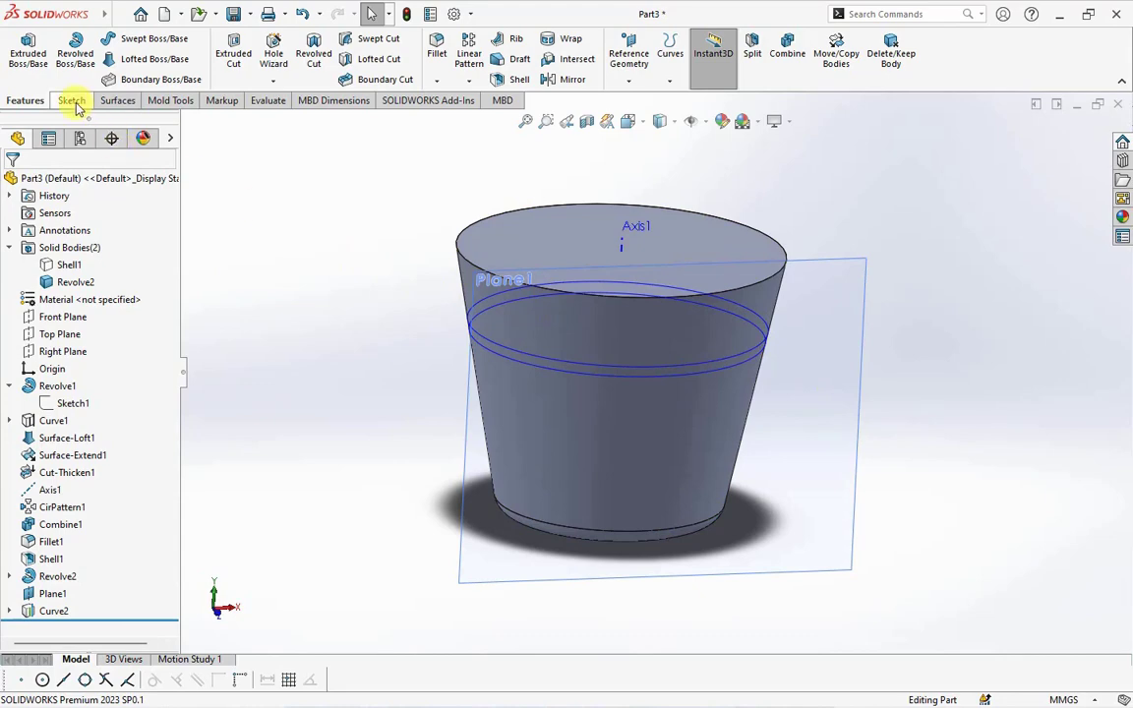
# In a 3D sketch, convert the ring edge, divide it into segment points and draw a wavy spline through them
pyautogui.click(68, 100)
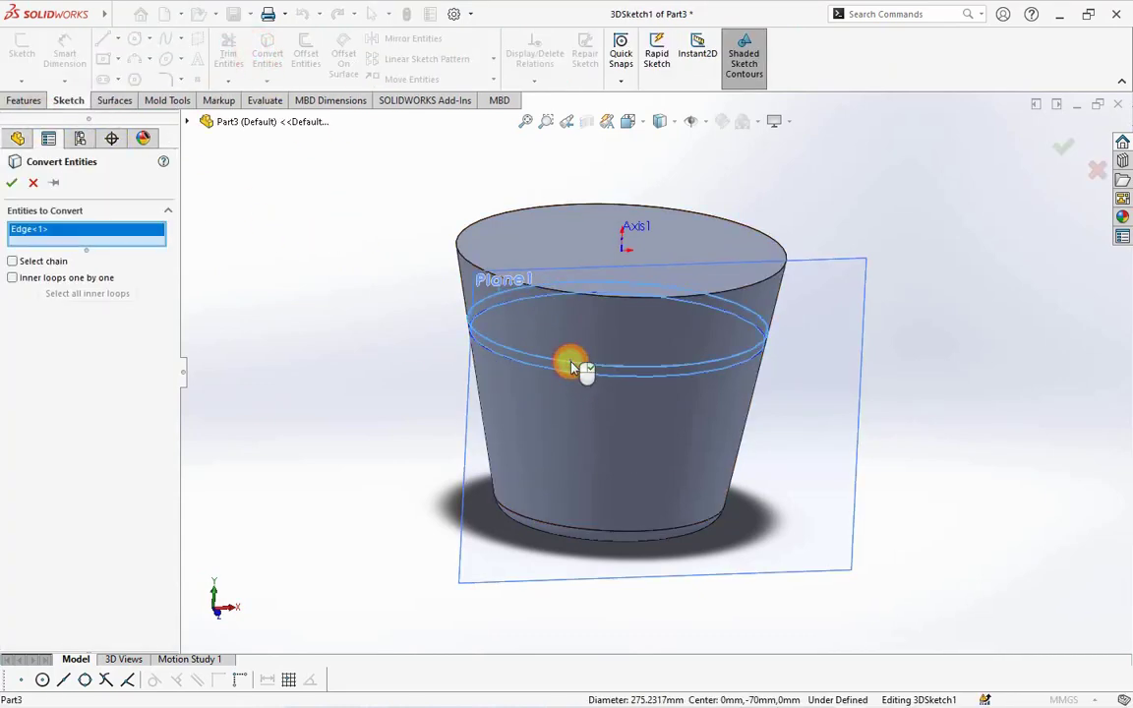
pyautogui.click(12, 183)
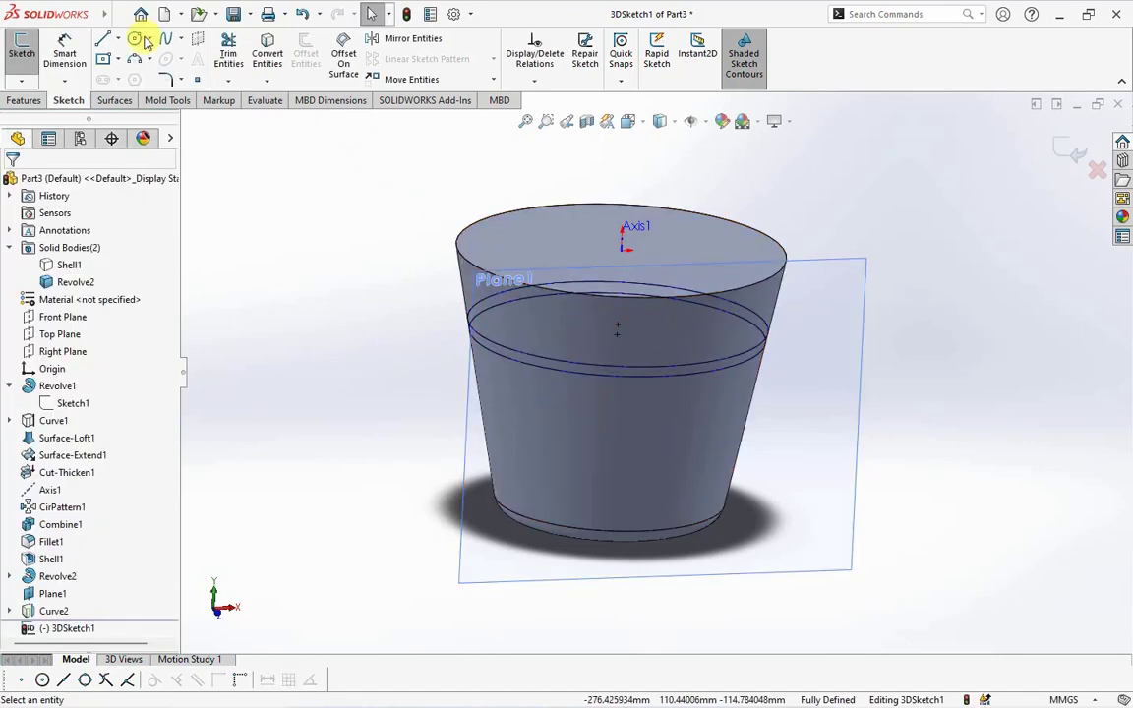
pyautogui.click(245, 14)
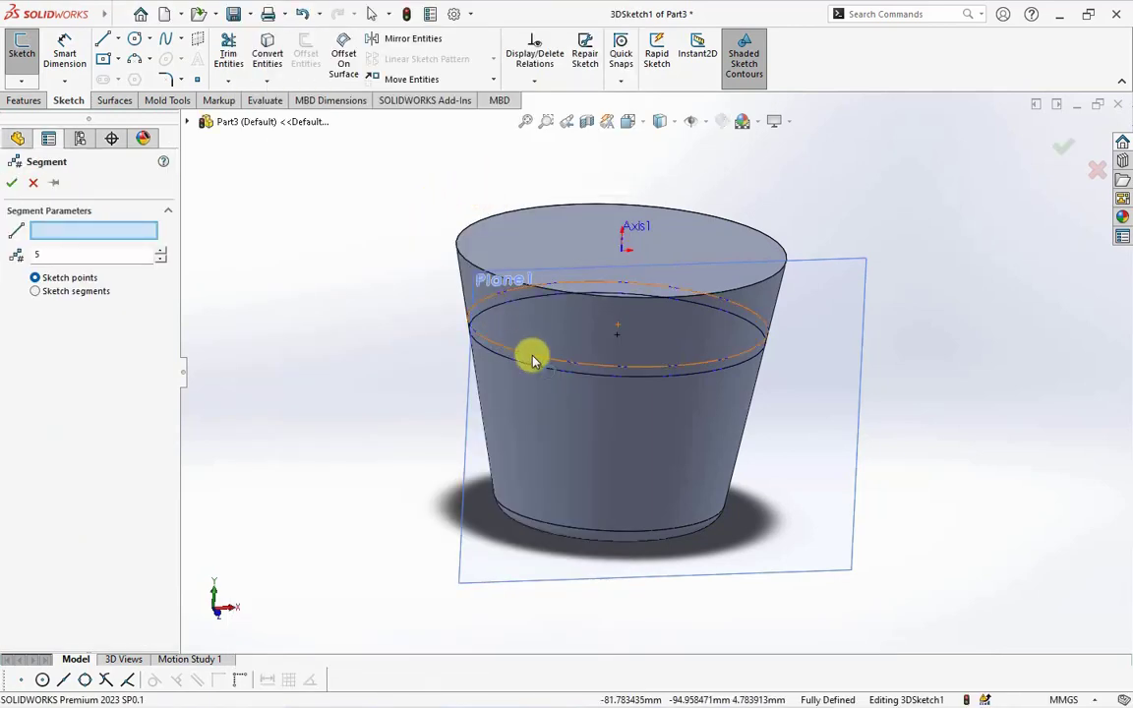
pyautogui.click(533, 356)
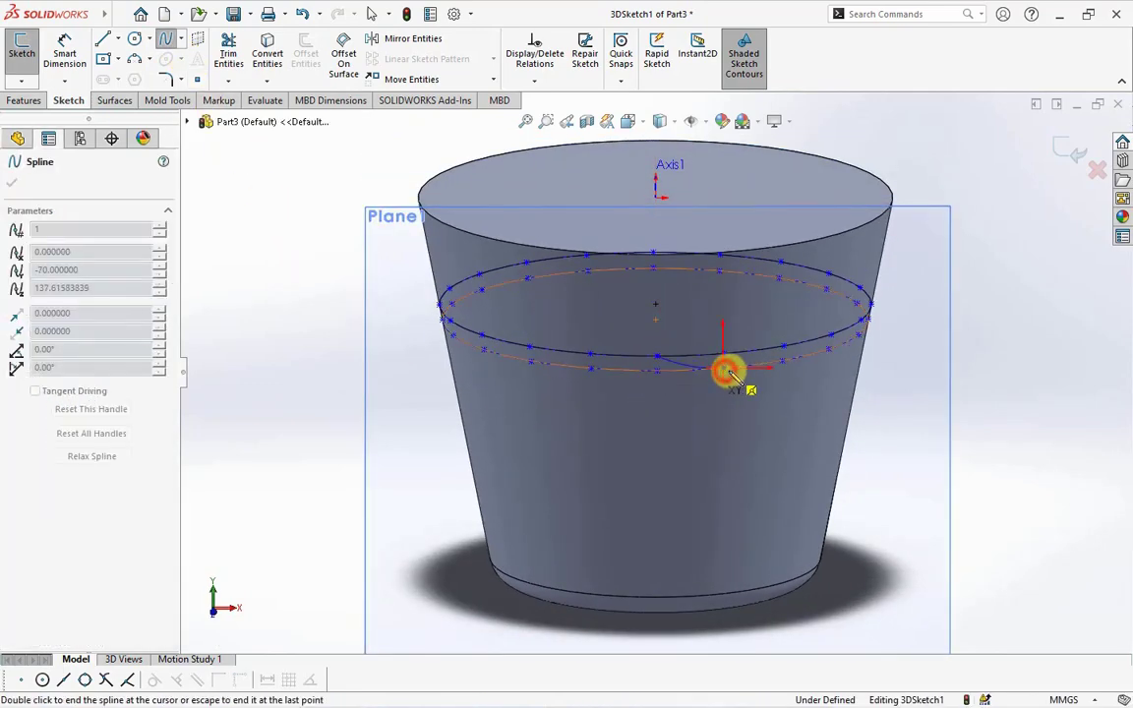
pyautogui.moveTo(732, 371); pyautogui.dragTo(829, 354)
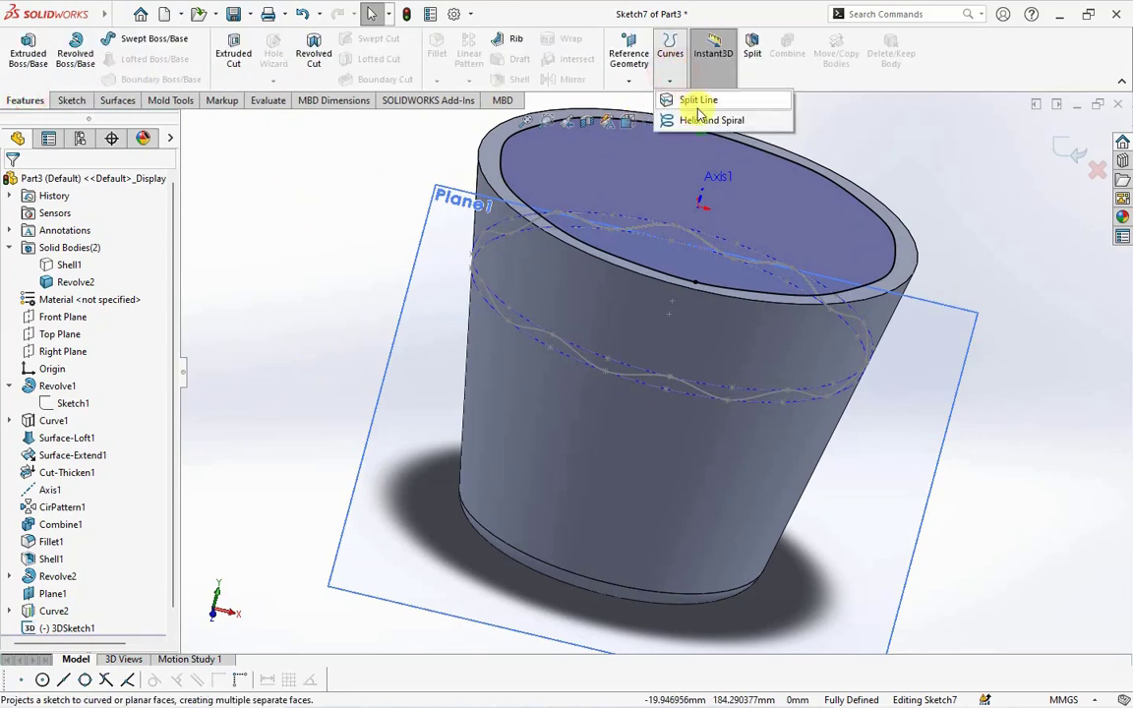
# Split the side face with a projected Split Line along the wavy 3D sketch
pyautogui.click(698, 99)
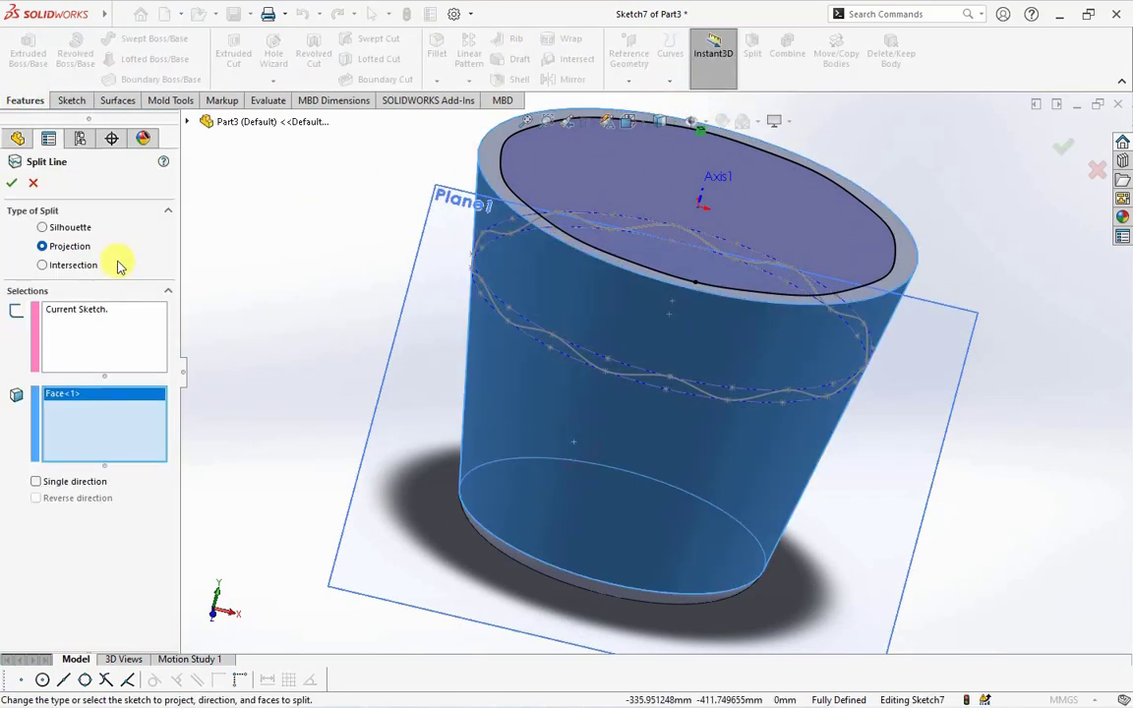
pyautogui.click(12, 183)
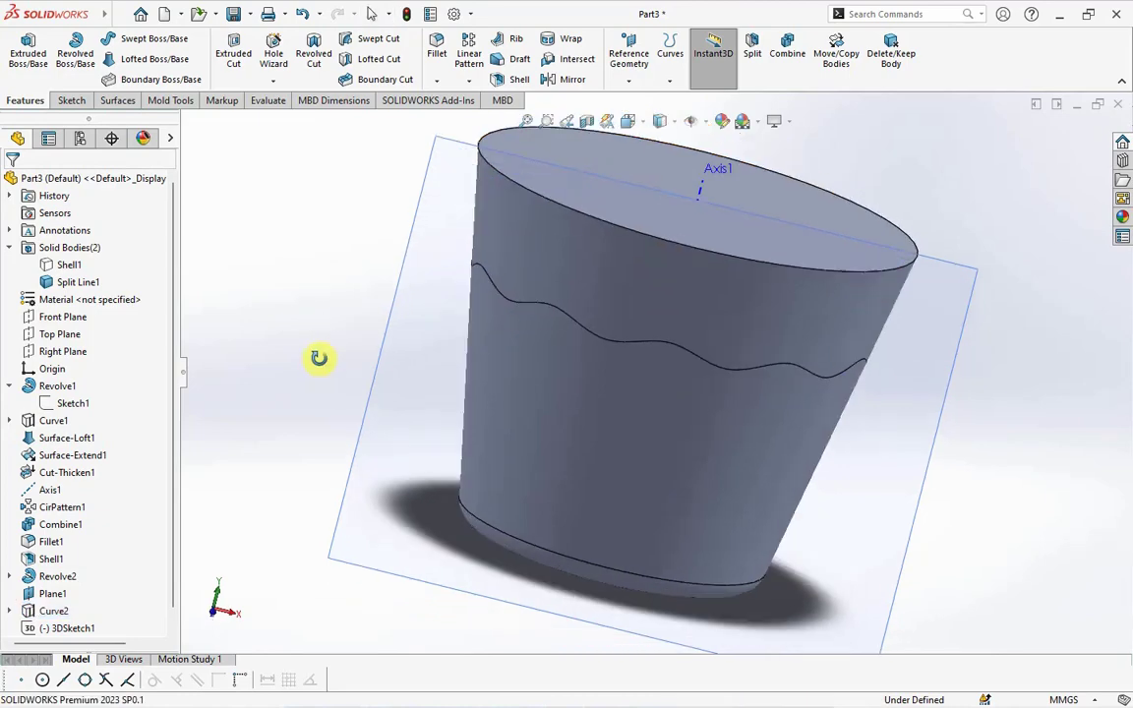
pyautogui.click(117, 101)
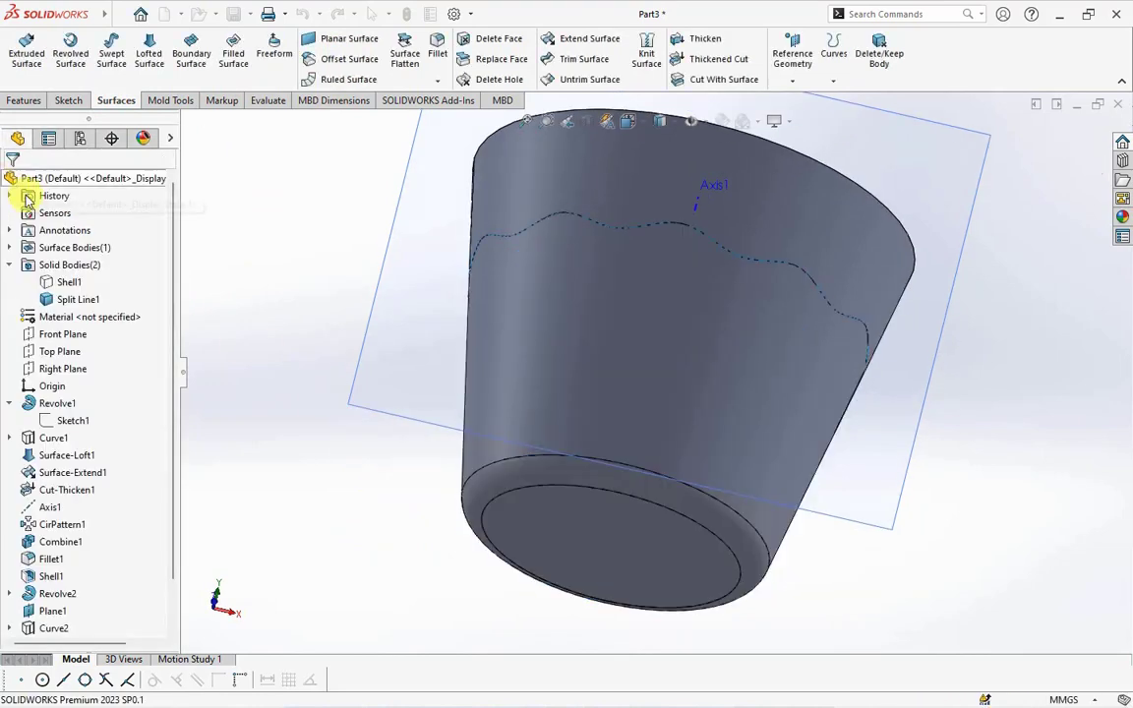
# Apply a 1.5 mm Thickened Cut using Surface-Offset1 on the lower wall, choosing the cut side
pyautogui.click(705, 43)
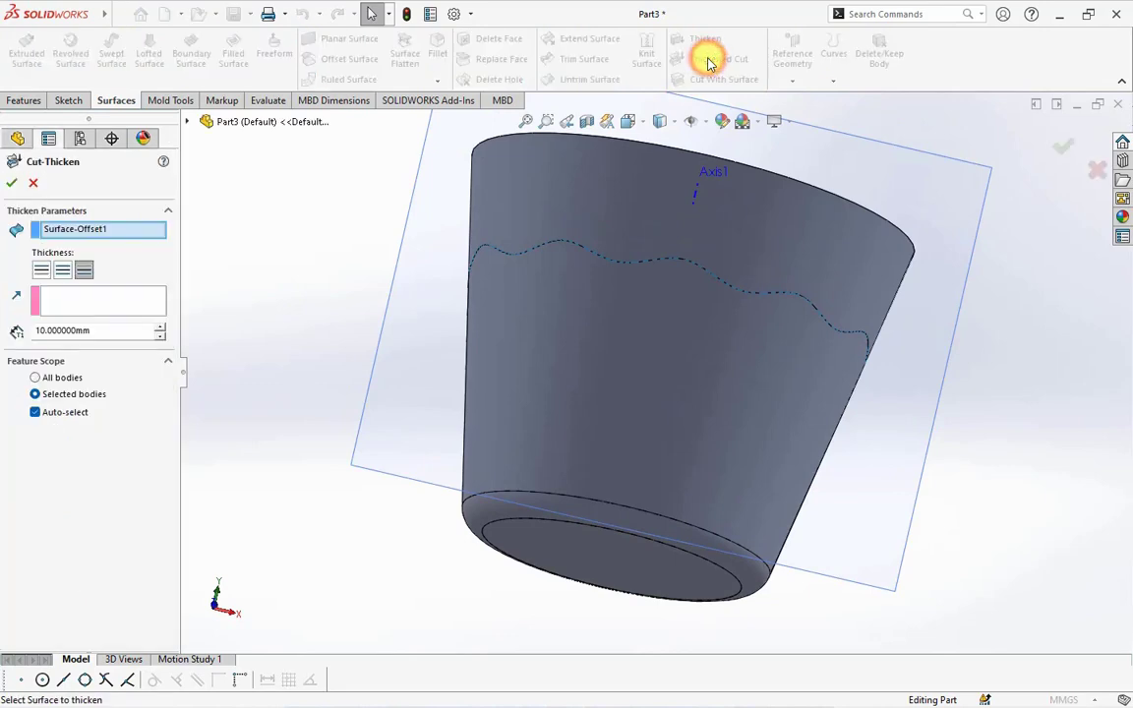
pyautogui.write('1.5')
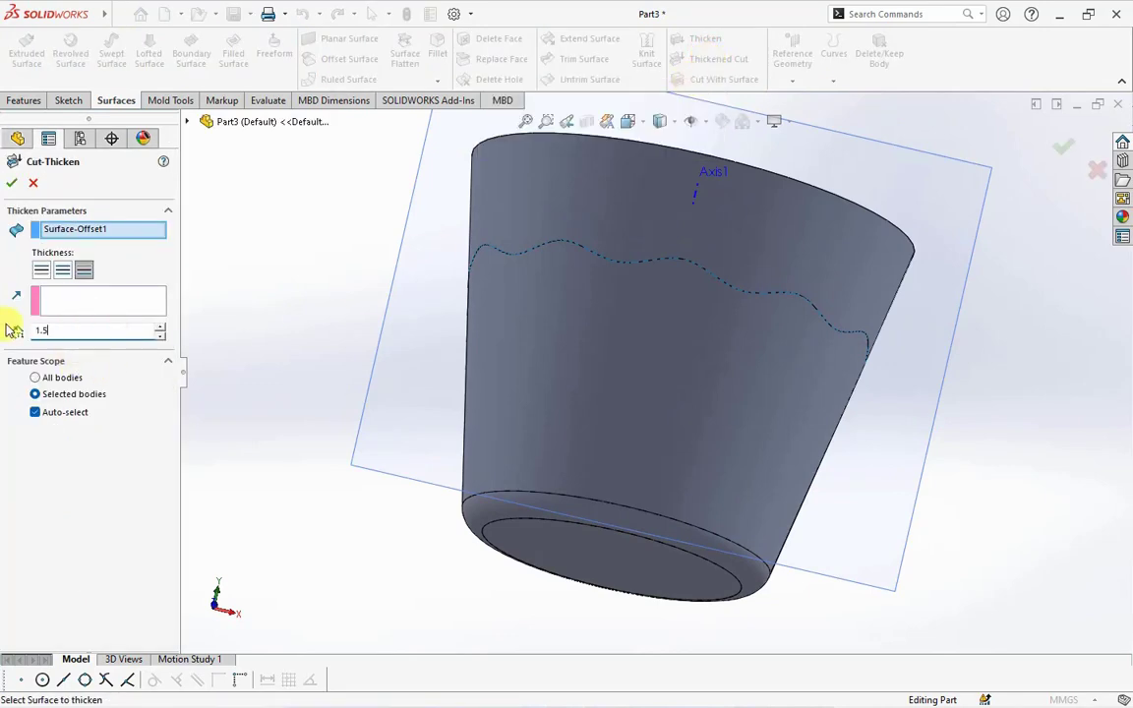
pyautogui.click(48, 270)
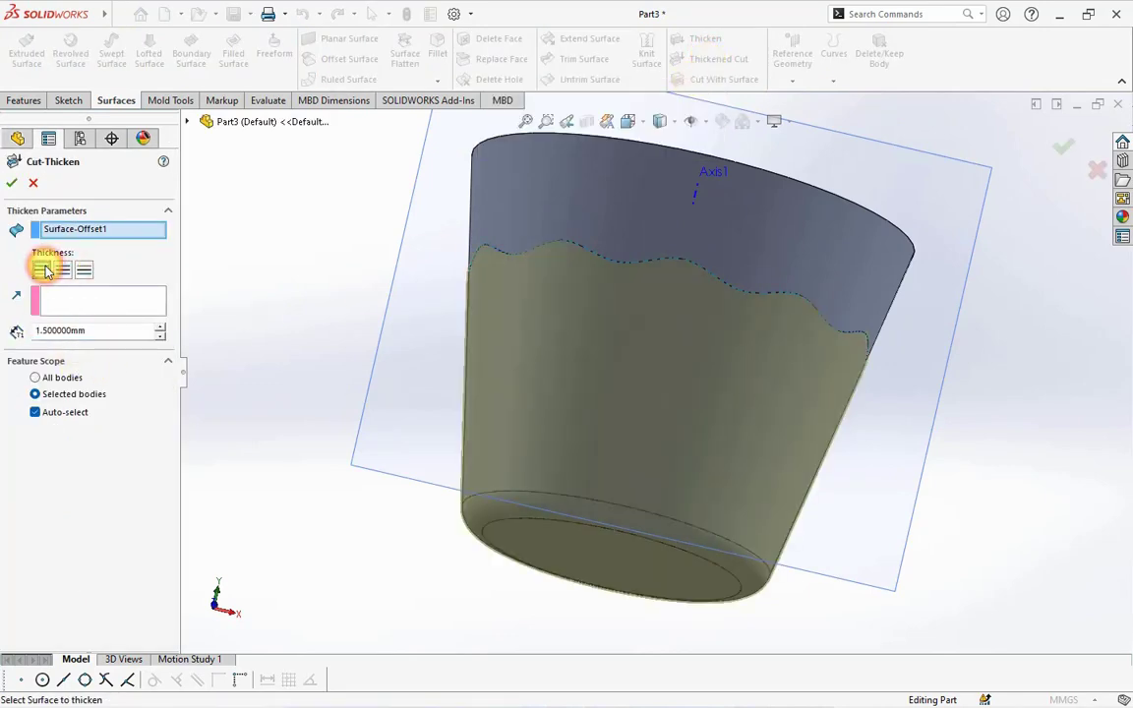
pyautogui.click(12, 184)
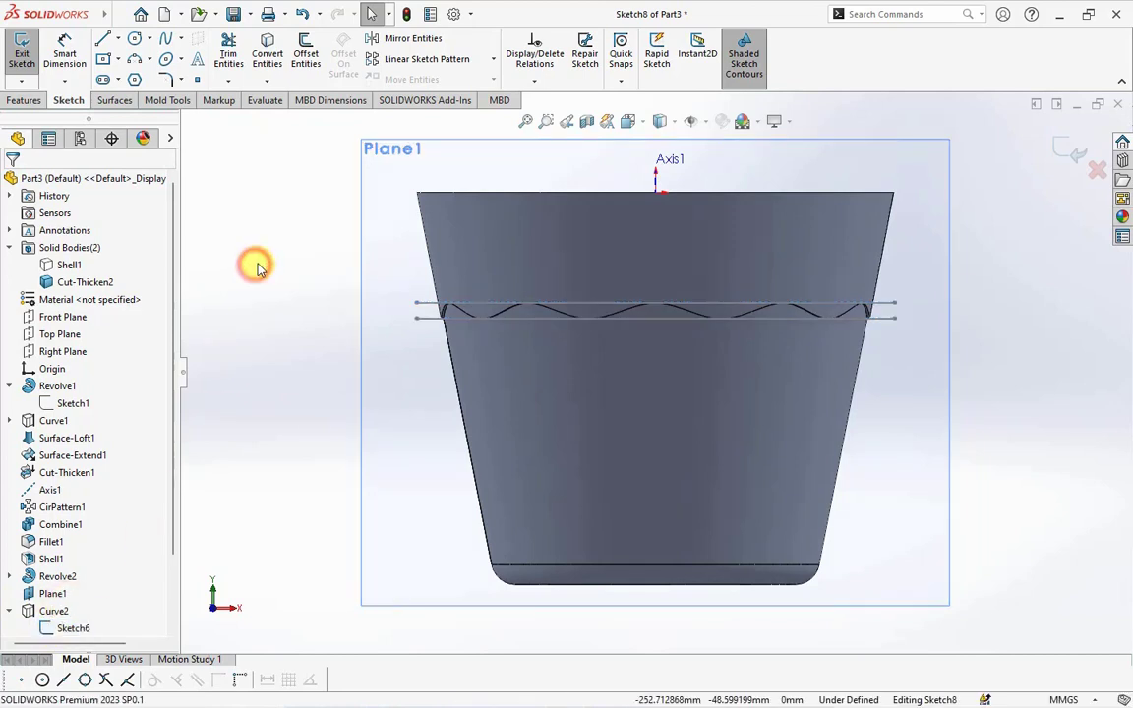
# Draw two horizontal lines across the body below the wavy edge in a Plane1 sketch
pyautogui.click(304, 57)
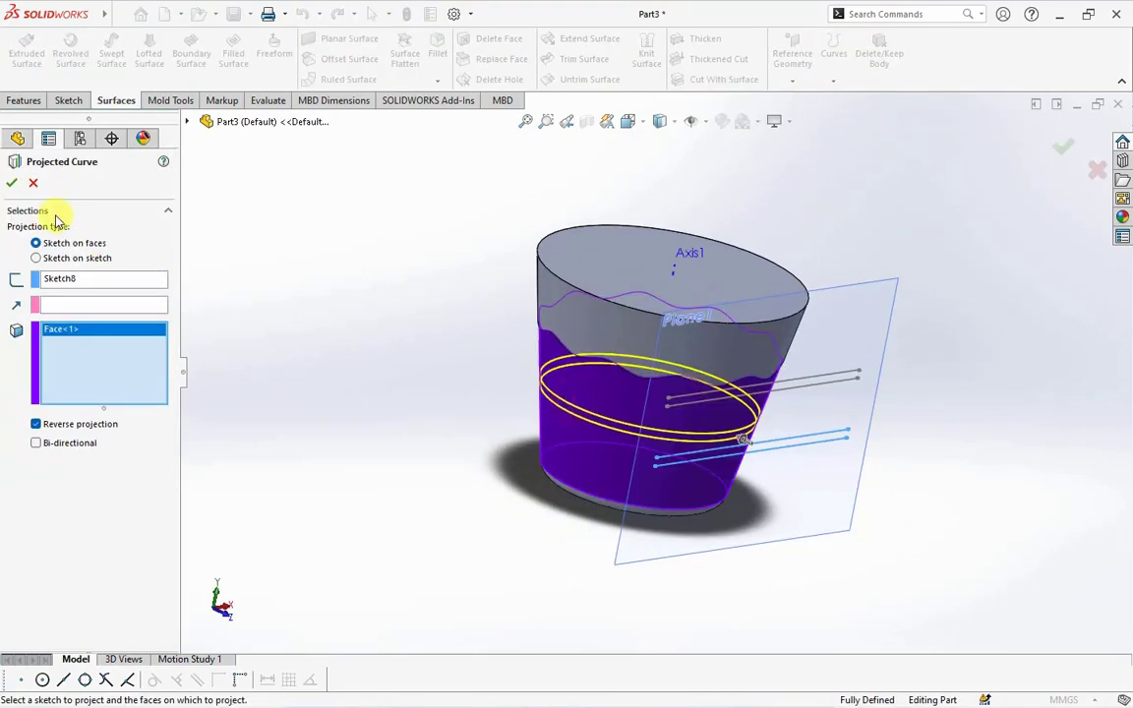
# Project Sketch8's two lines onto the side face as two ring curves
pyautogui.click(11, 183)
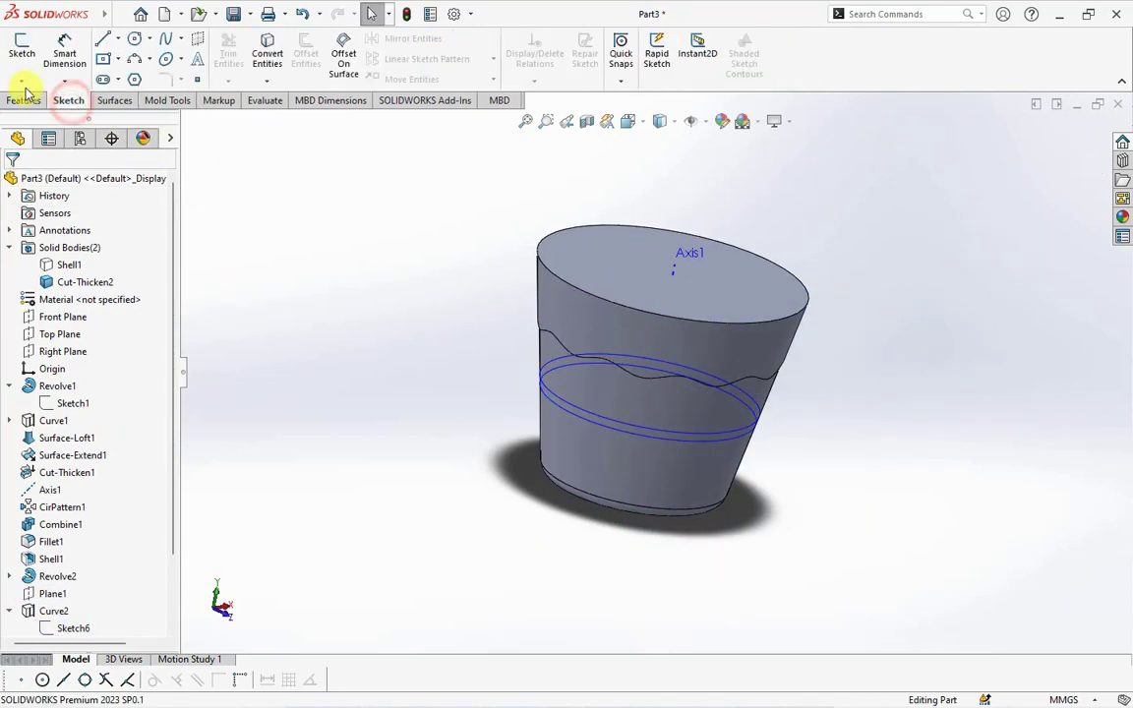
# Start 3DSketch2 and begin a spline zigzagging between the two lower rings
pyautogui.click(267, 54)
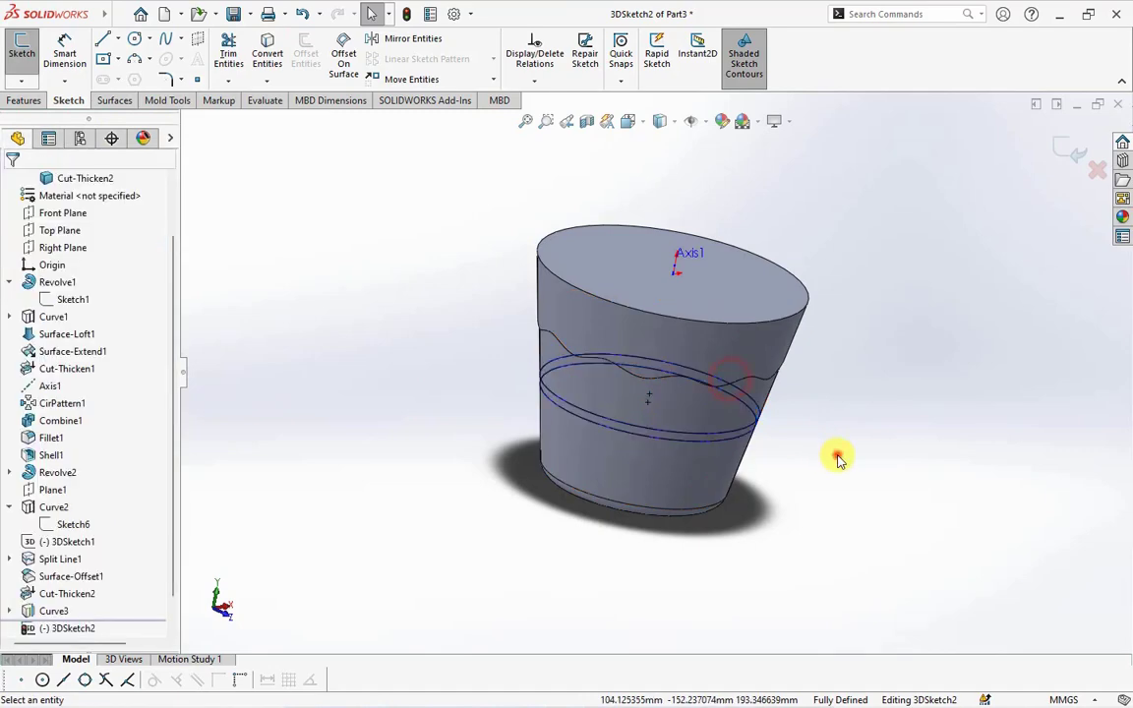
pyautogui.click(245, 14)
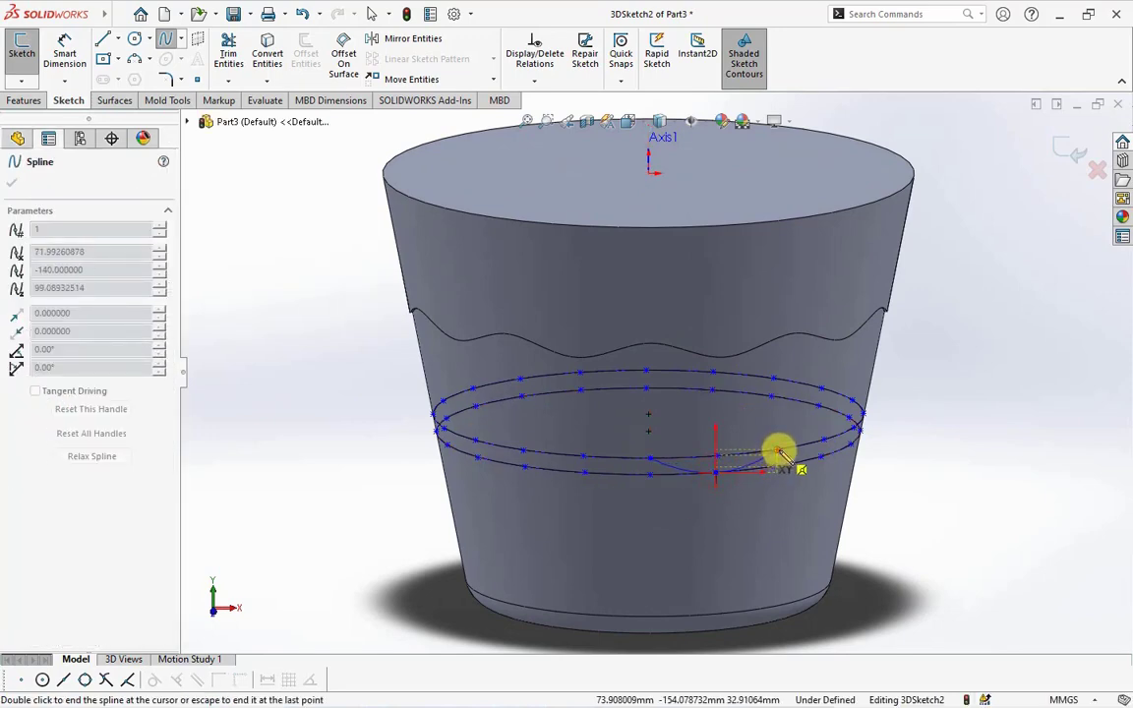
pyautogui.moveTo(777, 453); pyautogui.dragTo(688, 482)
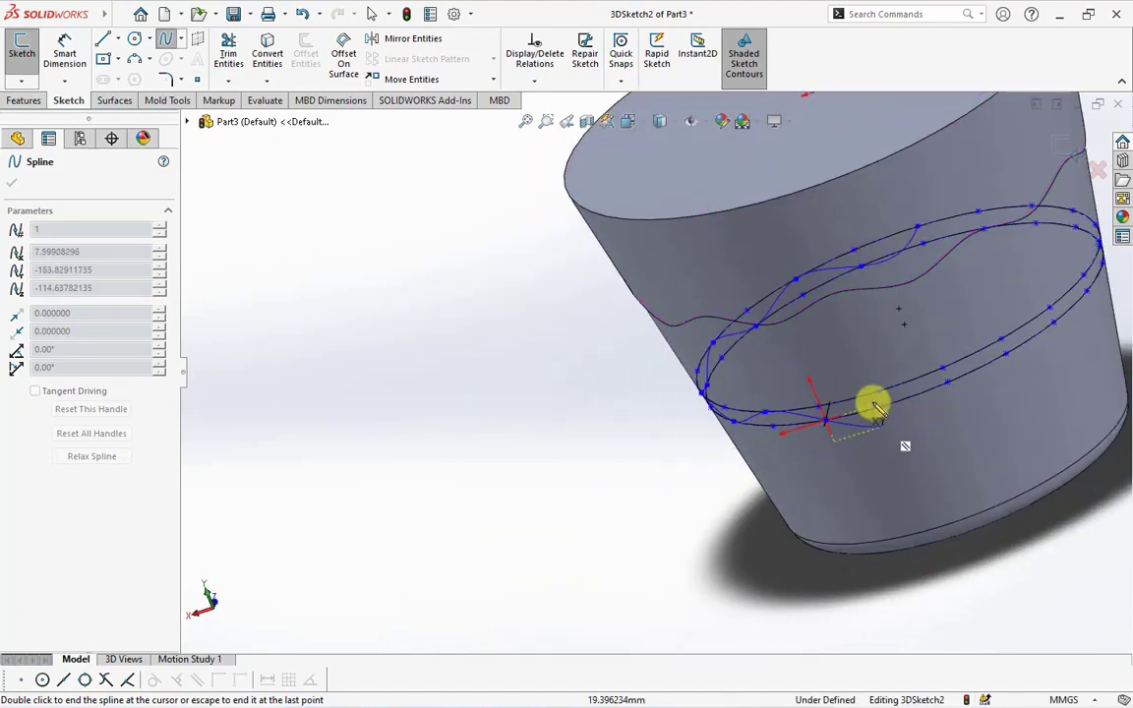
pyautogui.moveTo(875, 403); pyautogui.dragTo(865, 418)
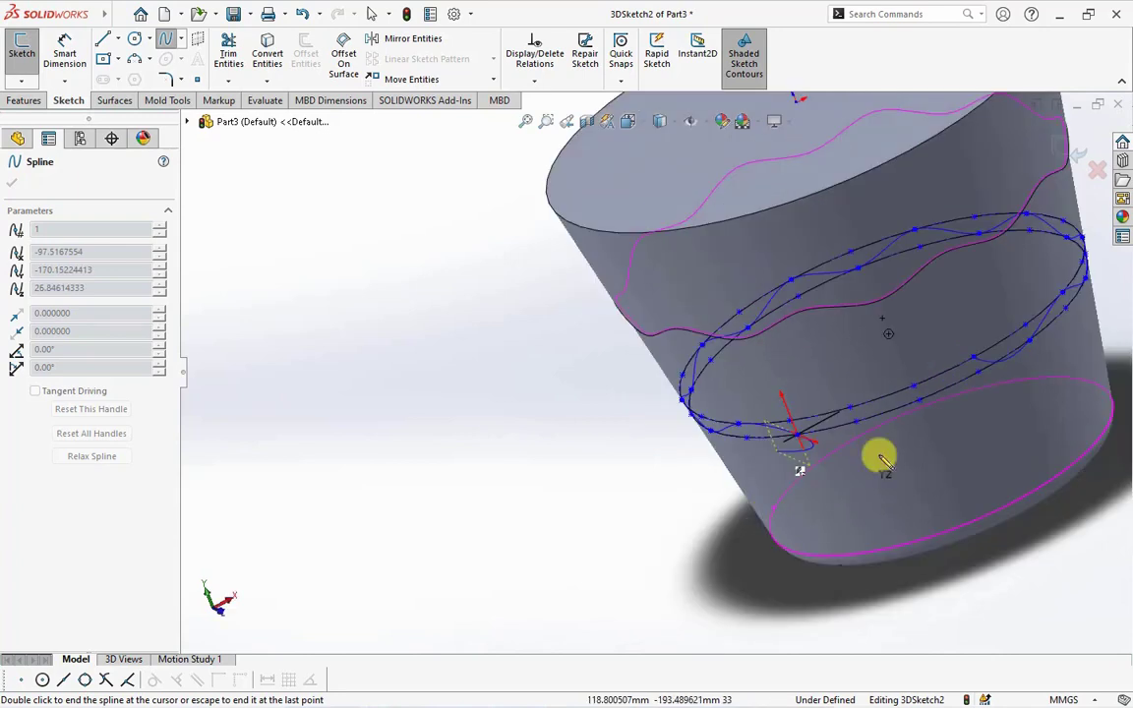
# Continue the zigzag spline around the body and close it at its start point
pyautogui.moveTo(880, 457); pyautogui.dragTo(922, 406)
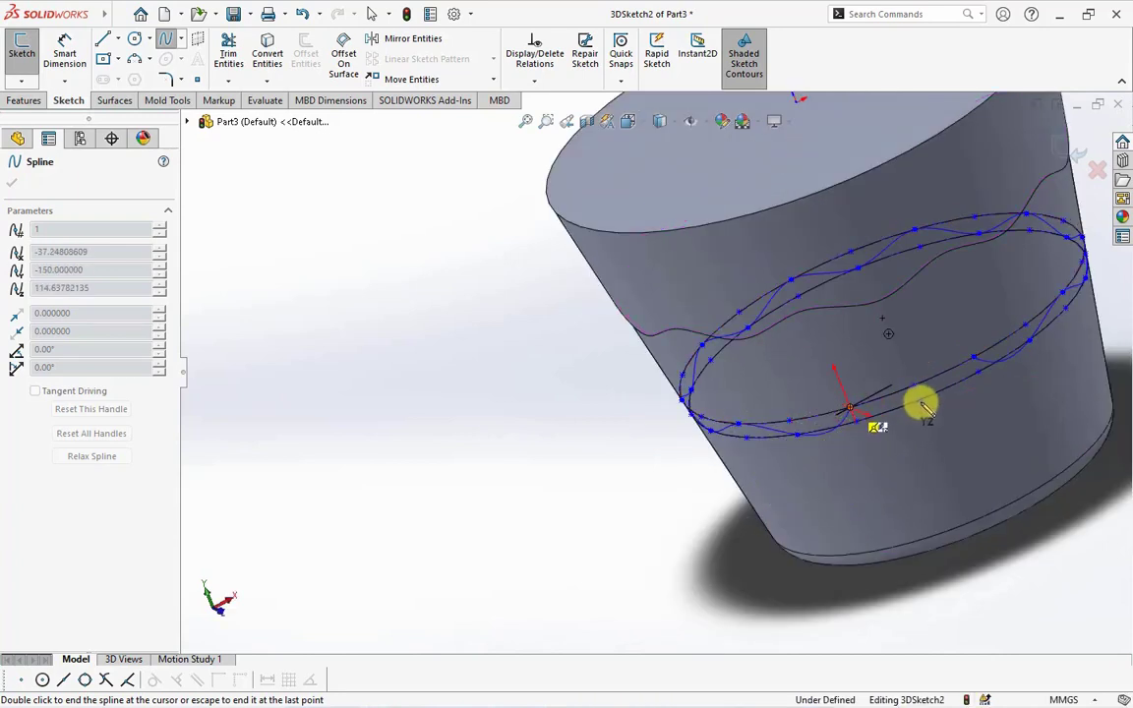
pyautogui.moveTo(922, 403); pyautogui.dragTo(972, 357)
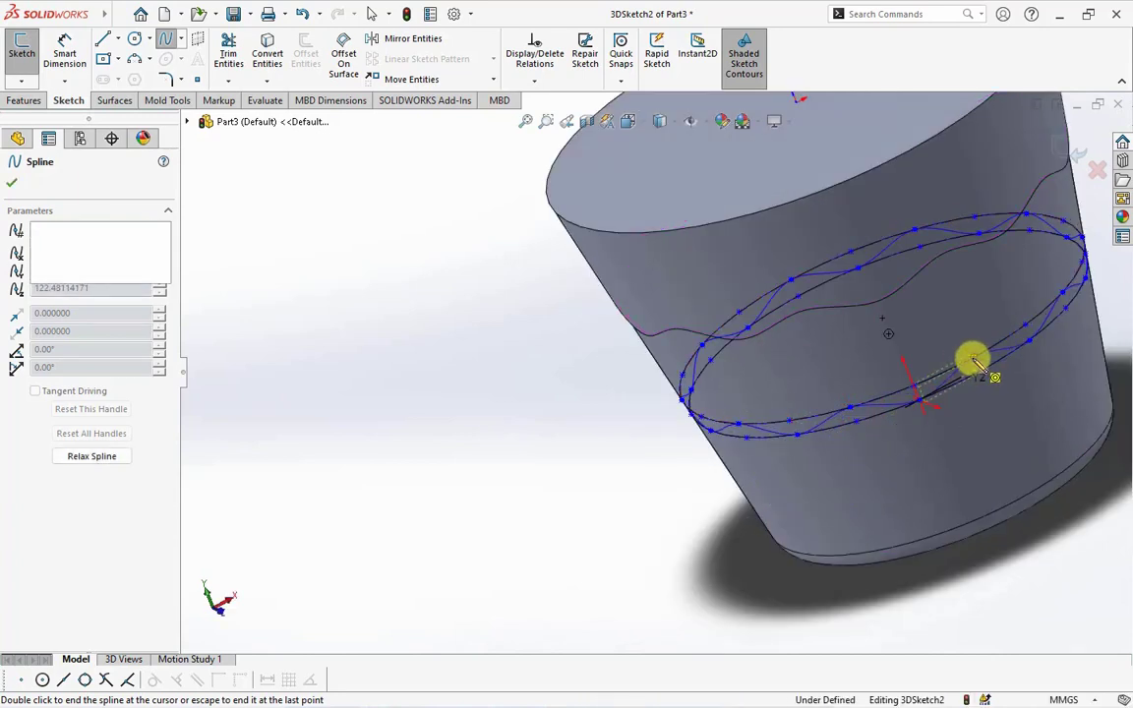
pyautogui.click(11, 182)
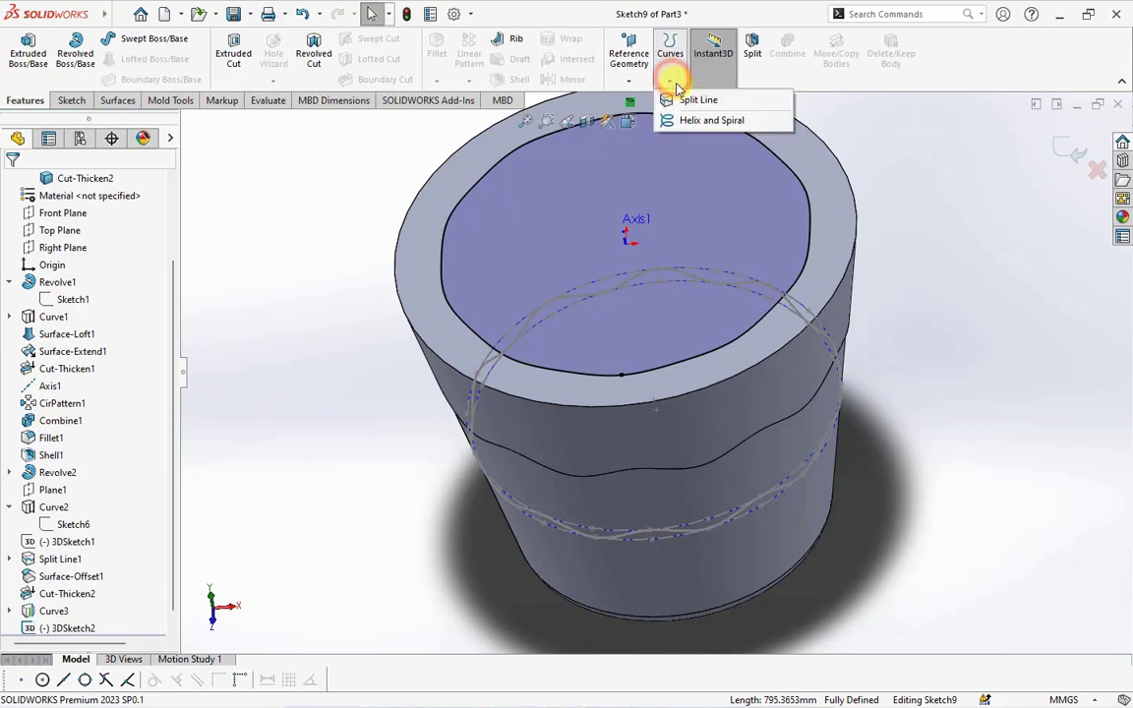
# Project the second wavy sketch onto the side wall as Split Line2
pyautogui.click(698, 99)
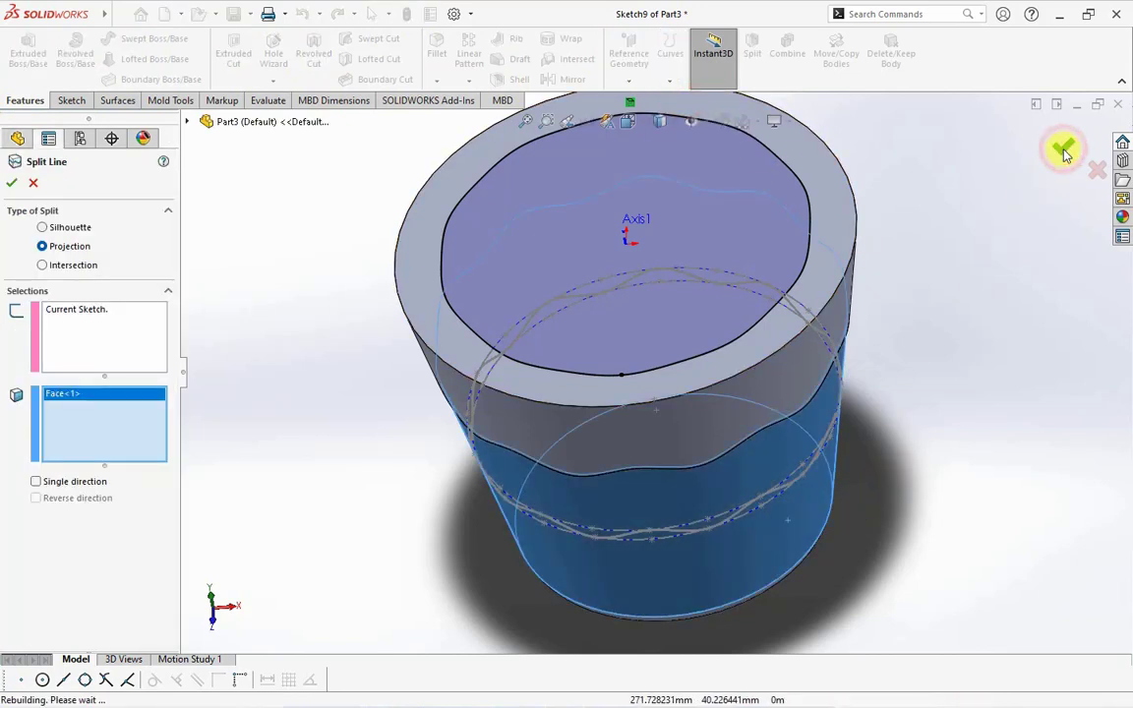
pyautogui.click(1063, 150)
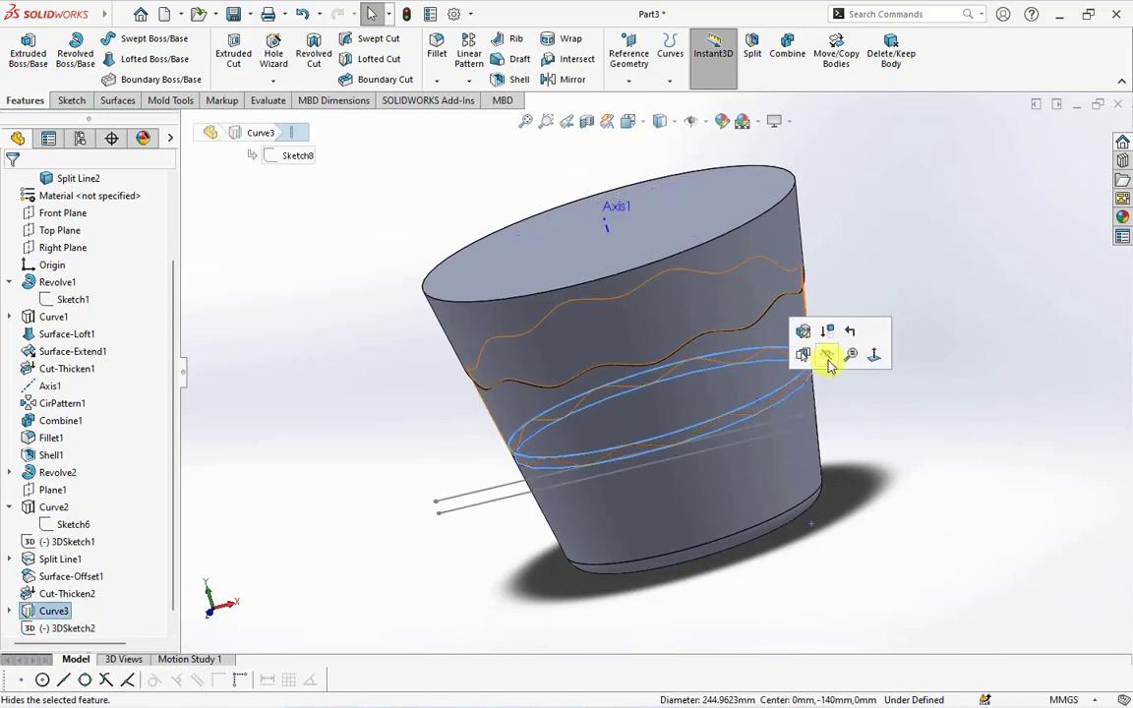
# Hide Curve3, copy the band as a 0 mm Offset Surface and Thicken-cut it 1.5 mm into the wall
pyautogui.click(827, 355)
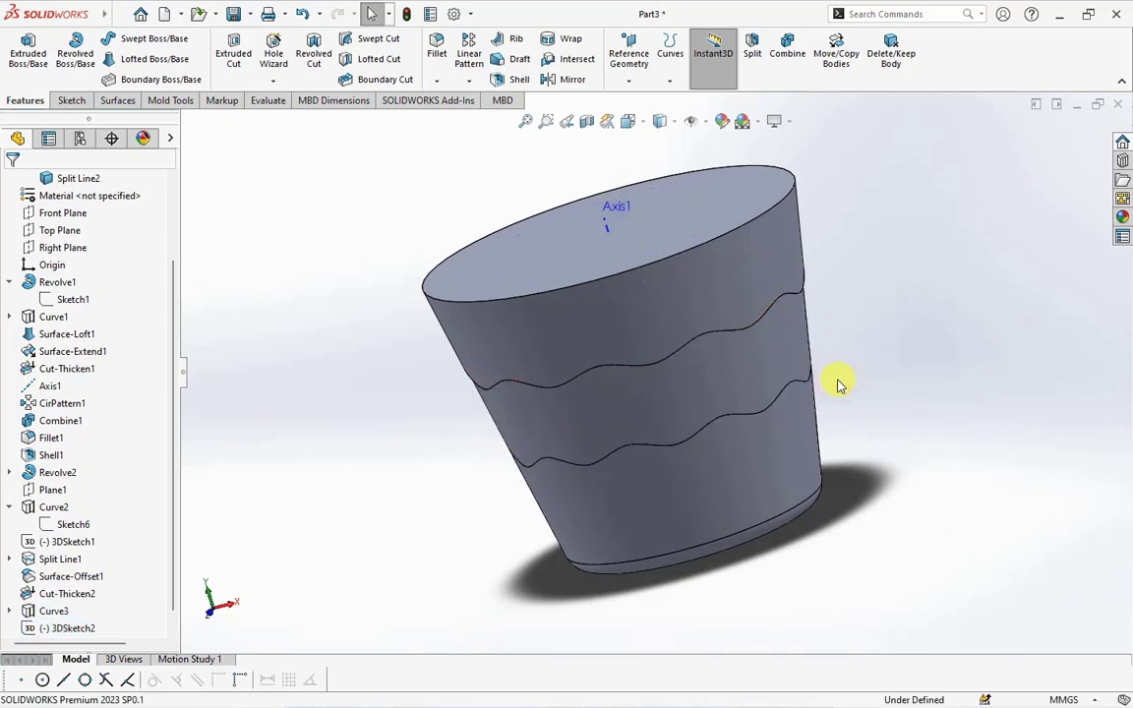
pyautogui.click(106, 100)
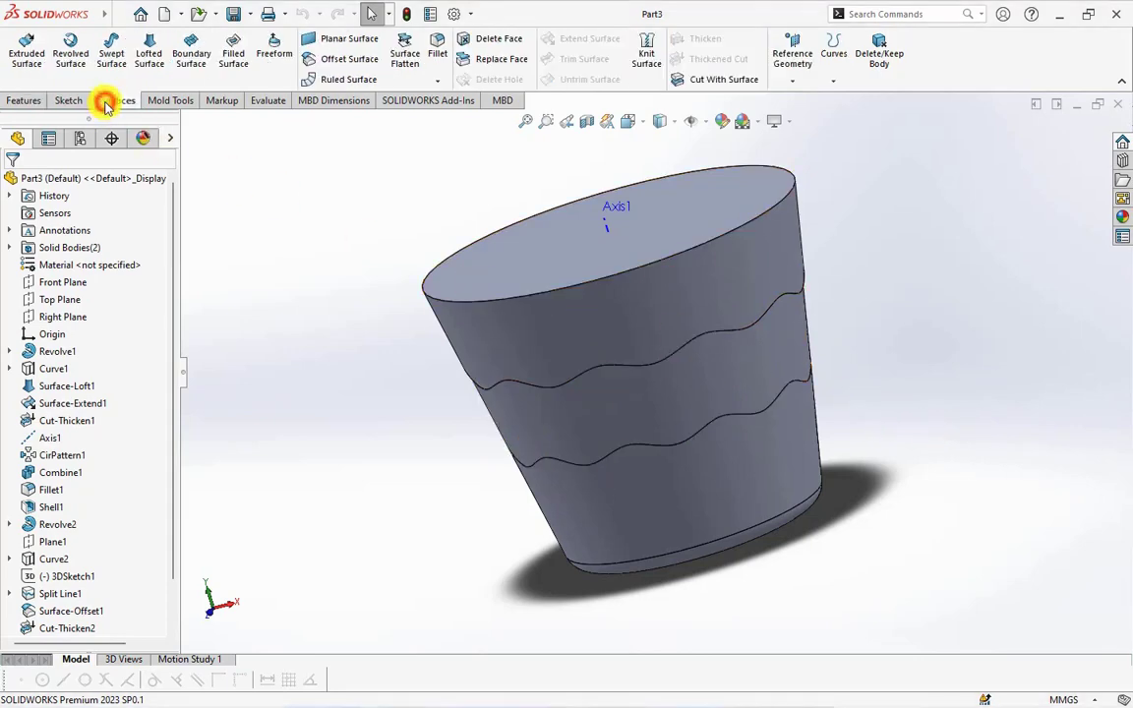
pyautogui.click(350, 58)
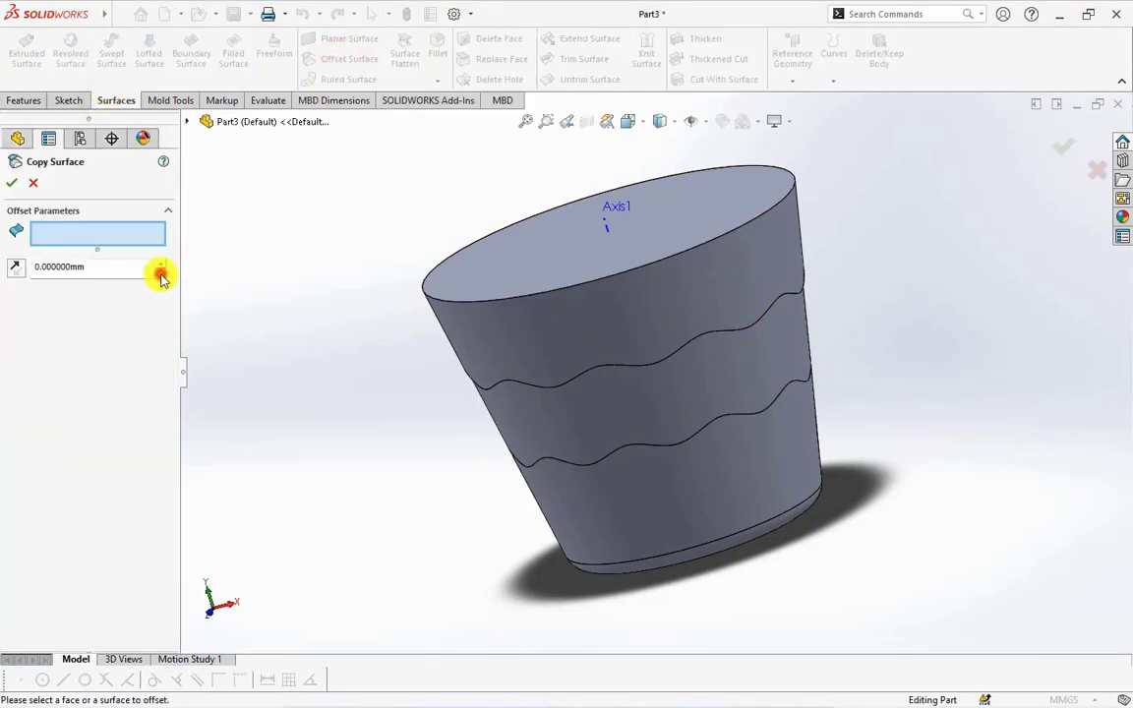
pyautogui.click(664, 452)
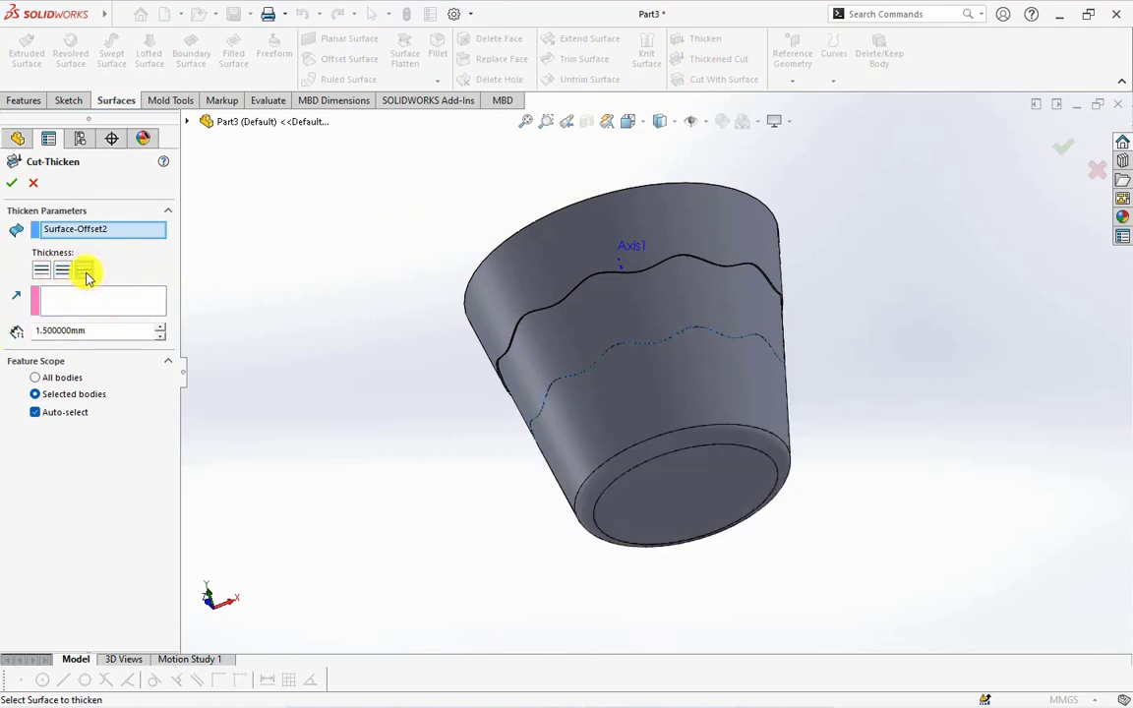
pyautogui.click(11, 183)
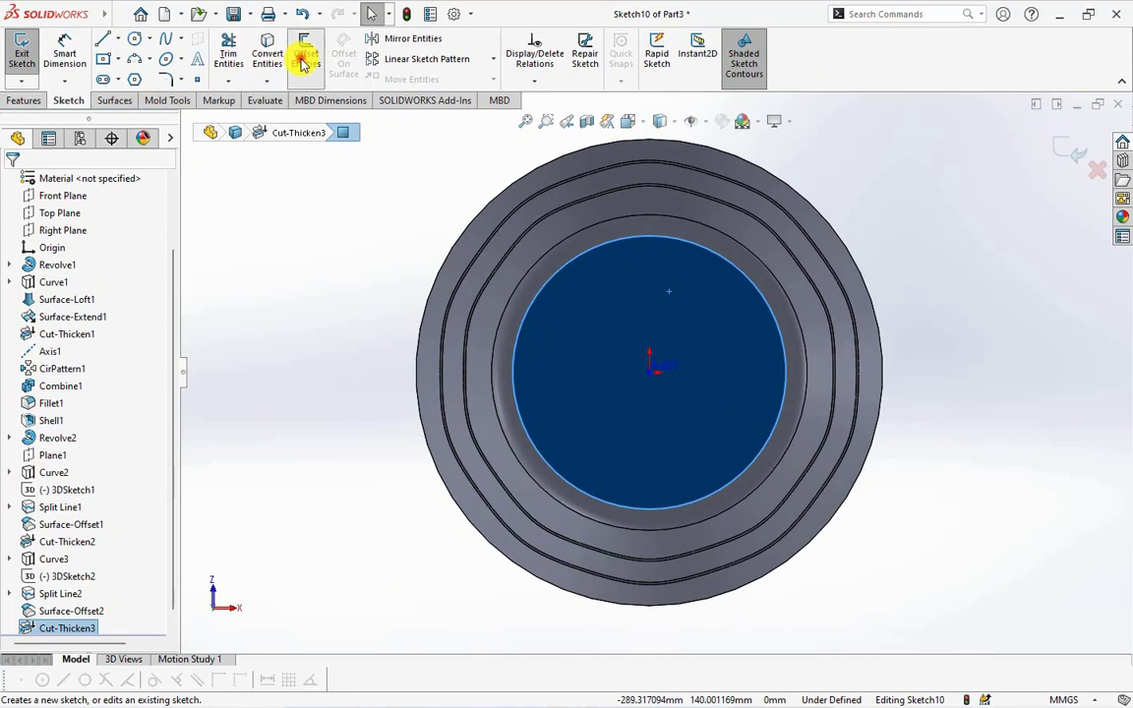
# Offset the base's circular edge inward in Sketch10 and Extruded-Cut it into the bottom
pyautogui.click(306, 54)
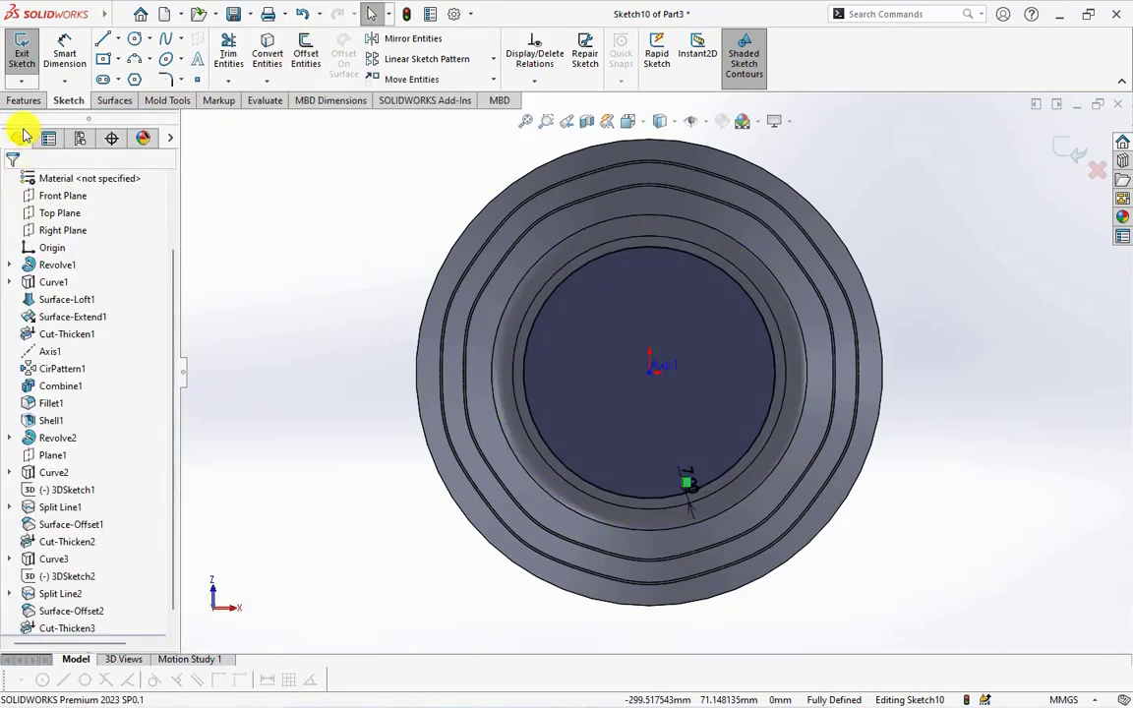
pyautogui.click(25, 99)
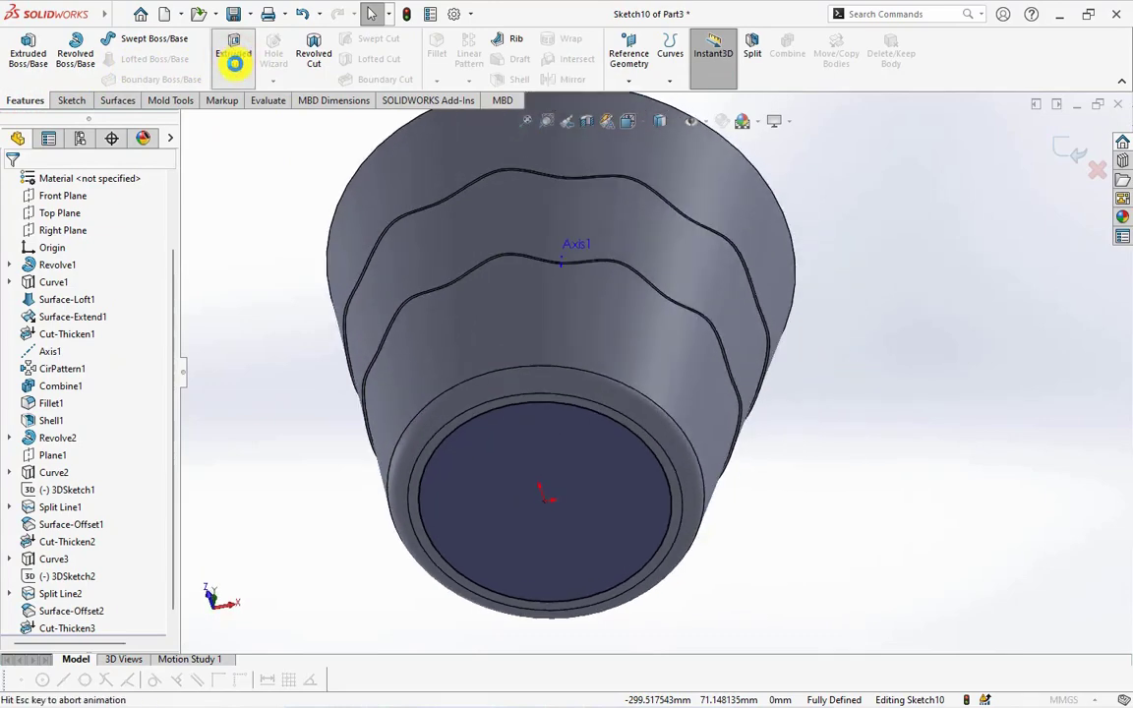
pyautogui.click(233, 53)
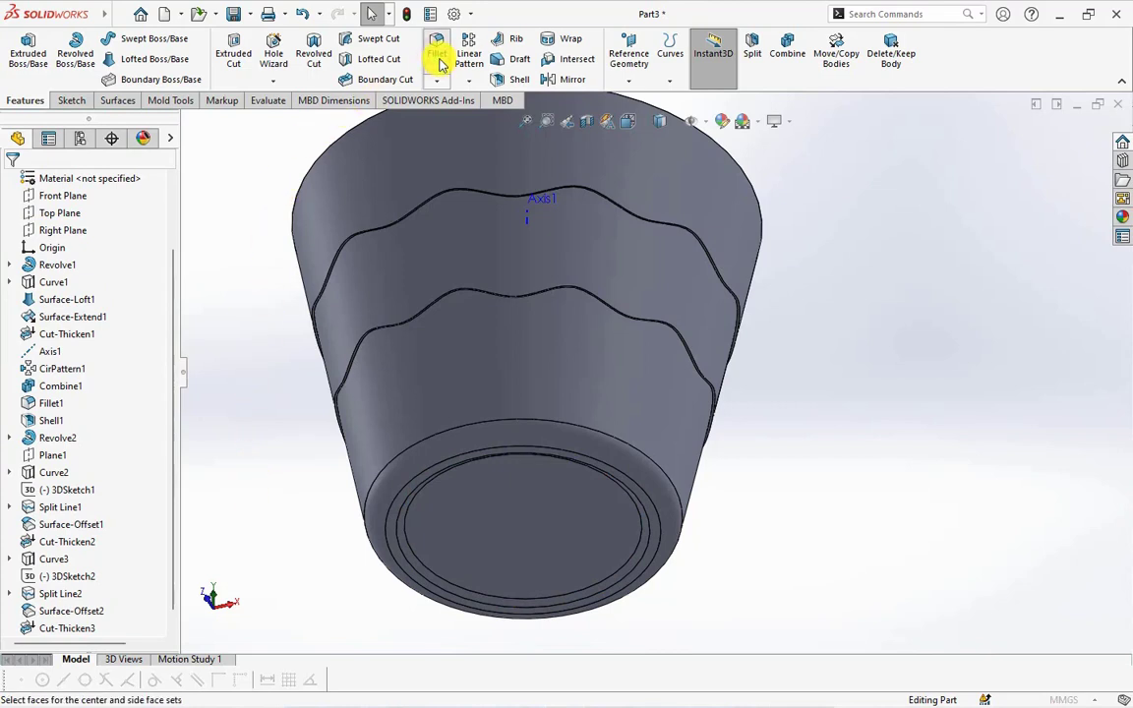
# Fillet the base recess edge and wavy groove edges with a 3 mm radius
pyautogui.click(436, 53)
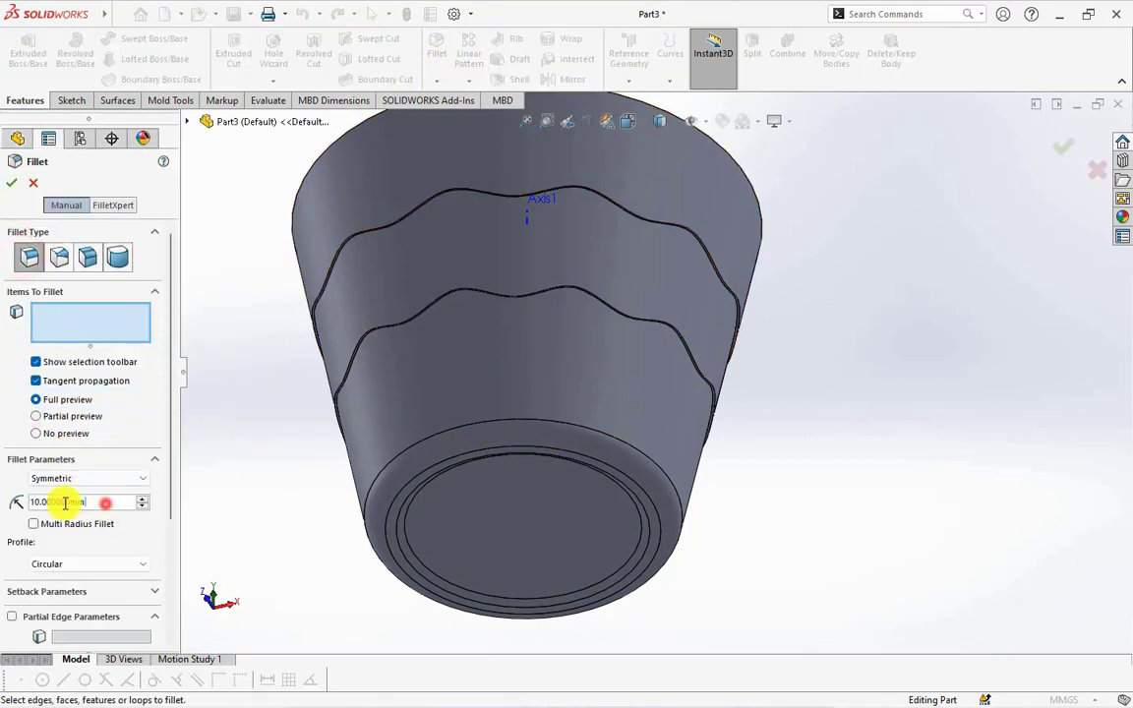
pyautogui.click(400, 541)
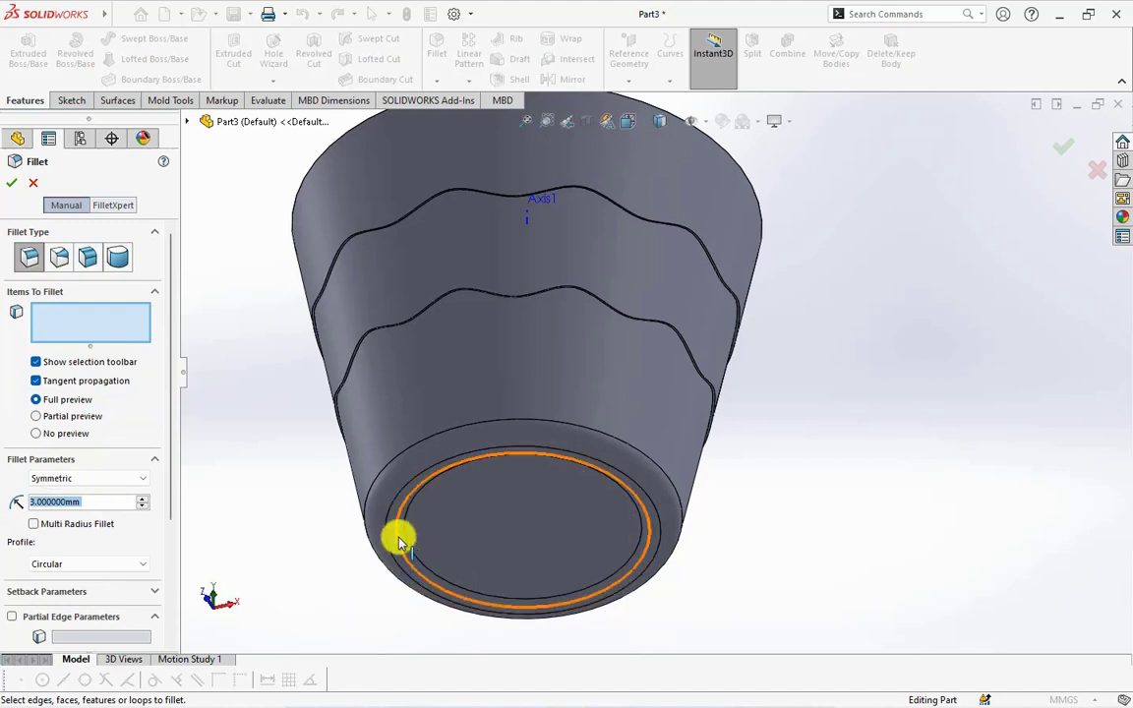
pyautogui.click(398, 538)
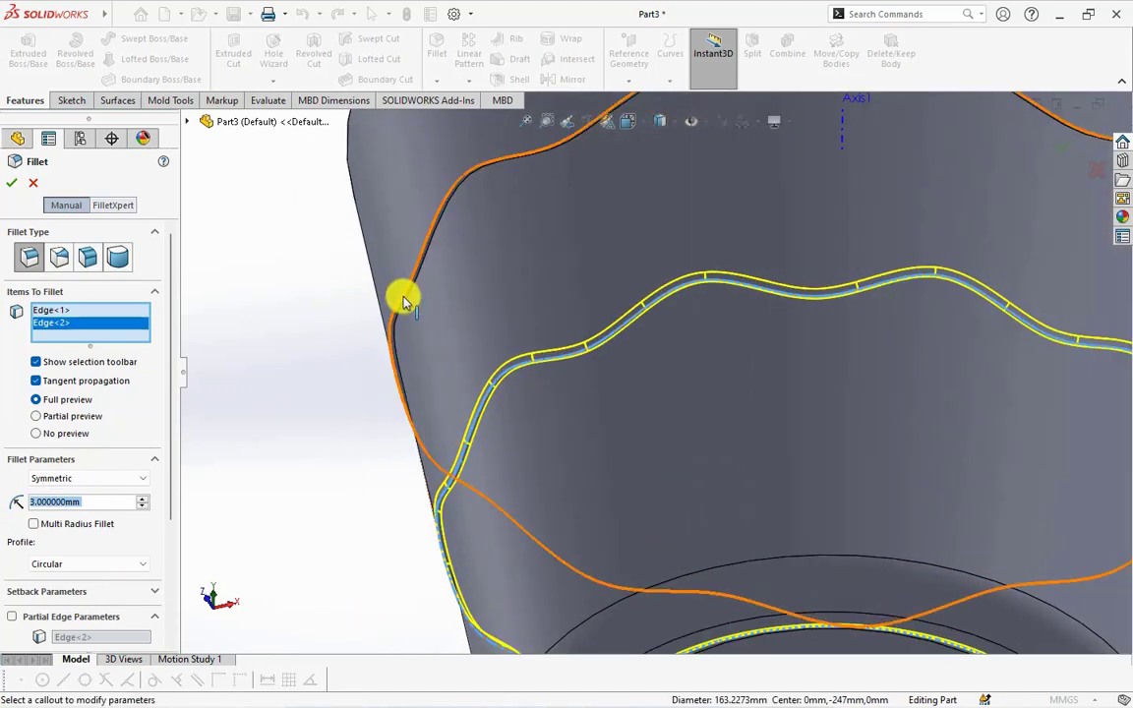
pyautogui.click(406, 298)
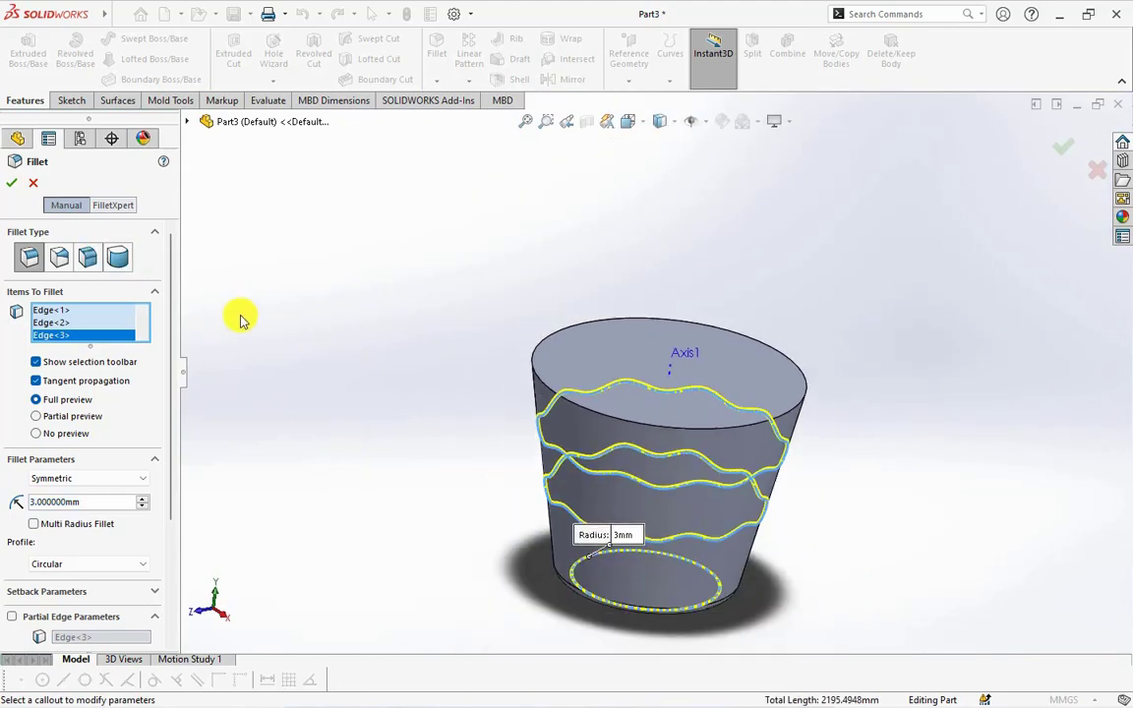
pyautogui.click(12, 183)
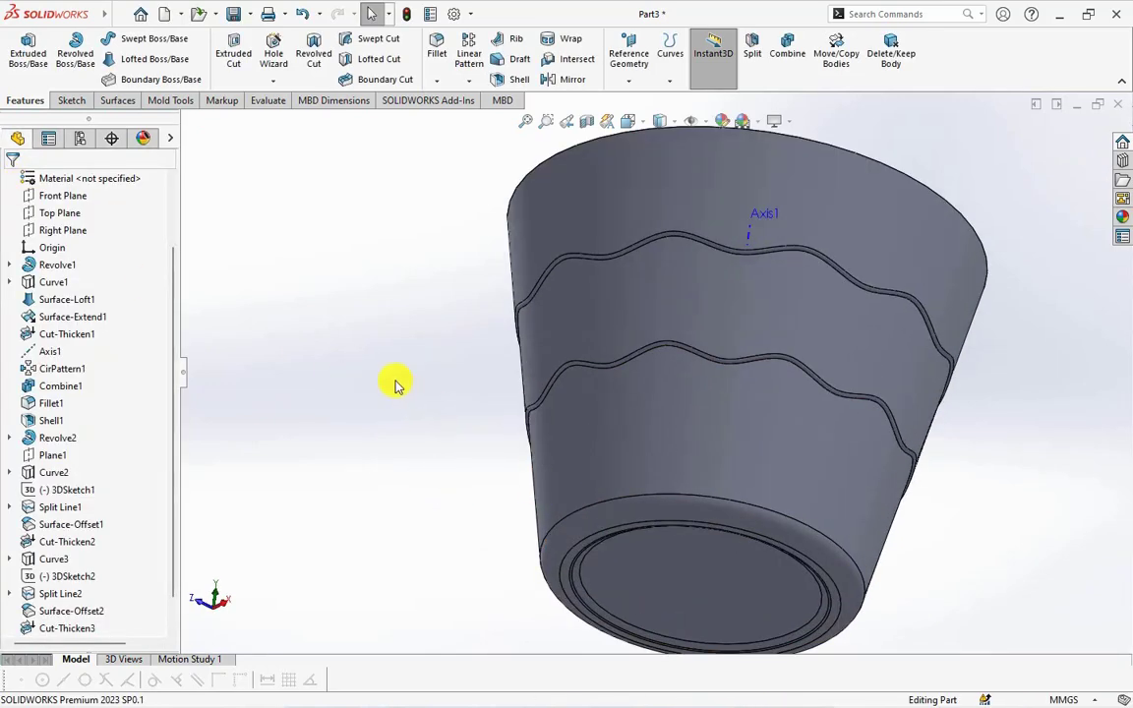
# Fillet the remaining upper groove edges with a 1 mm radius
pyautogui.click(436, 47)
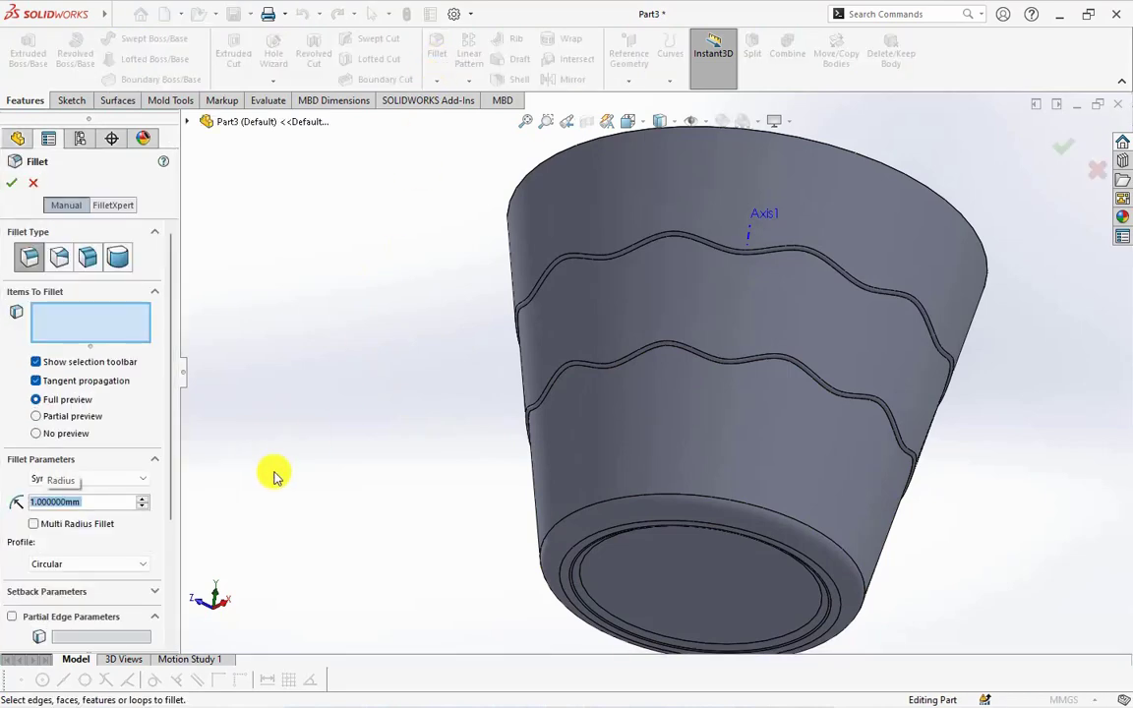
pyautogui.click(556, 383)
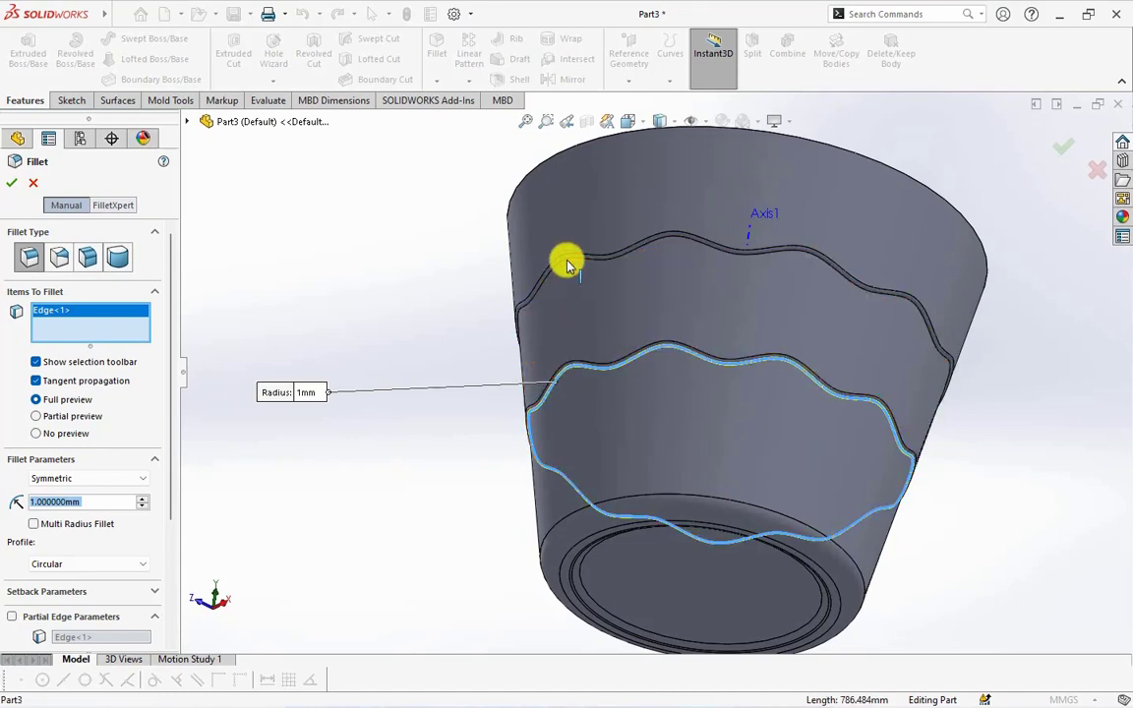
pyautogui.click(565, 260)
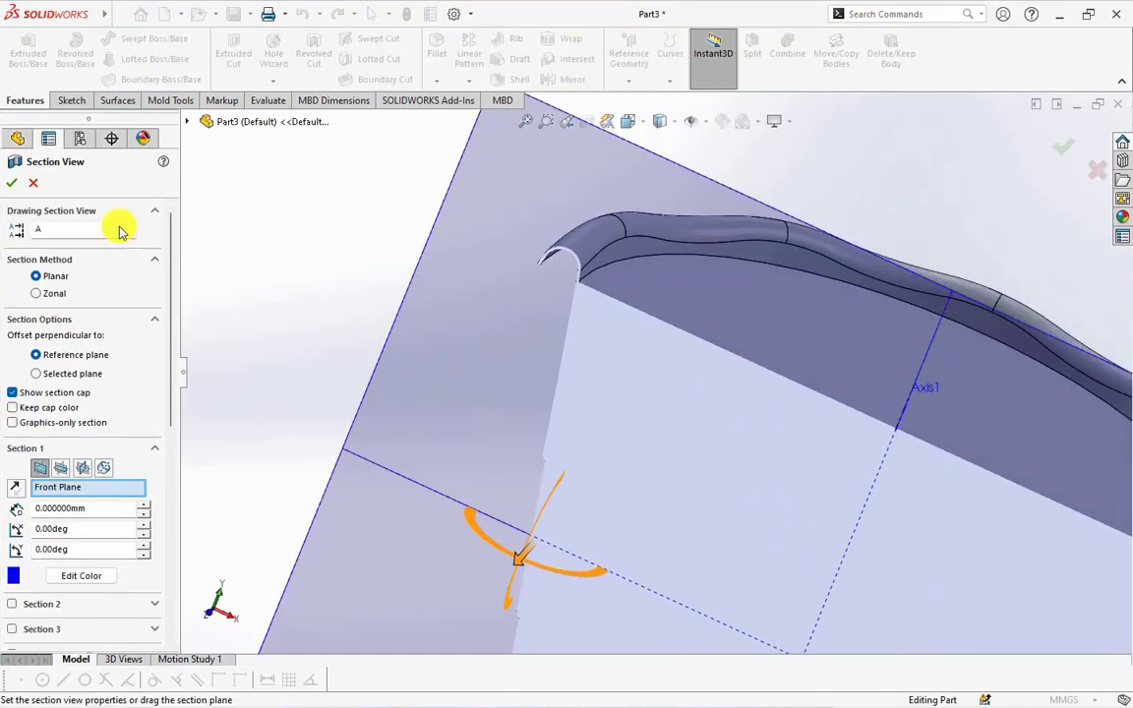
# Confirm the Front Plane section view, then begin a Shell on the bucket body
pyautogui.click(11, 183)
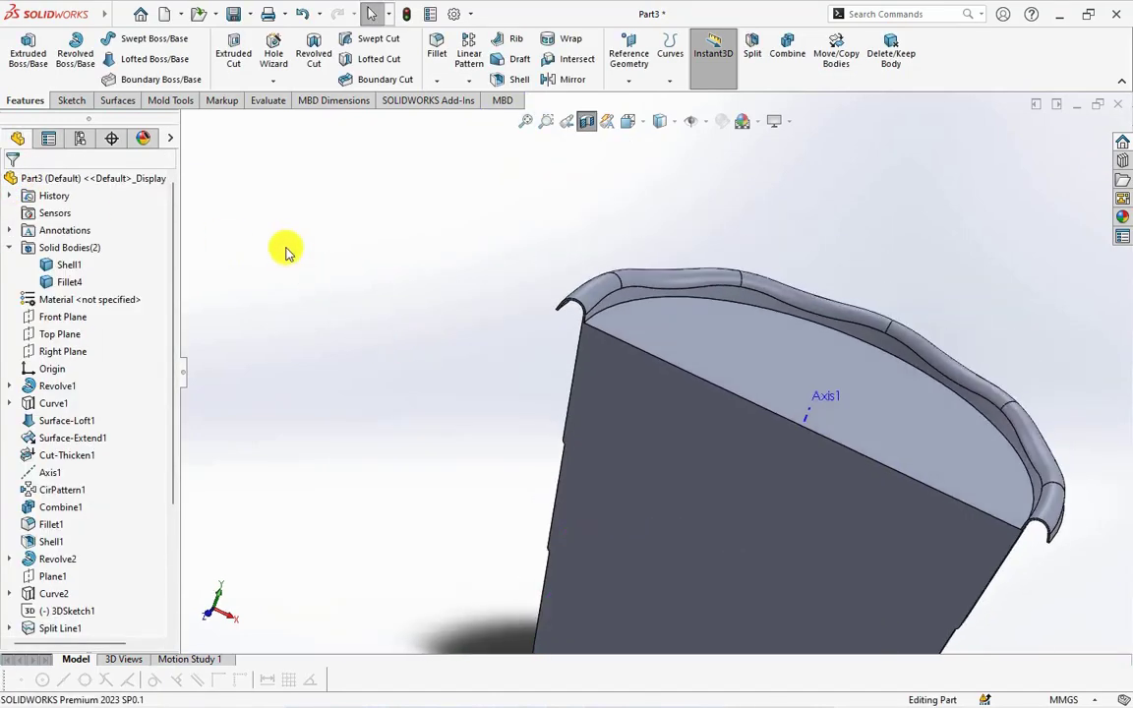
pyautogui.click(519, 79)
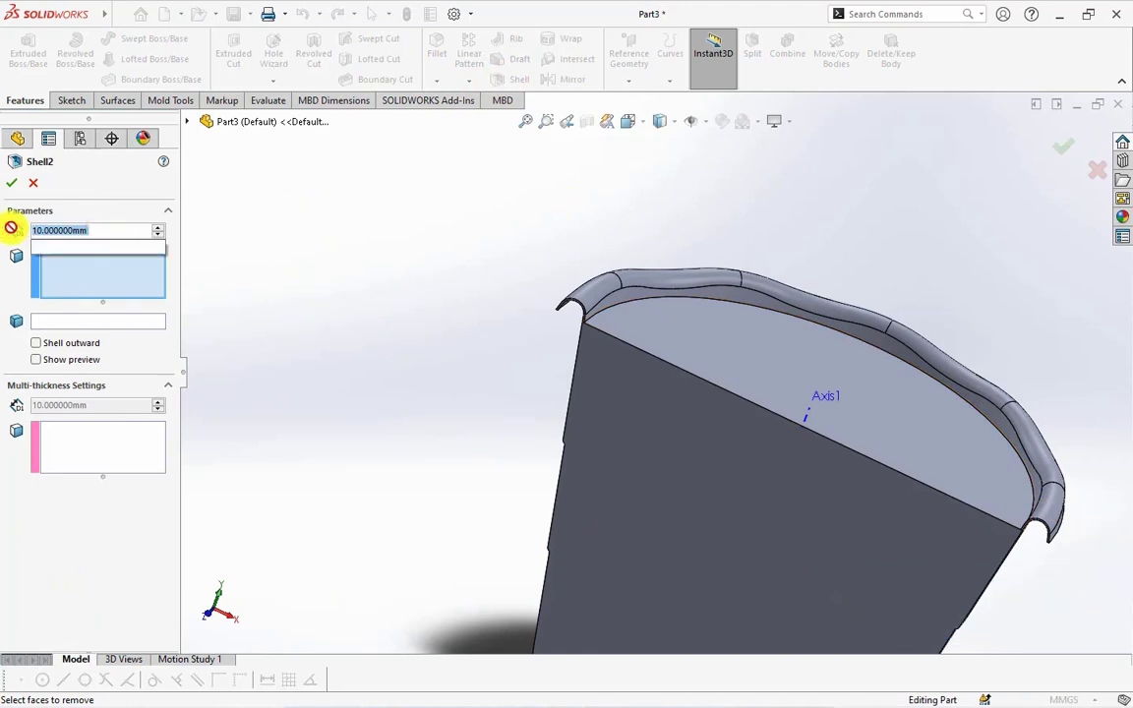
# Shell the bucket to 1.2 mm with the top face open, then start Combine with the rim body
pyautogui.click(676, 338)
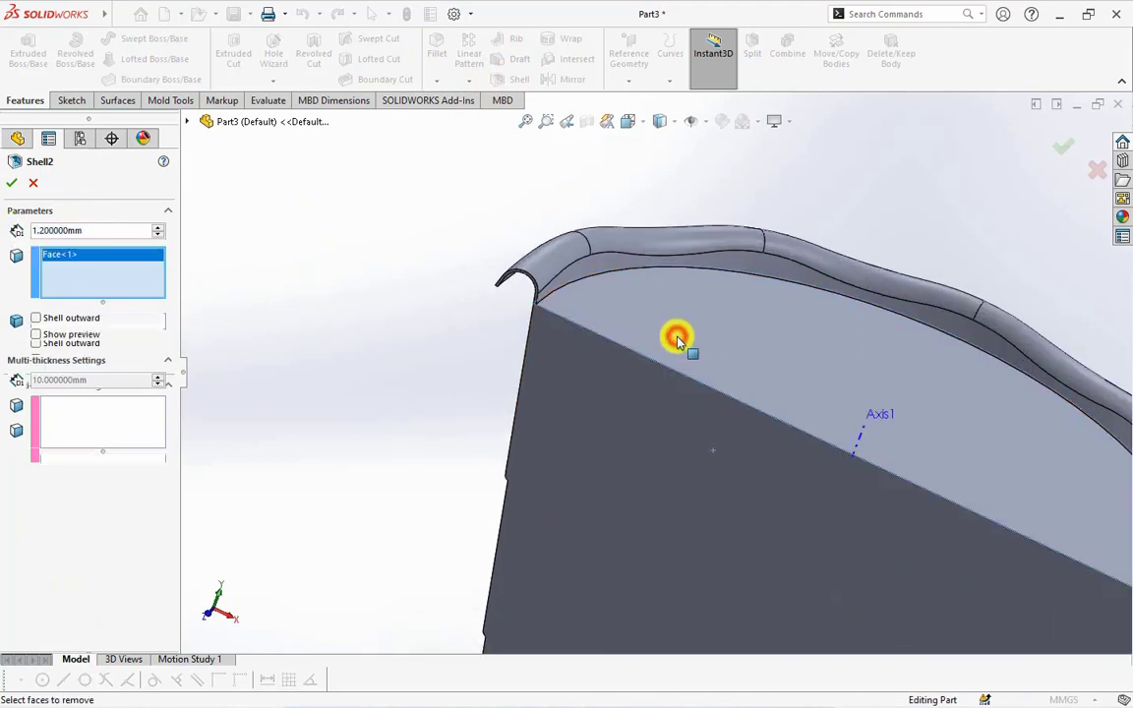
pyautogui.click(36, 334)
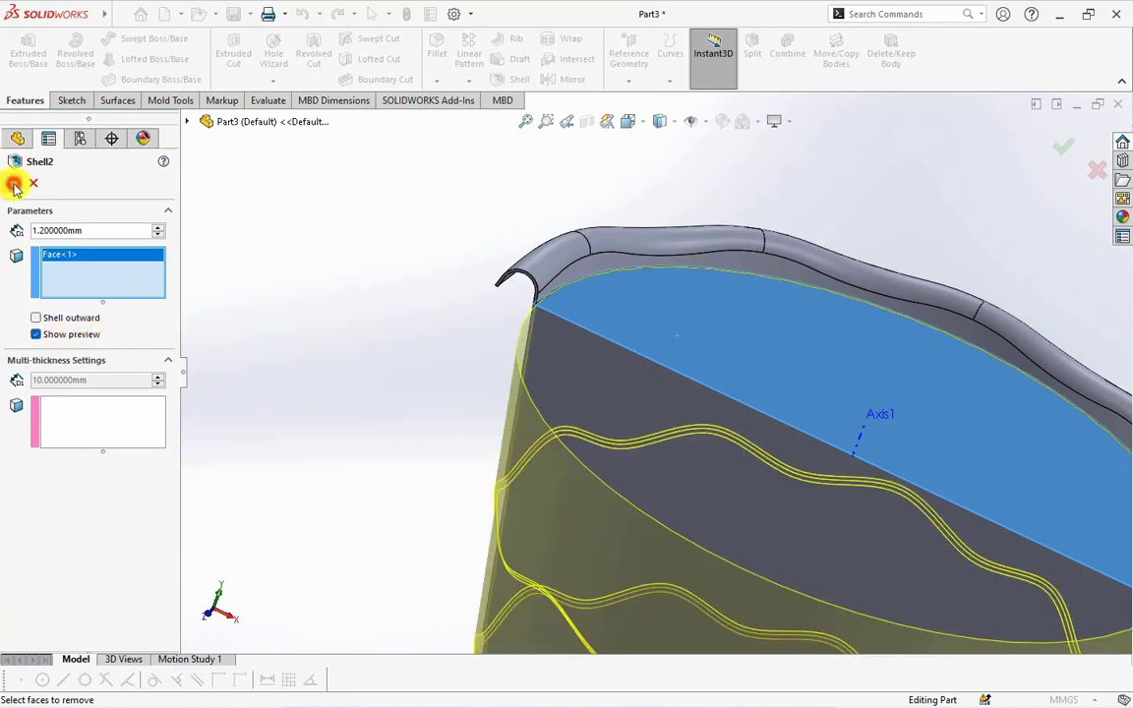
pyautogui.click(14, 183)
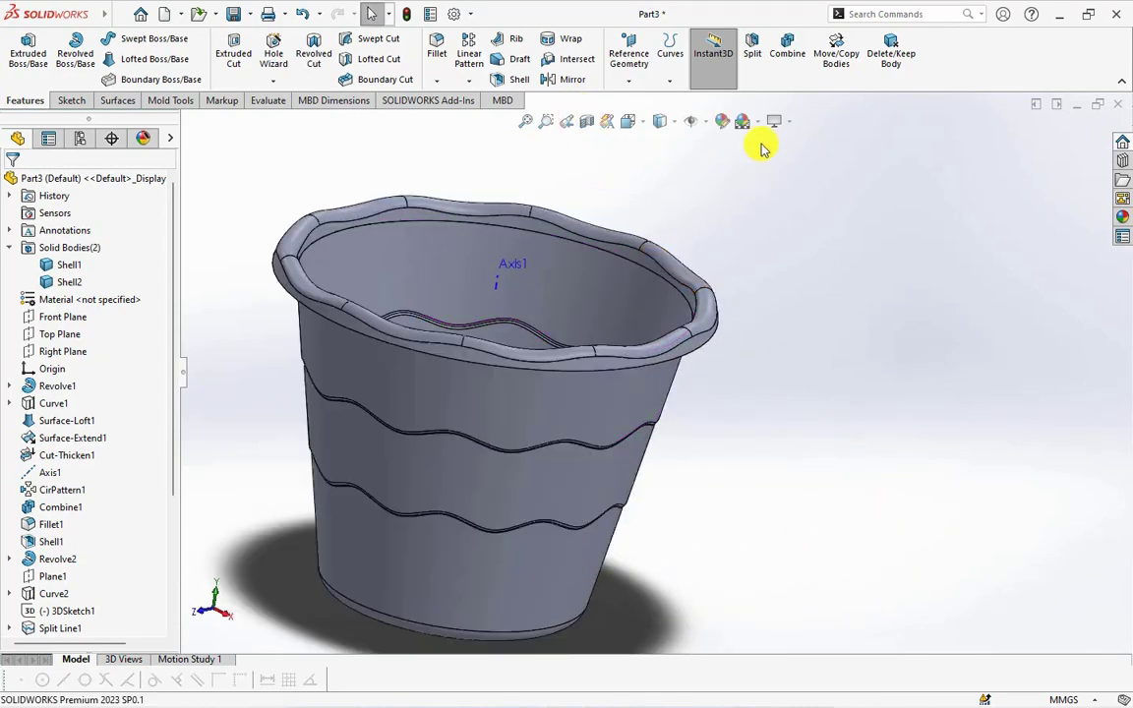
pyautogui.click(786, 53)
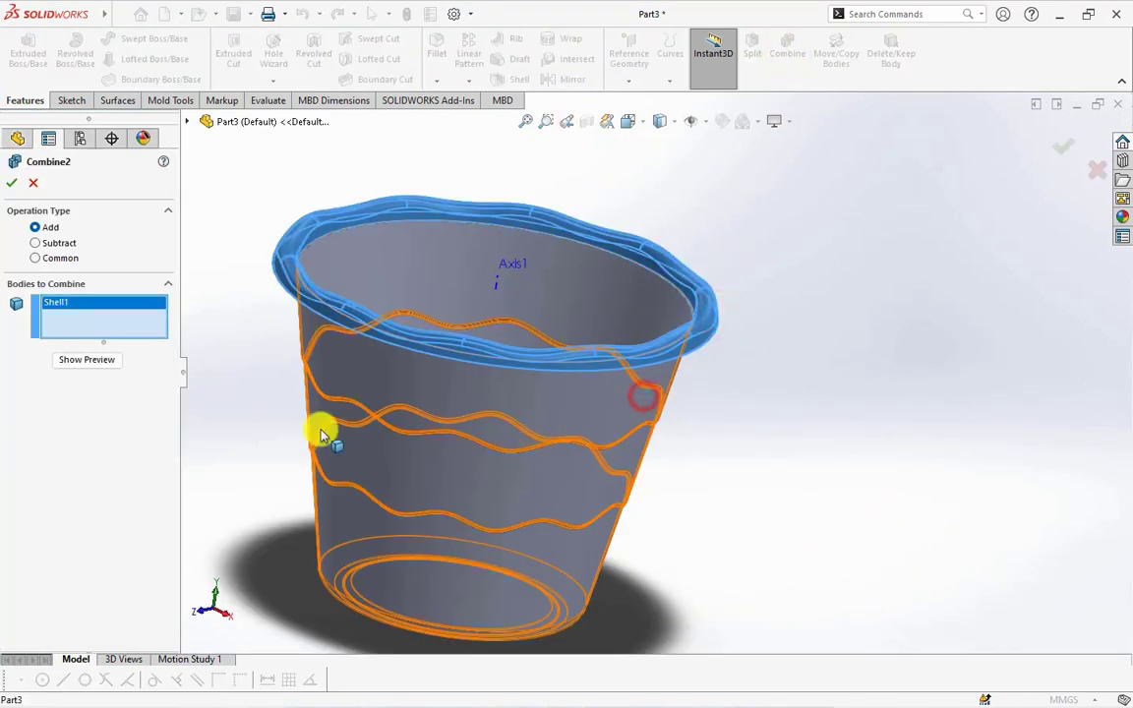